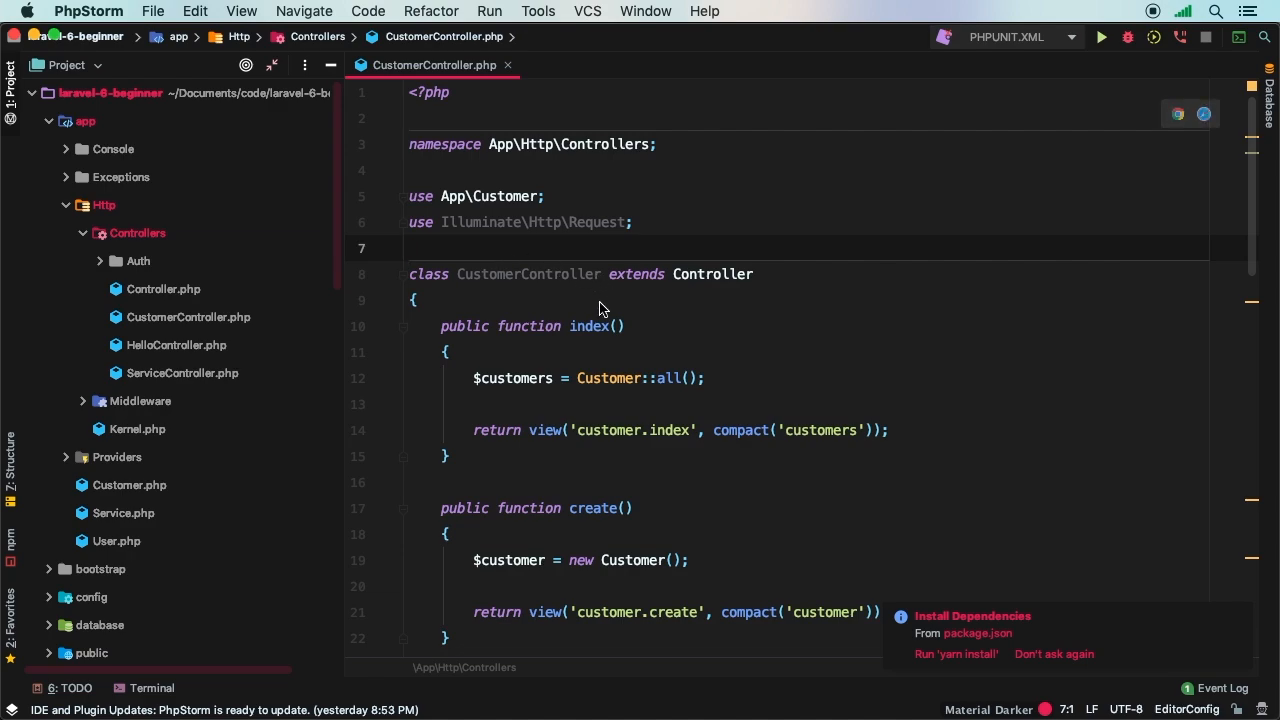
- Launch php artisan tinker and run $customers = \App\Customer::all() to list all three customers
{"action": "double_click", "coordinate": [608, 378]}
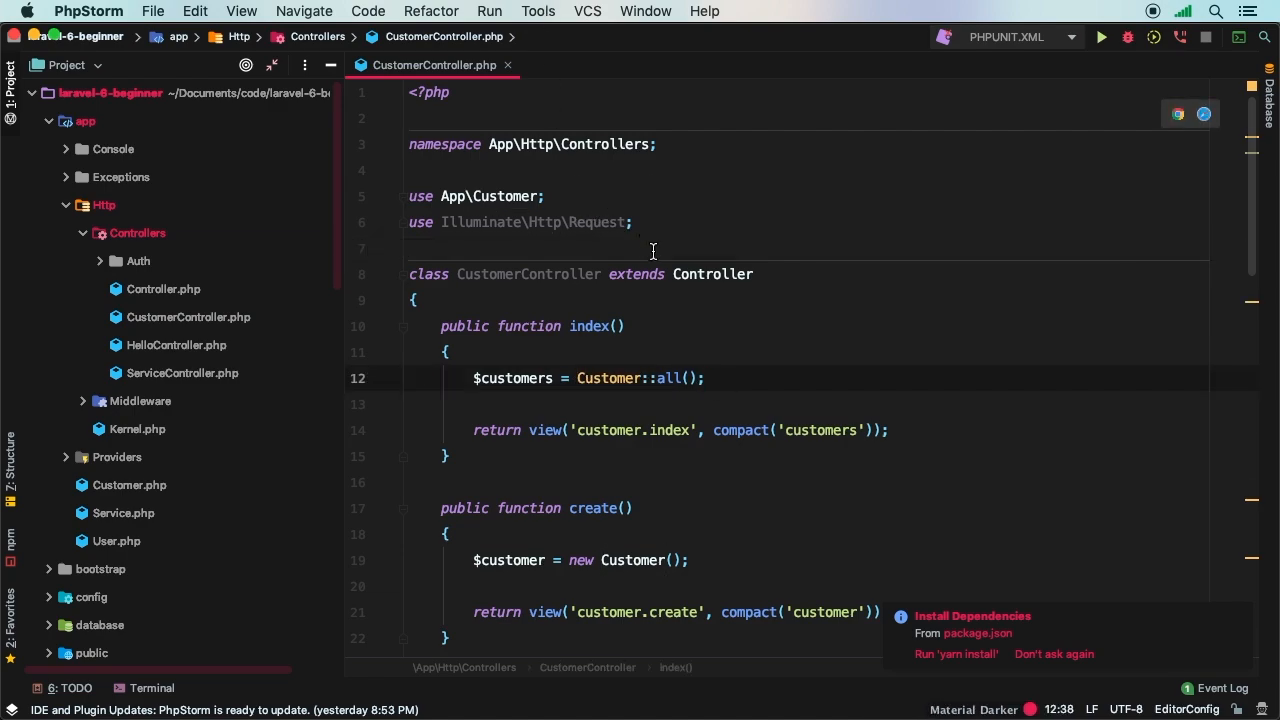
{"action": "mouse_move", "coordinate": [716, 324]}
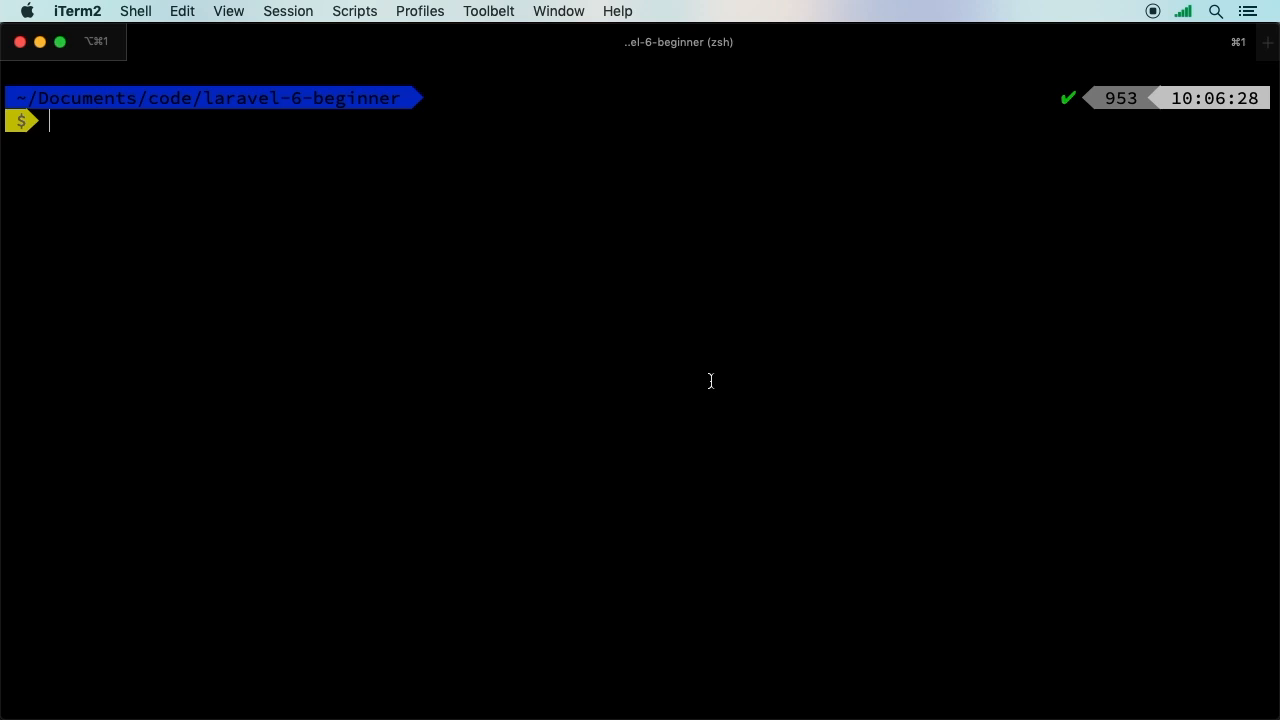
{"action": "type", "text": "php"}
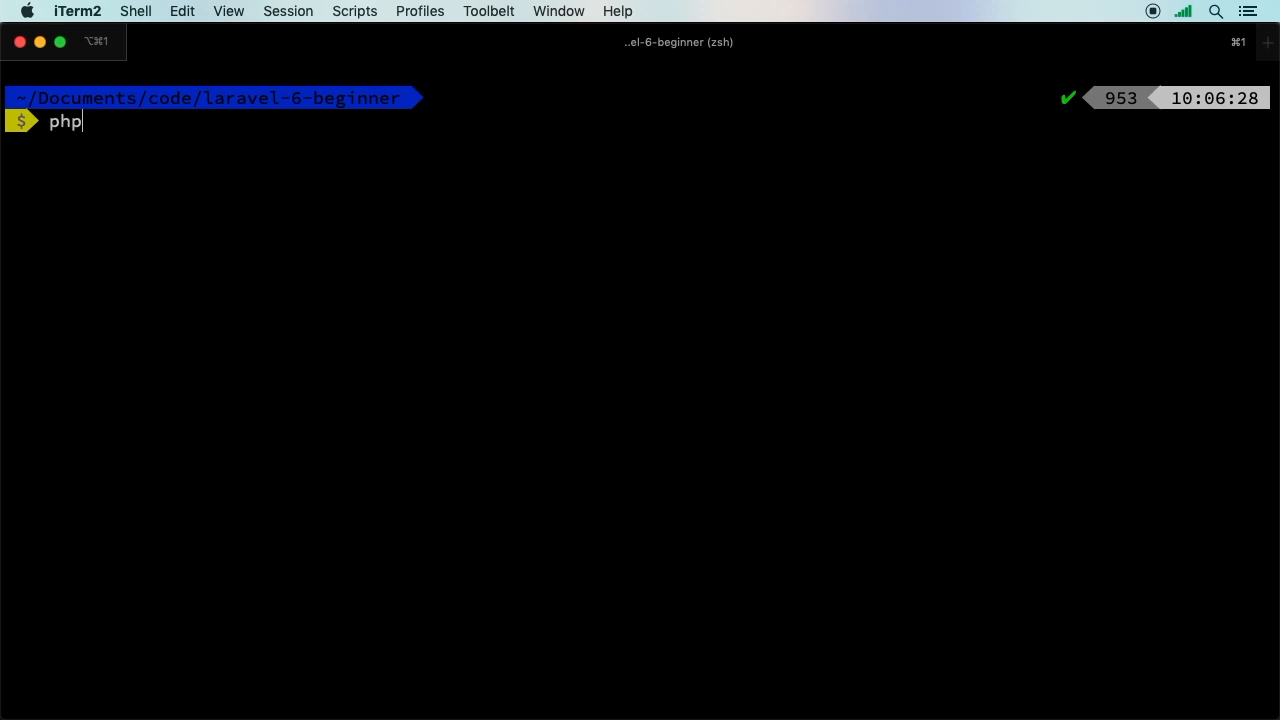
{"action": "type", "text": "artisan tinker"}
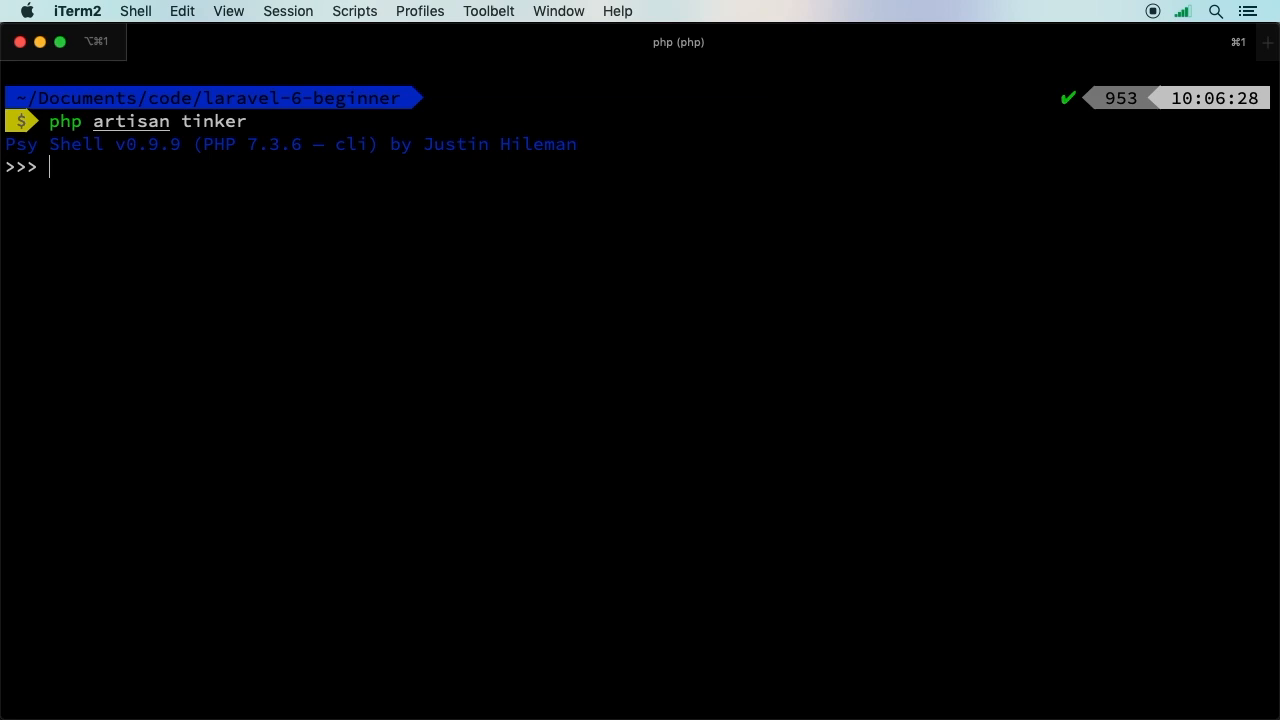
{"action": "type", "text": "$cus"}
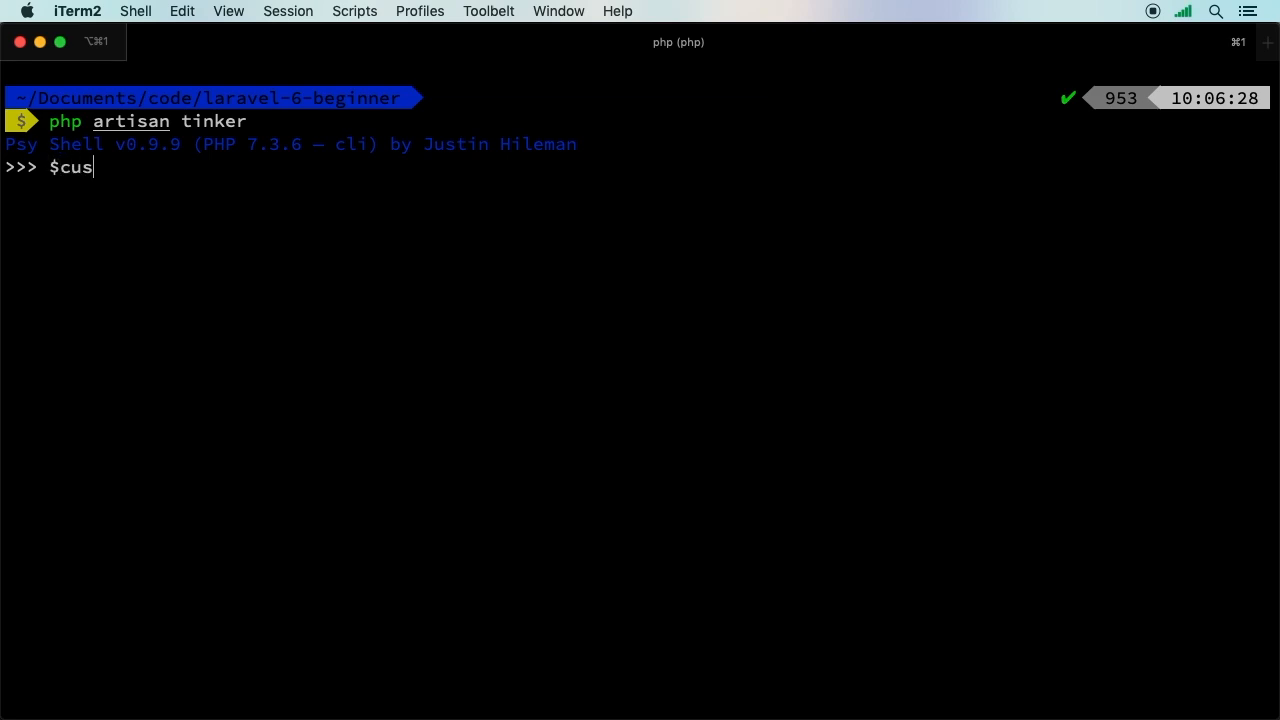
{"action": "type", "text": "tomers = \\A"}
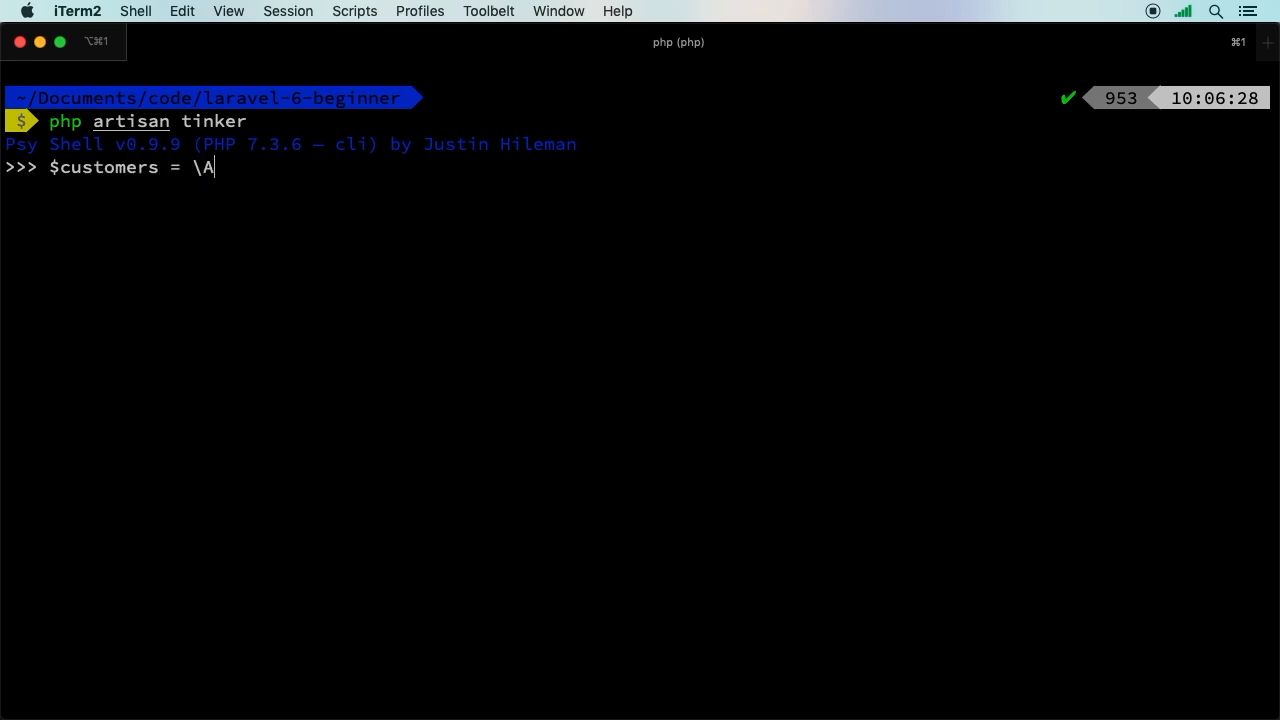
{"action": "type", "text": "pp\\Cu"}
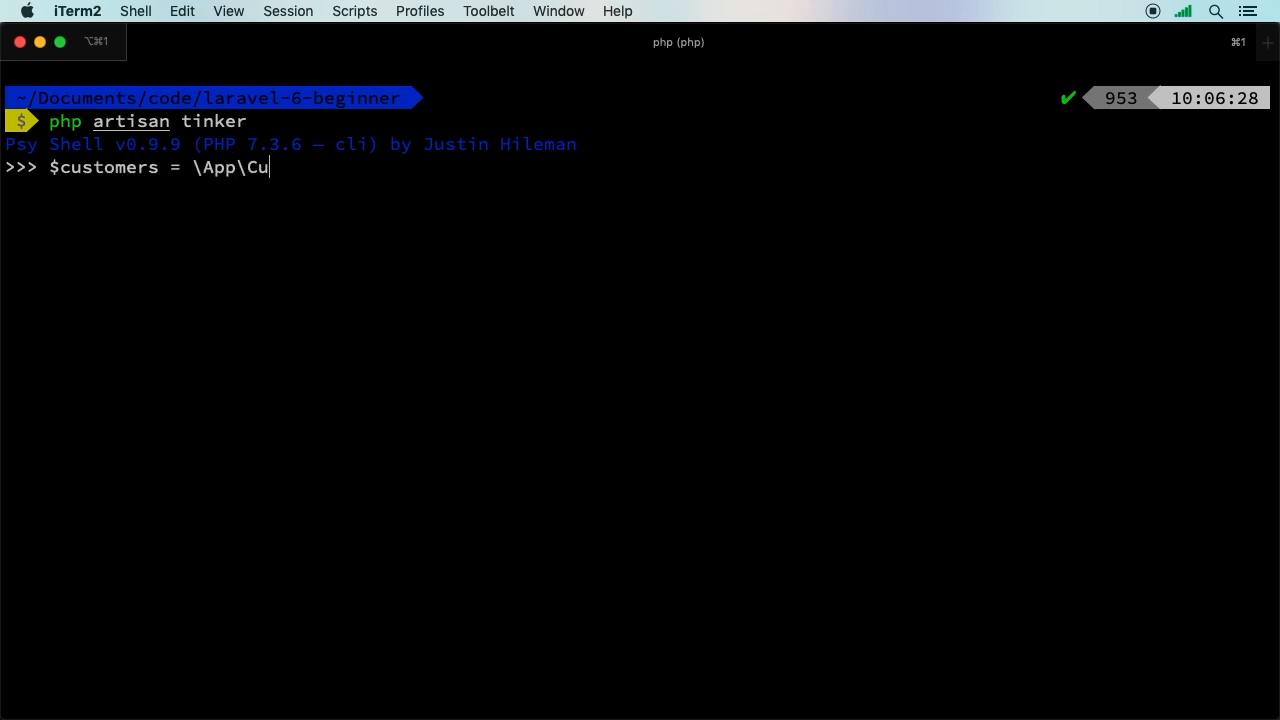
{"action": "type", "text": "stomer::al"}
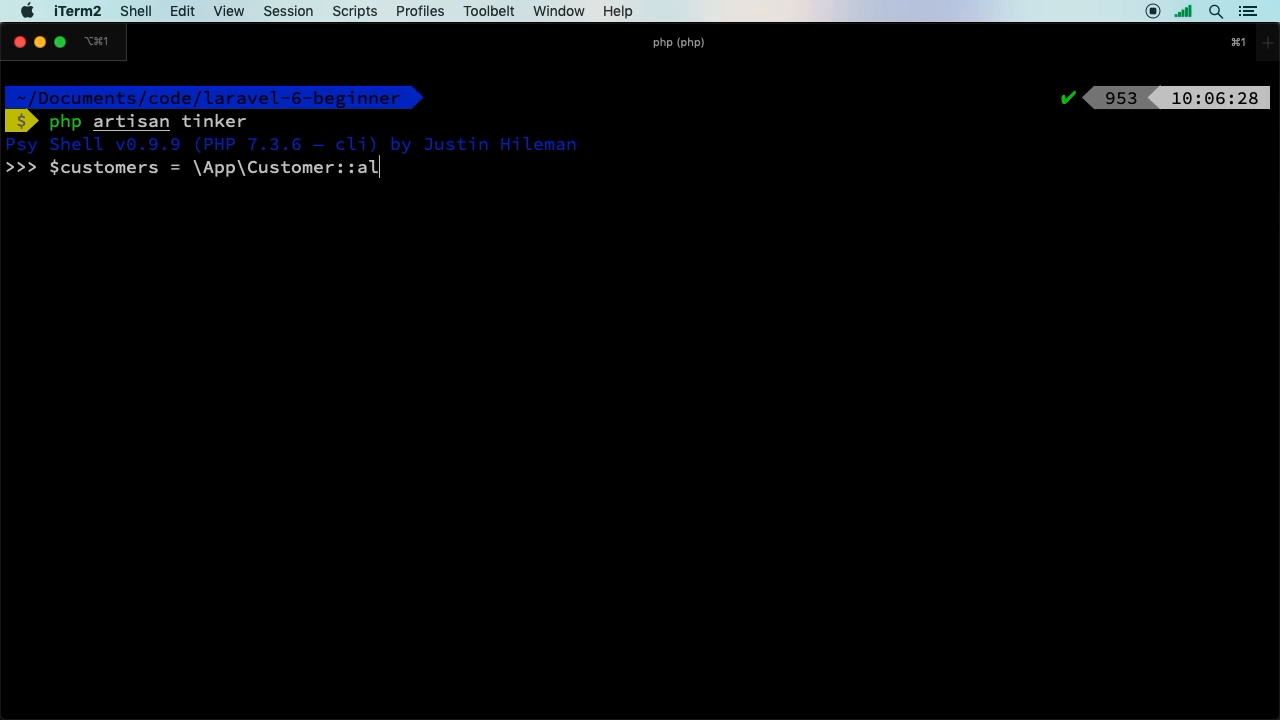
{"action": "key", "text": "Return"}
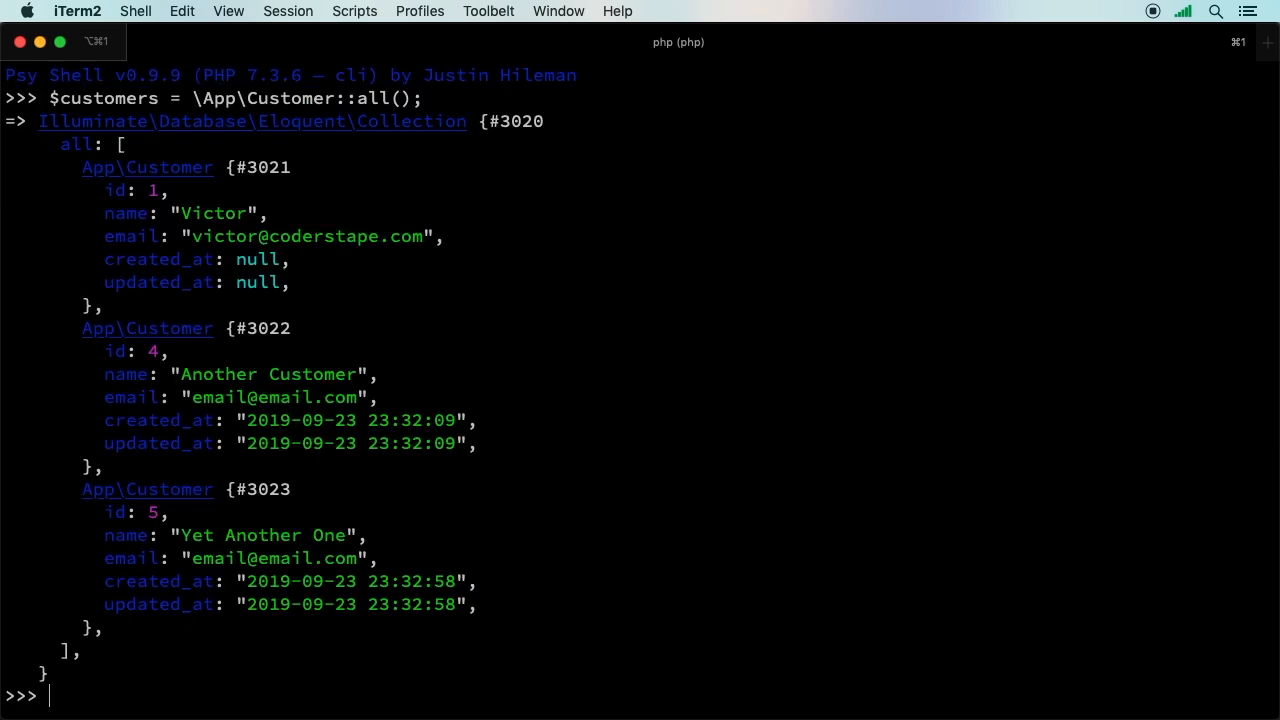
- Note the first customer's id of 1 and start $customer = \App\Customer::where('id', 1)
{"action": "left_click_drag", "start_coordinate": [130, 190], "coordinate": [140, 236]}
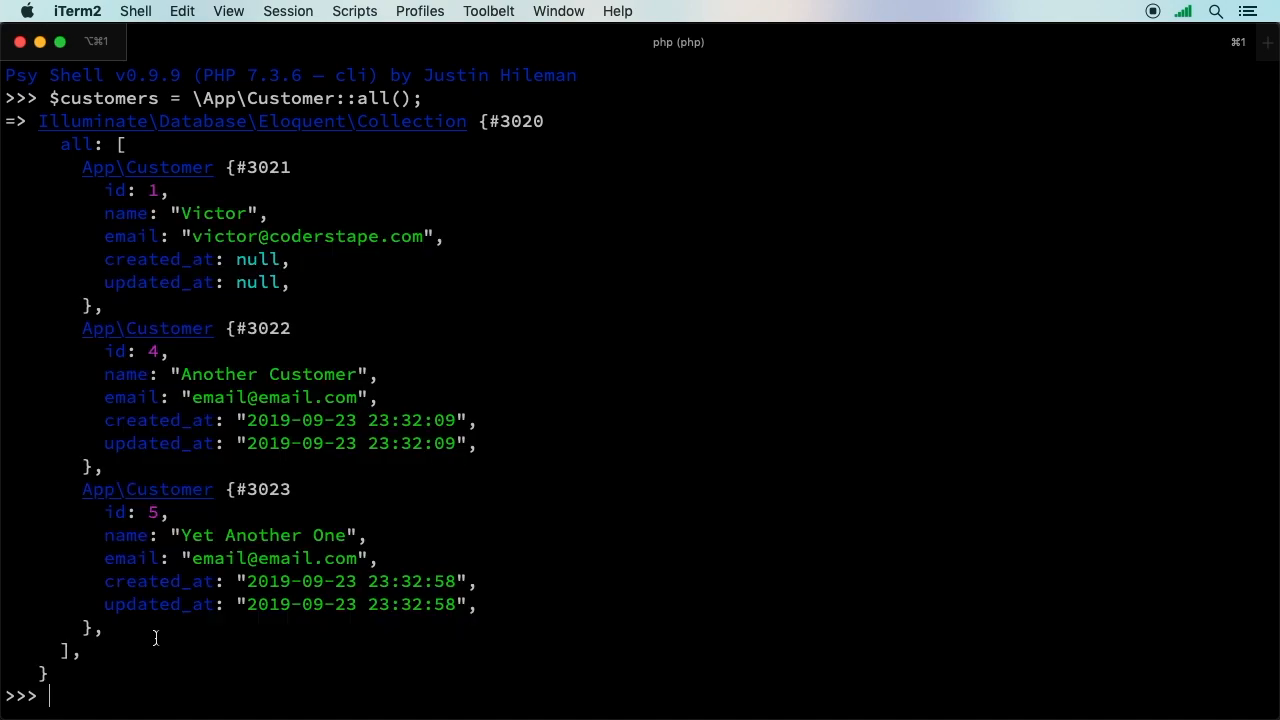
{"action": "mouse_move", "coordinate": [252, 408]}
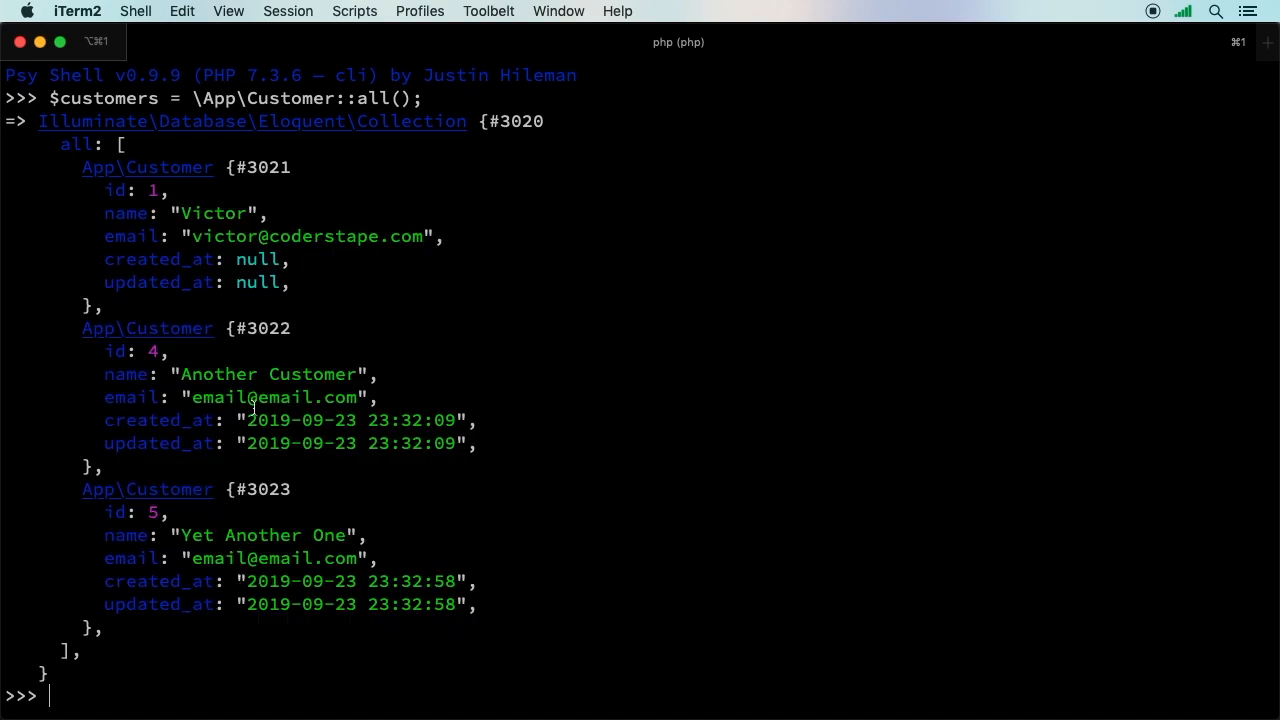
{"action": "double_click", "coordinate": [124, 190]}
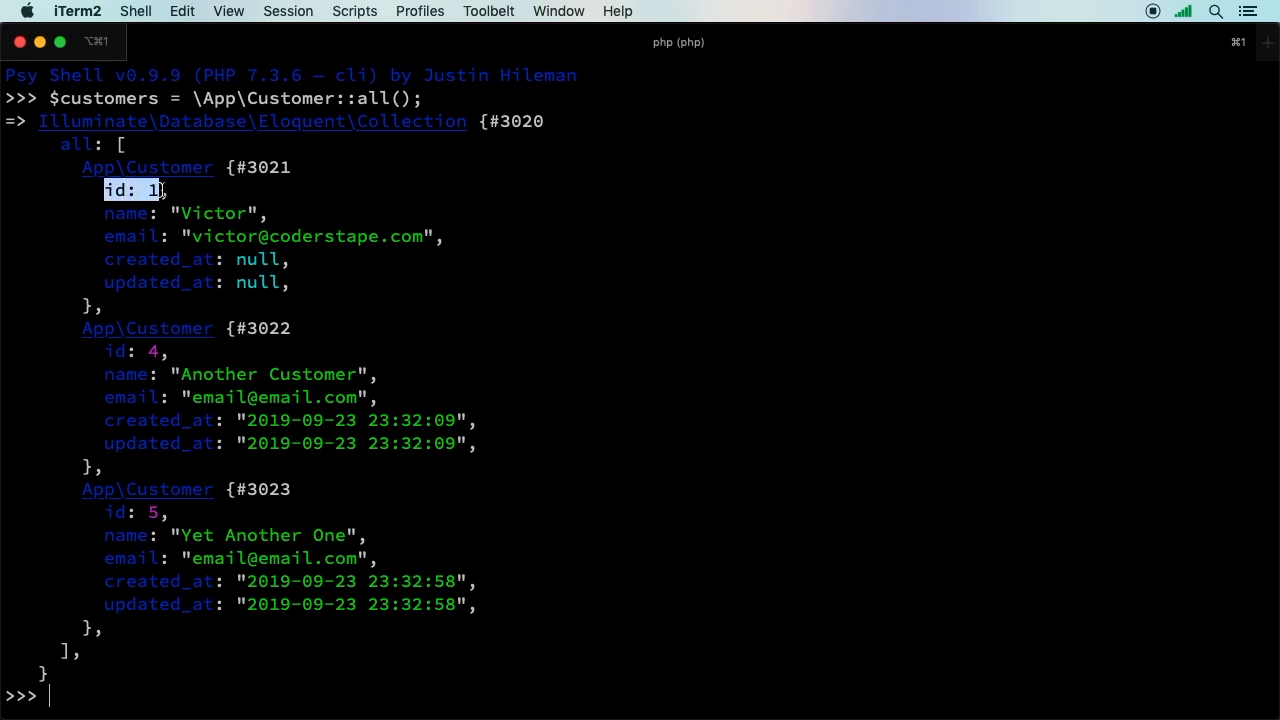
{"action": "type", "text": "$customer"}
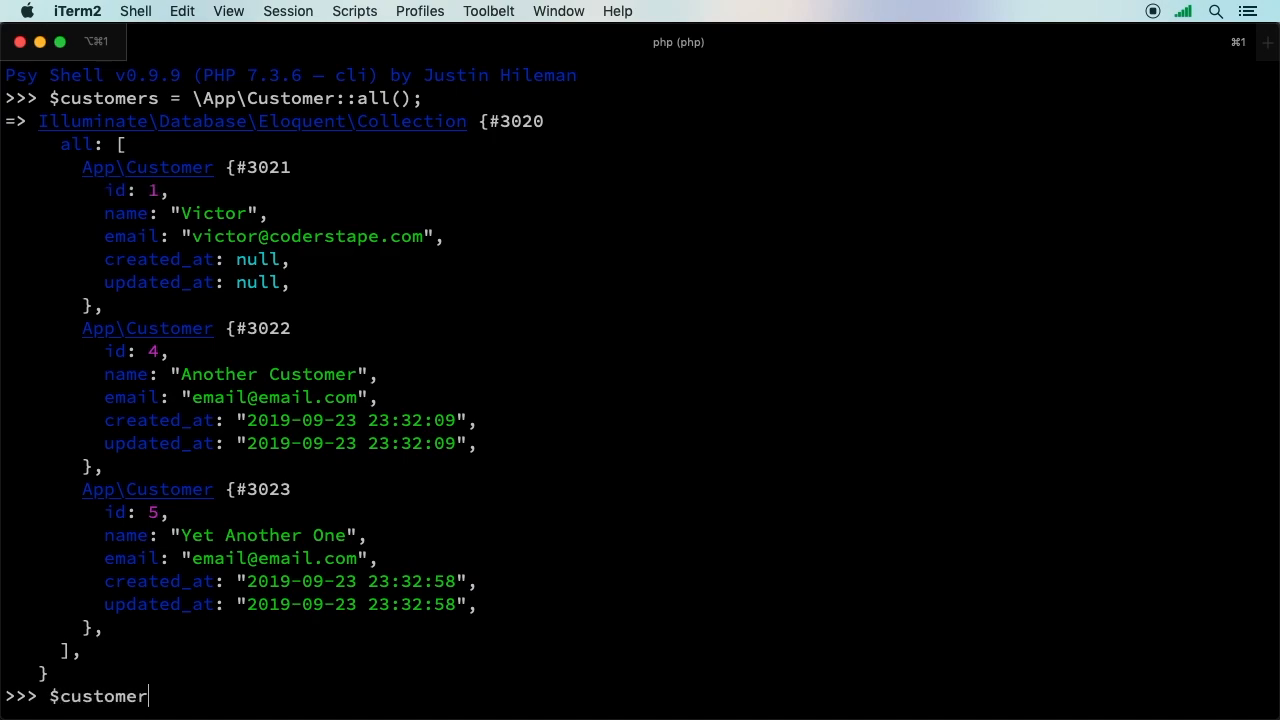
{"action": "type", "text": "= \\App\\"}
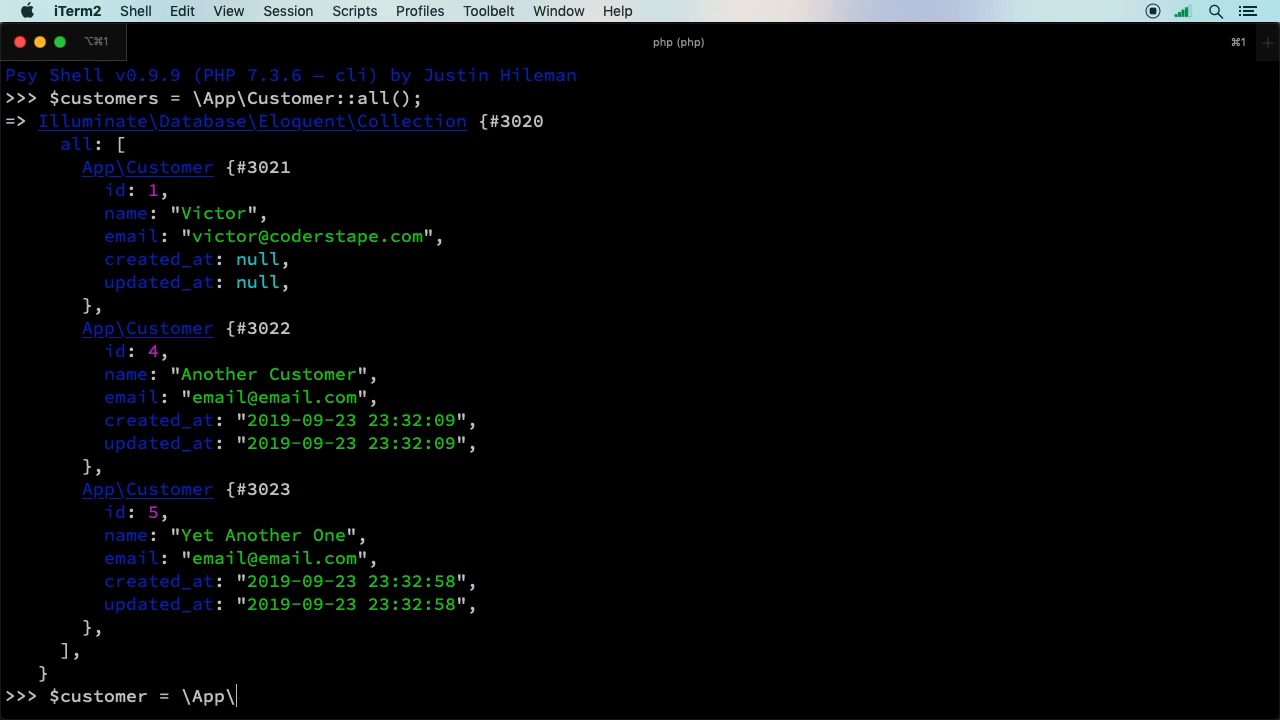
{"action": "type", "text": "Customer::whe"}
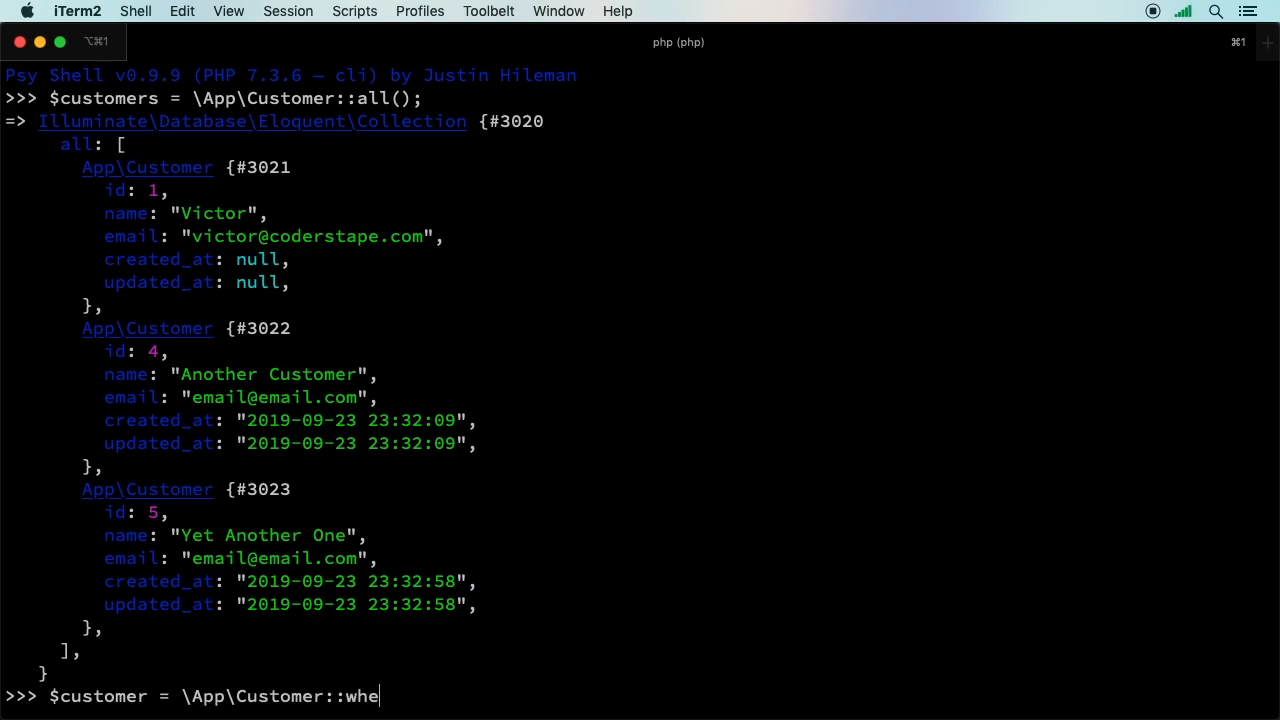
{"action": "type", "text": "re('"}
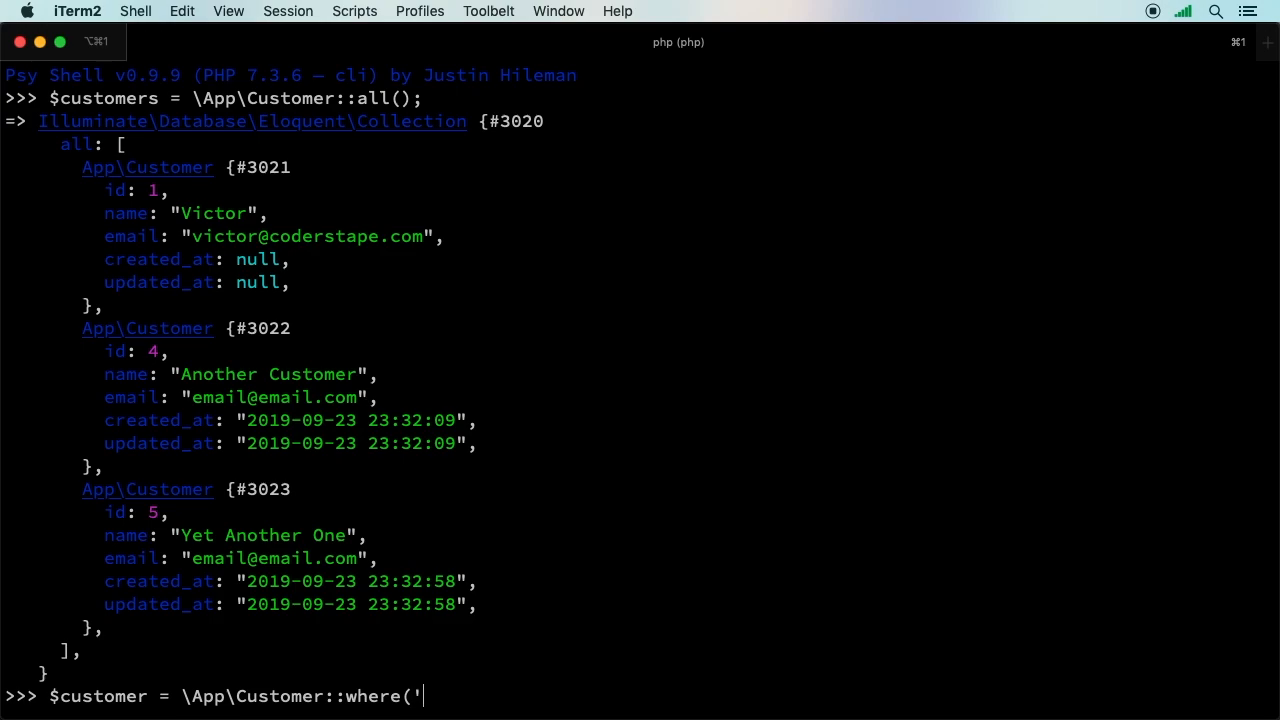
{"action": "type", "text": "id'"}
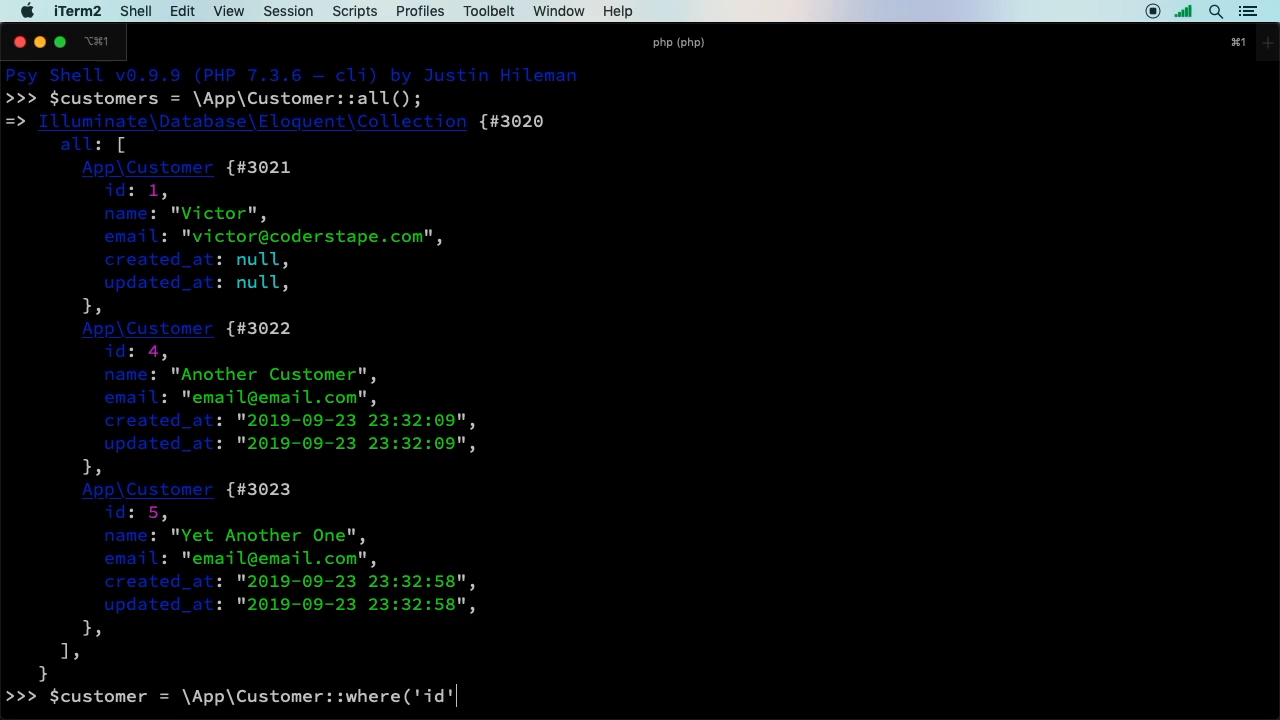
{"action": "type", "text": ", 1"}
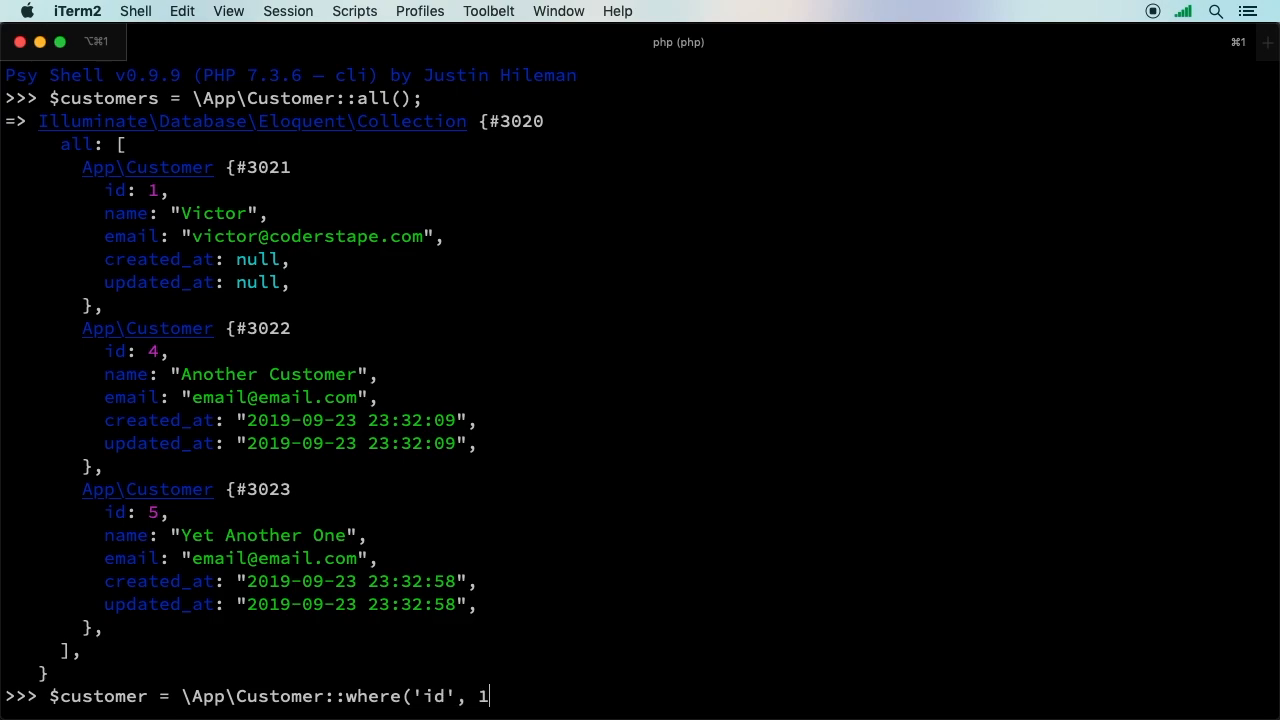
- Finish the query with ->get(), dropping a stray extra where, and run it
{"action": "type", "text": ")->"}
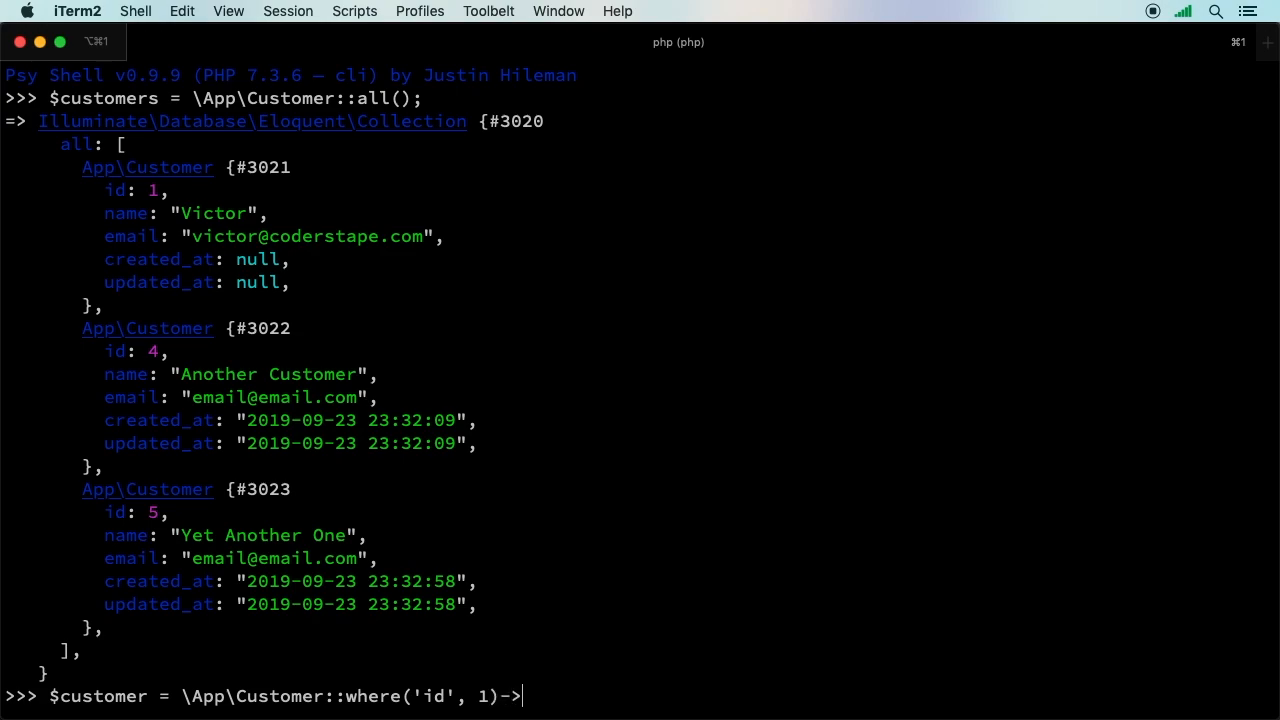
{"action": "type", "text": "whe"}
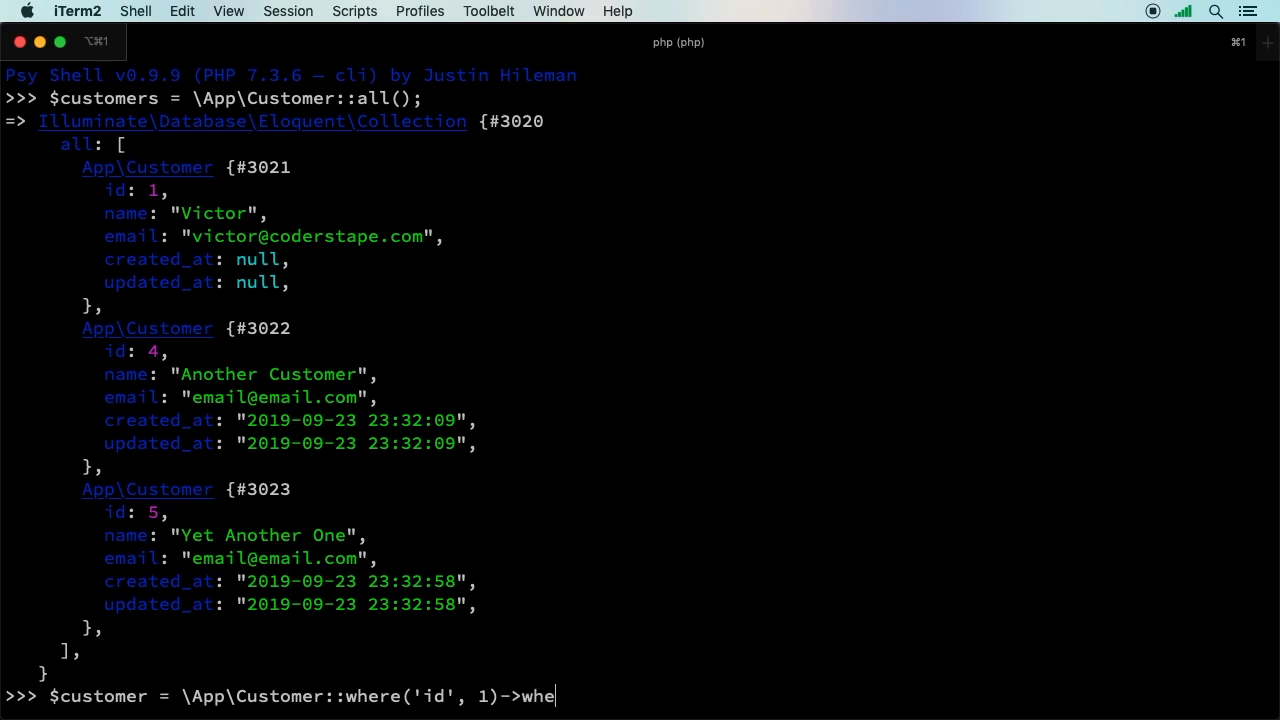
{"action": "type", "text": "re"}
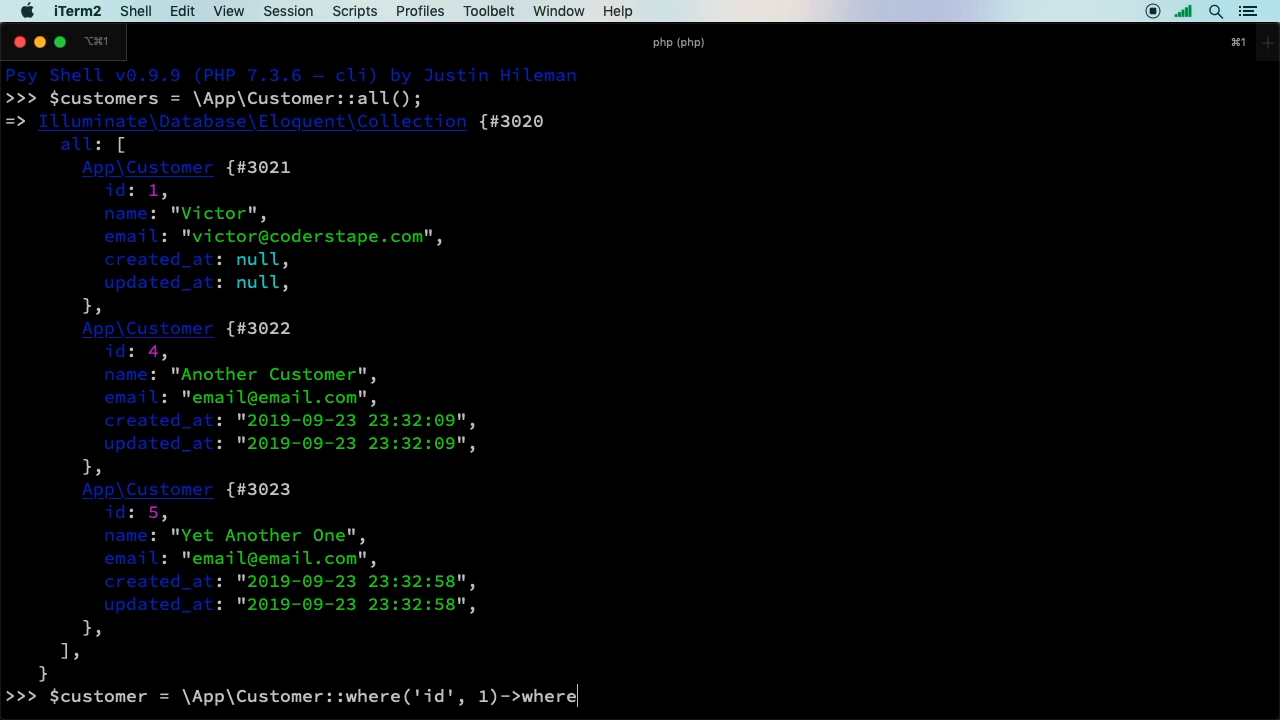
{"action": "key", "text": "Backspace"}
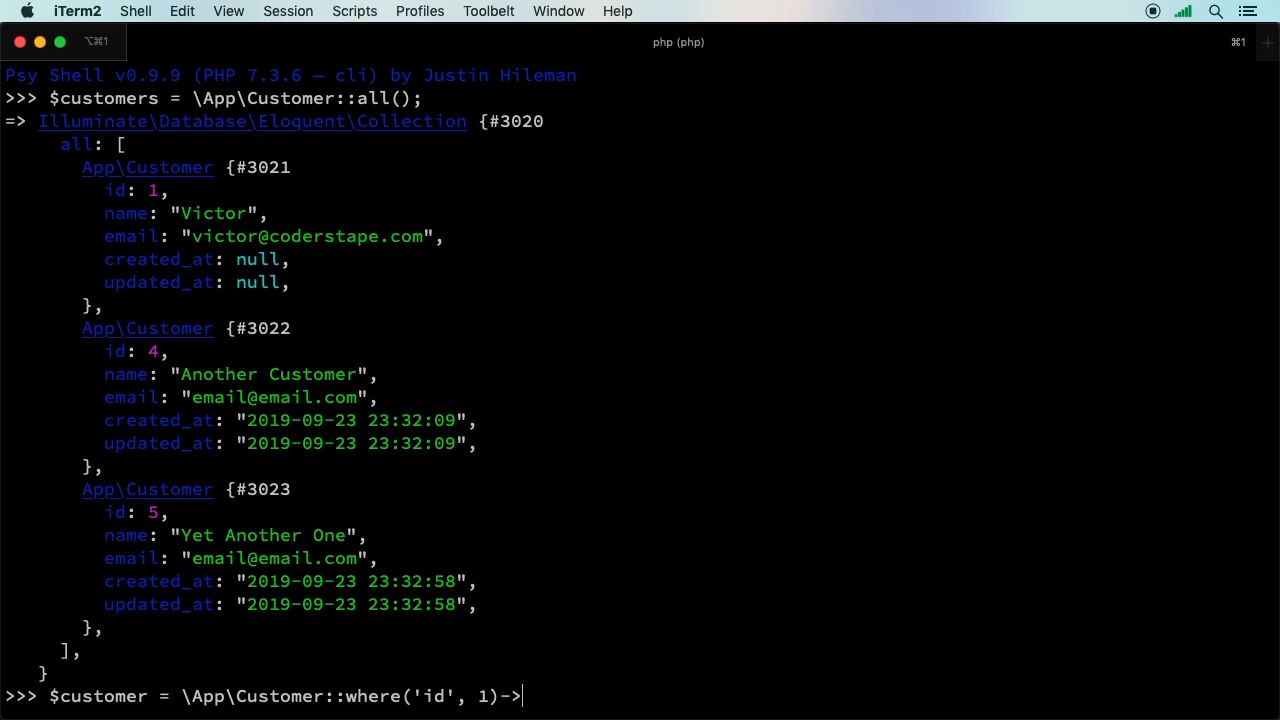
{"action": "type", "text": "get()"}
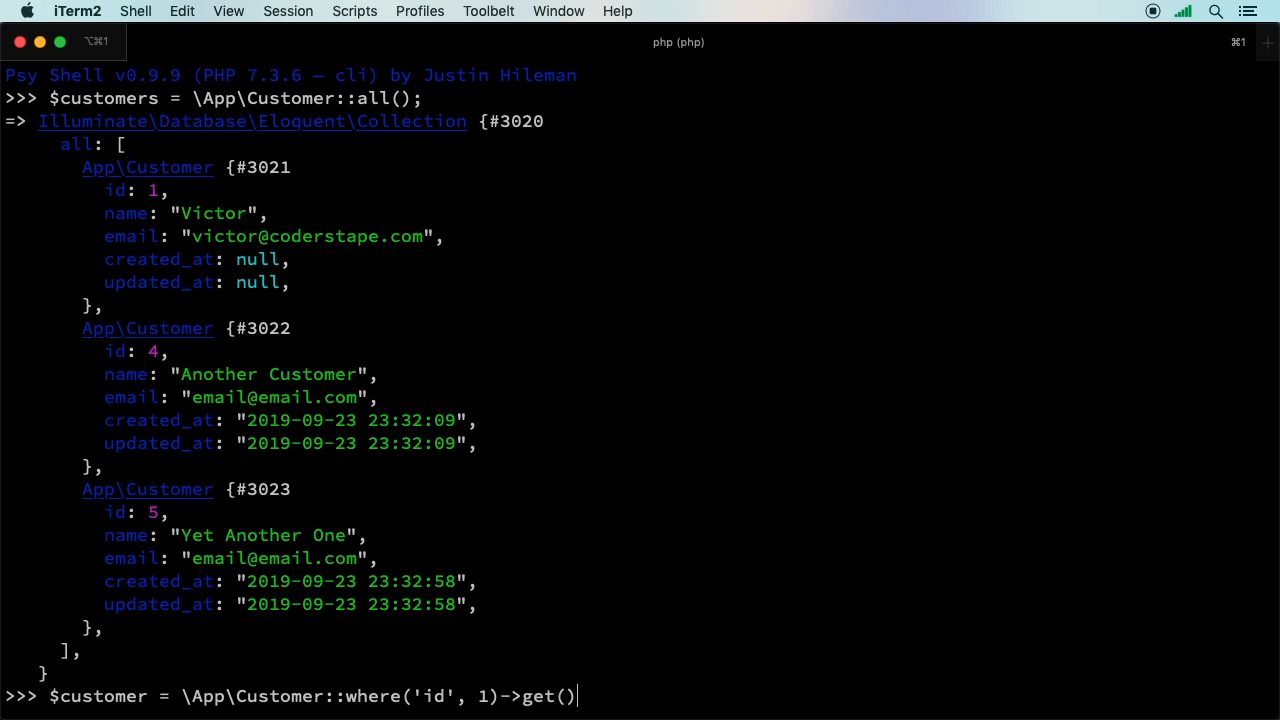
{"action": "key", "text": "Return"}
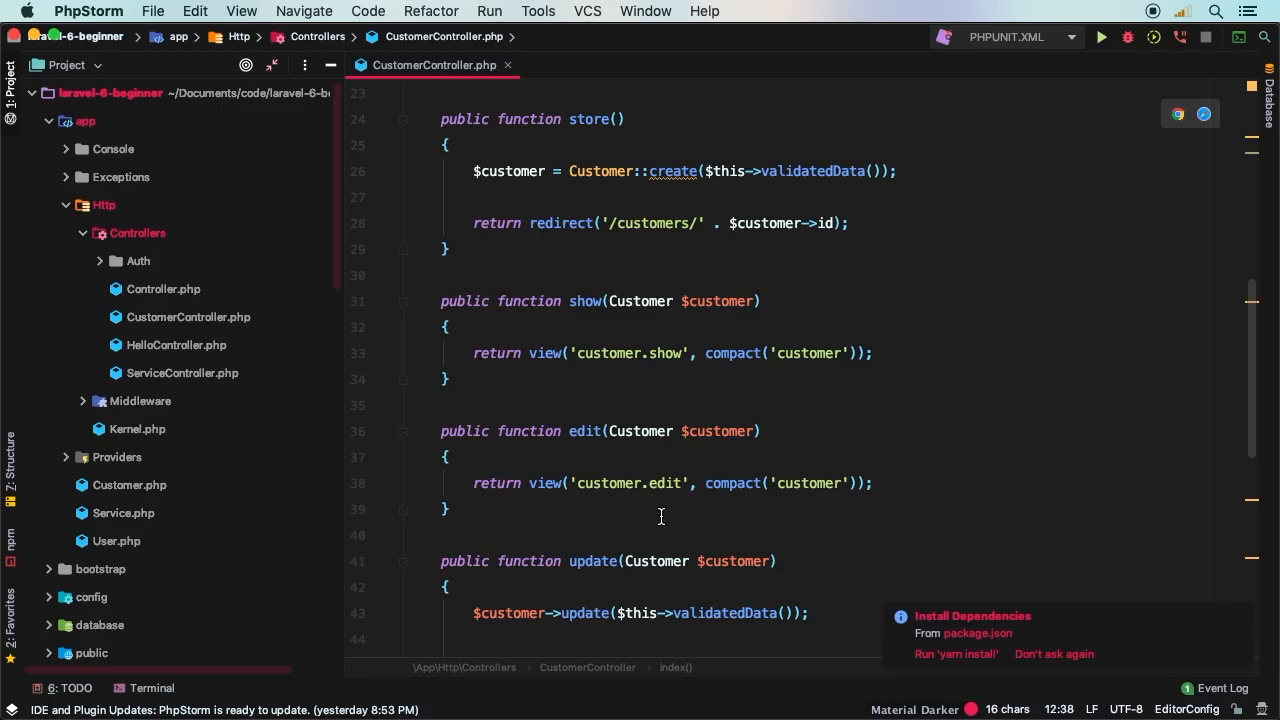
{"action": "left_click", "coordinate": [480, 404]}
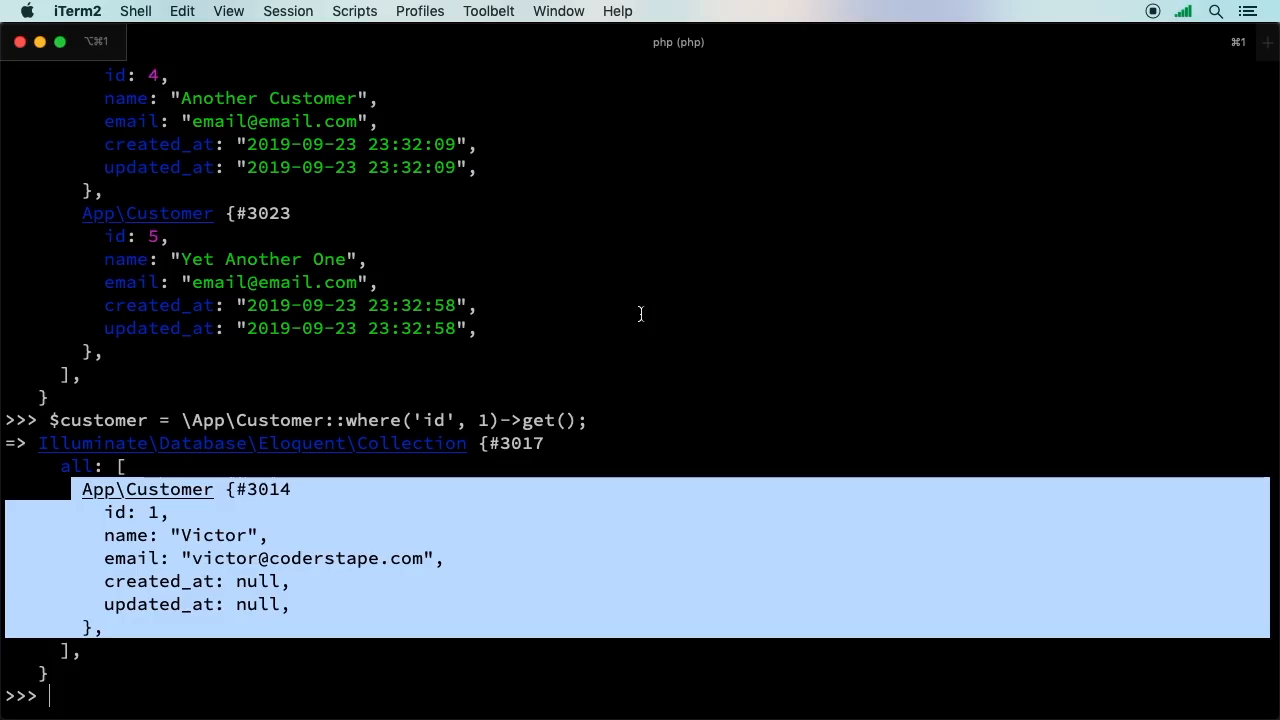
{"action": "mouse_move", "coordinate": [88, 714]}
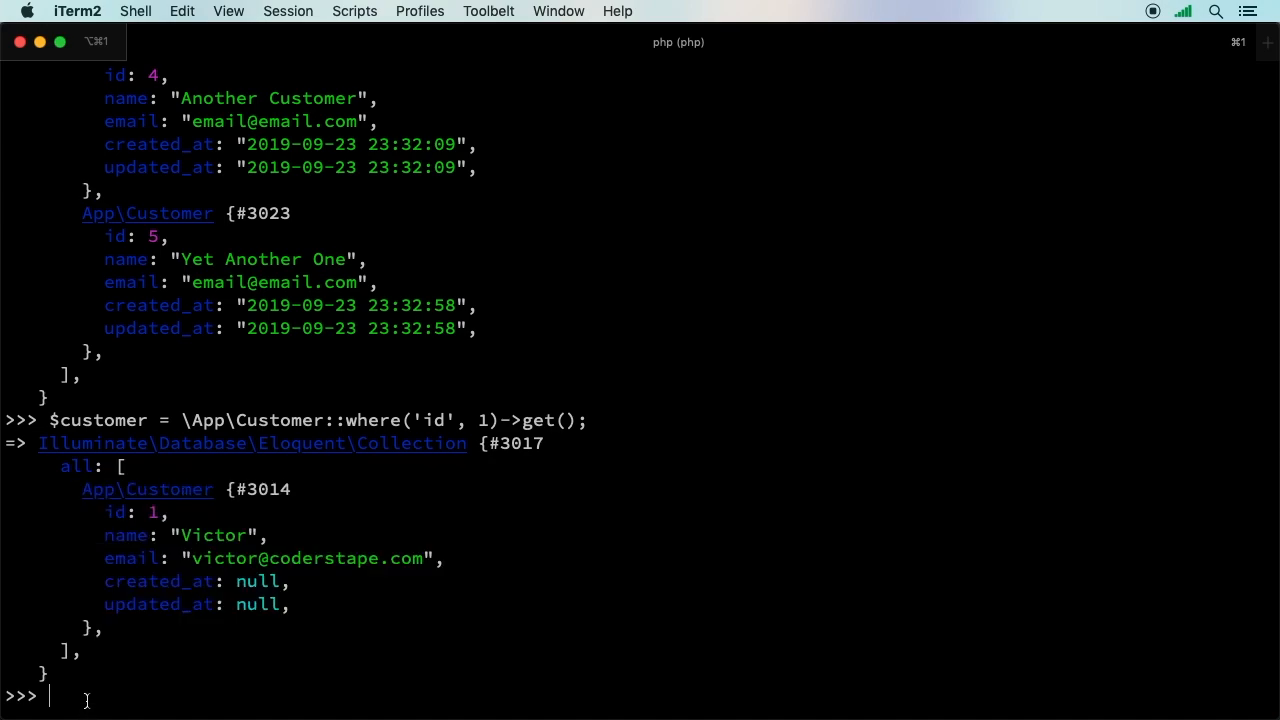
- Rerun the query as where('name', 'Victor')->get() returning only Victor, then exit Tinker
{"action": "type", "text": "$customer = \\App\\Customer::where('id', 1)->get();"}
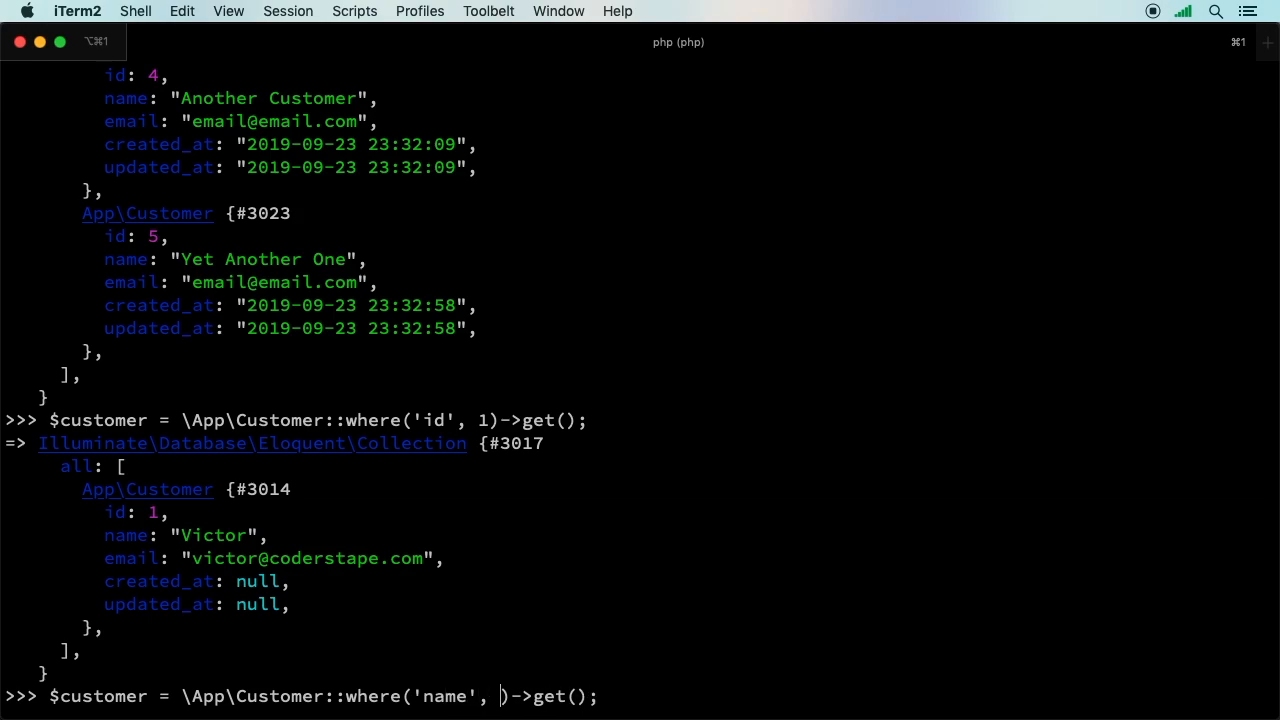
{"action": "type", "text": "'Victor"}
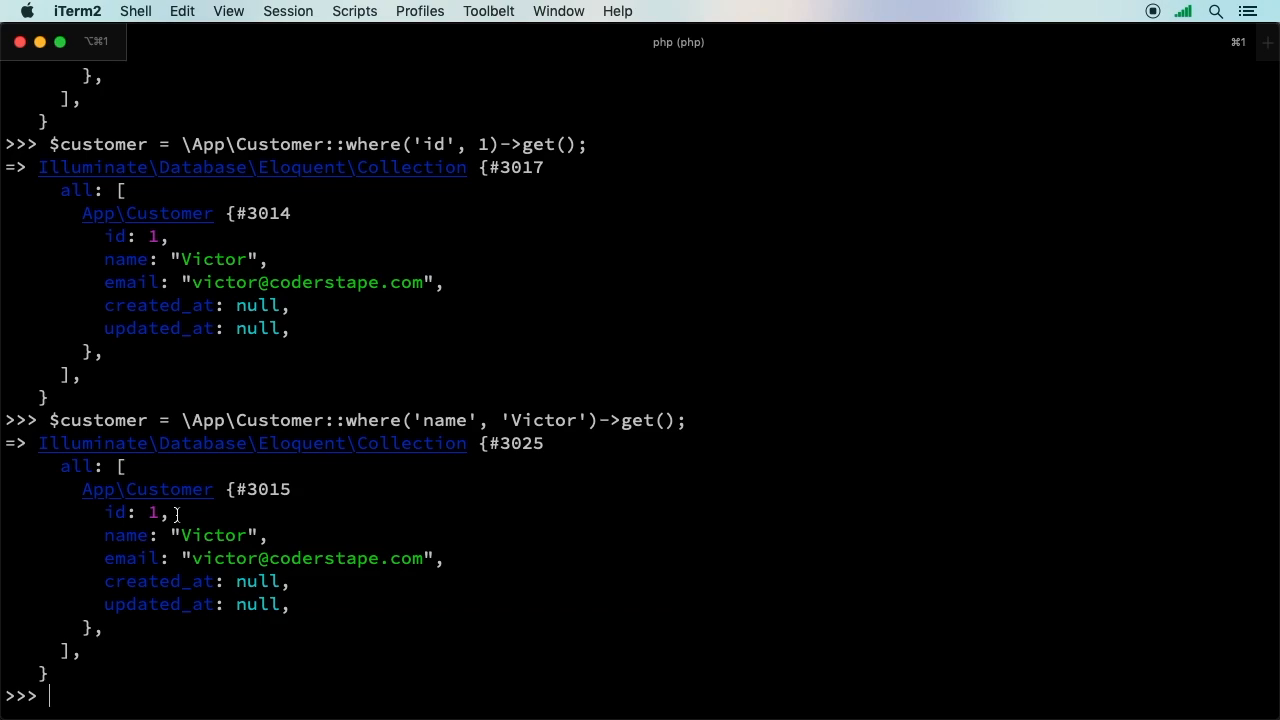
{"action": "type", "text": "exit"}
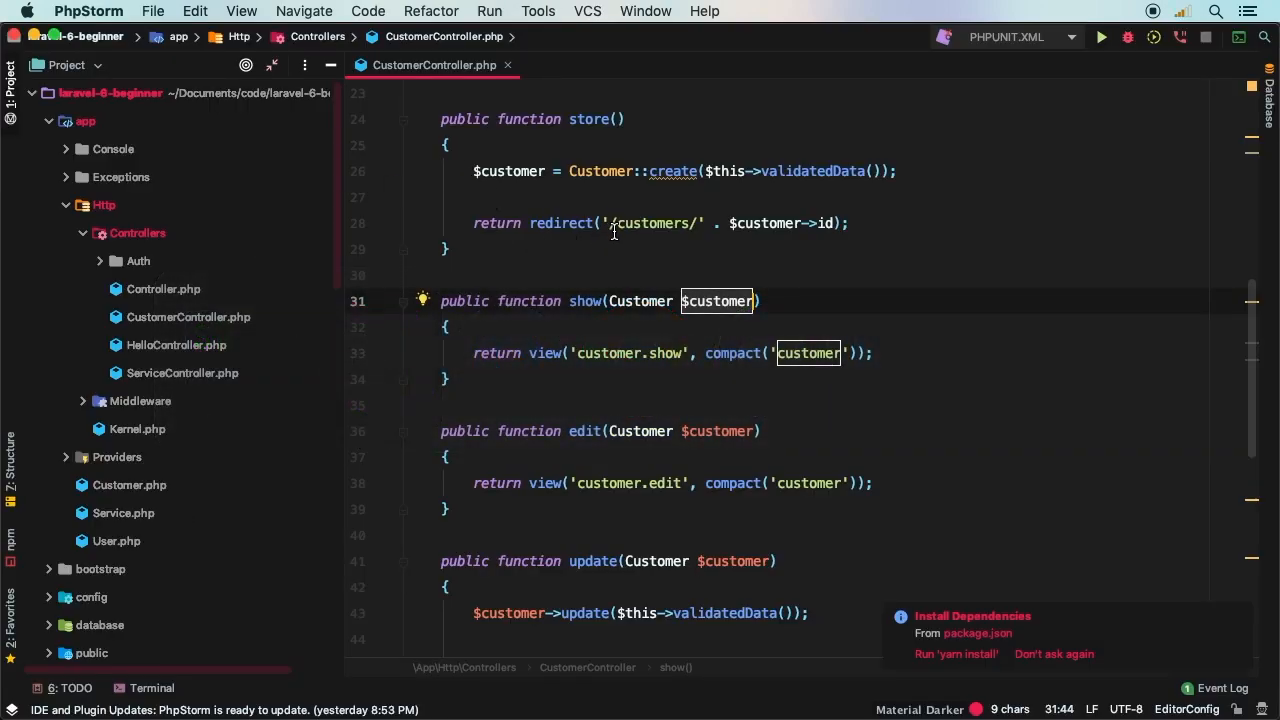
{"action": "left_click", "coordinate": [630, 276]}
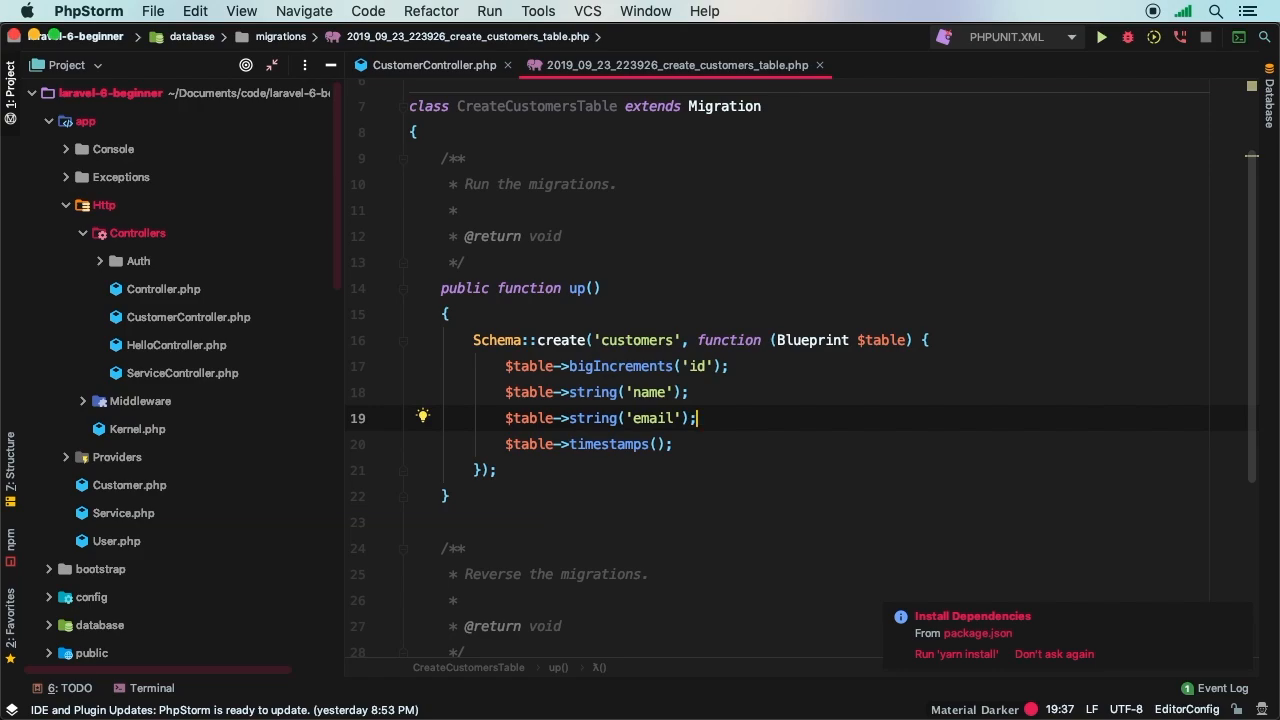
- On a new line after email, start $table->unsignedInteger('active') via autocomplete
{"action": "key", "text": "Return"}
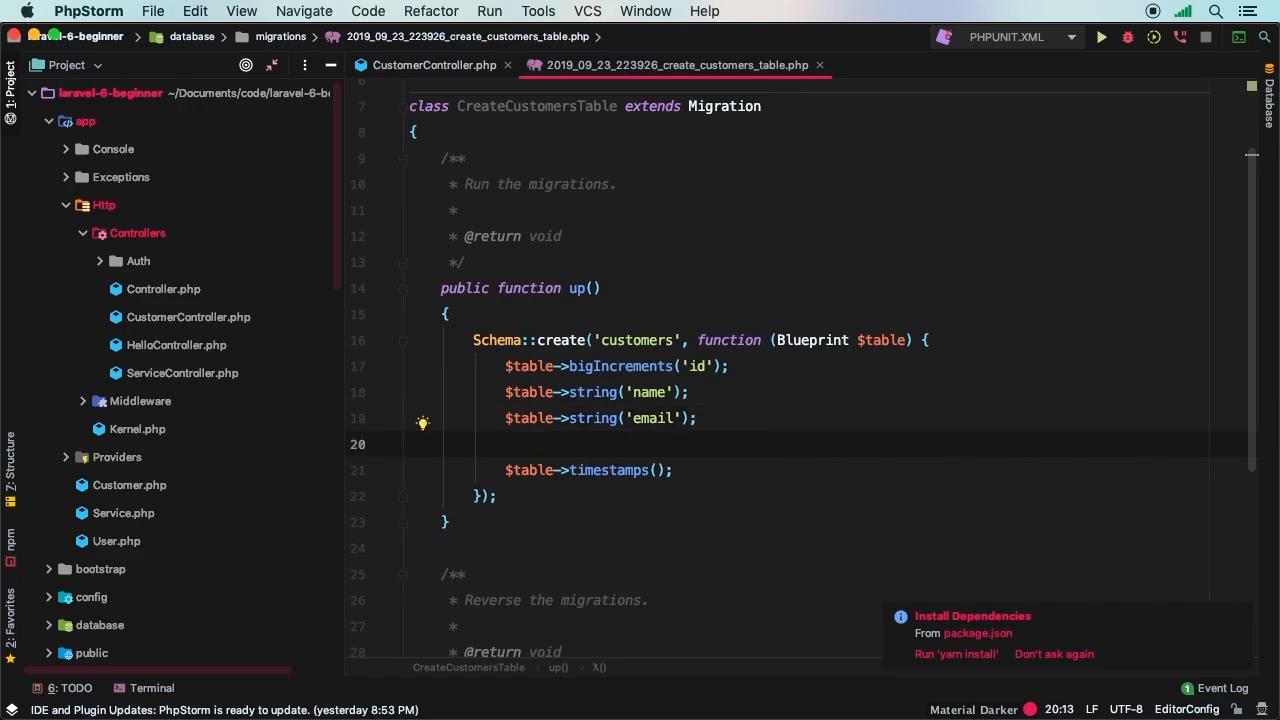
{"action": "left_click", "coordinate": [504, 444]}
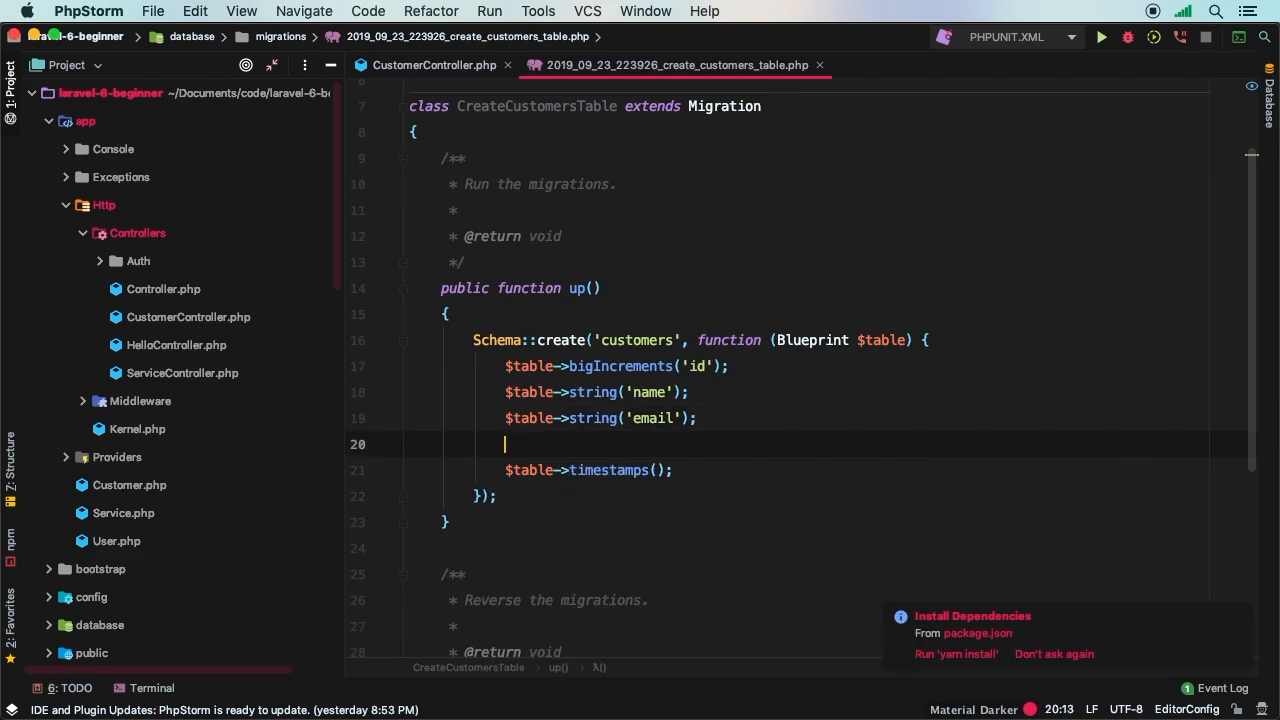
{"action": "type", "text": "$tabl"}
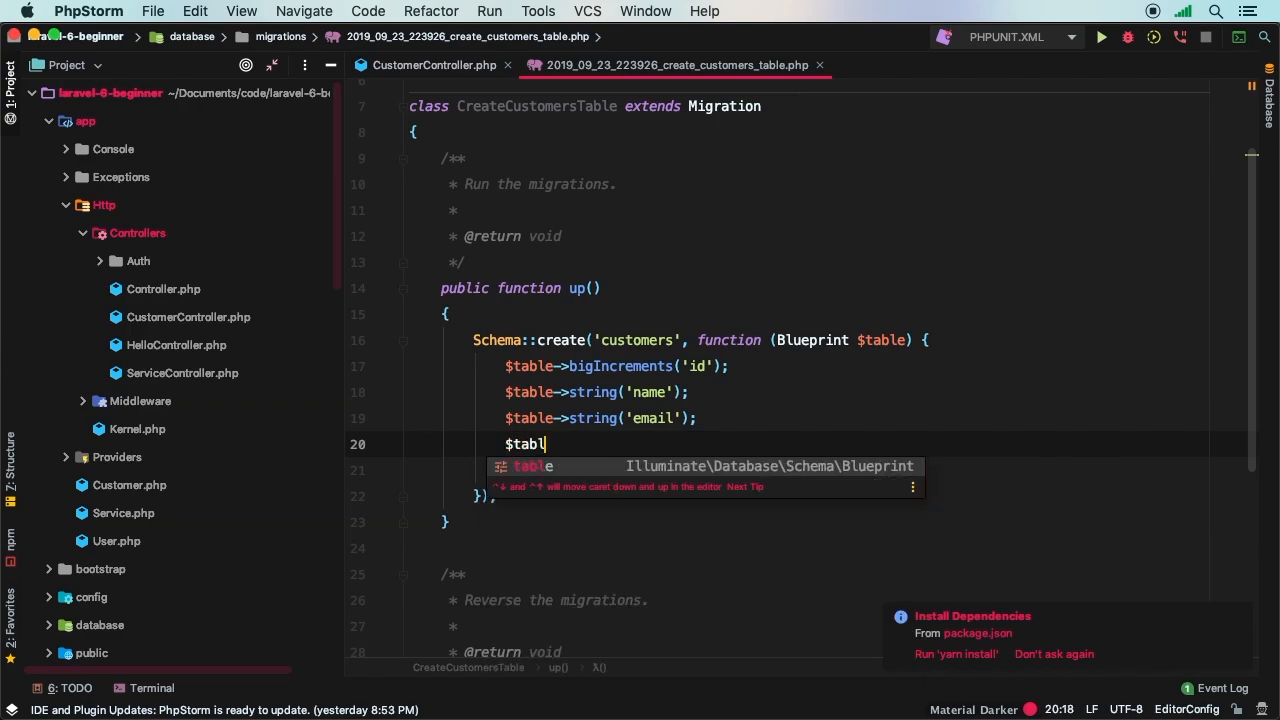
{"action": "type", "text": "->"}
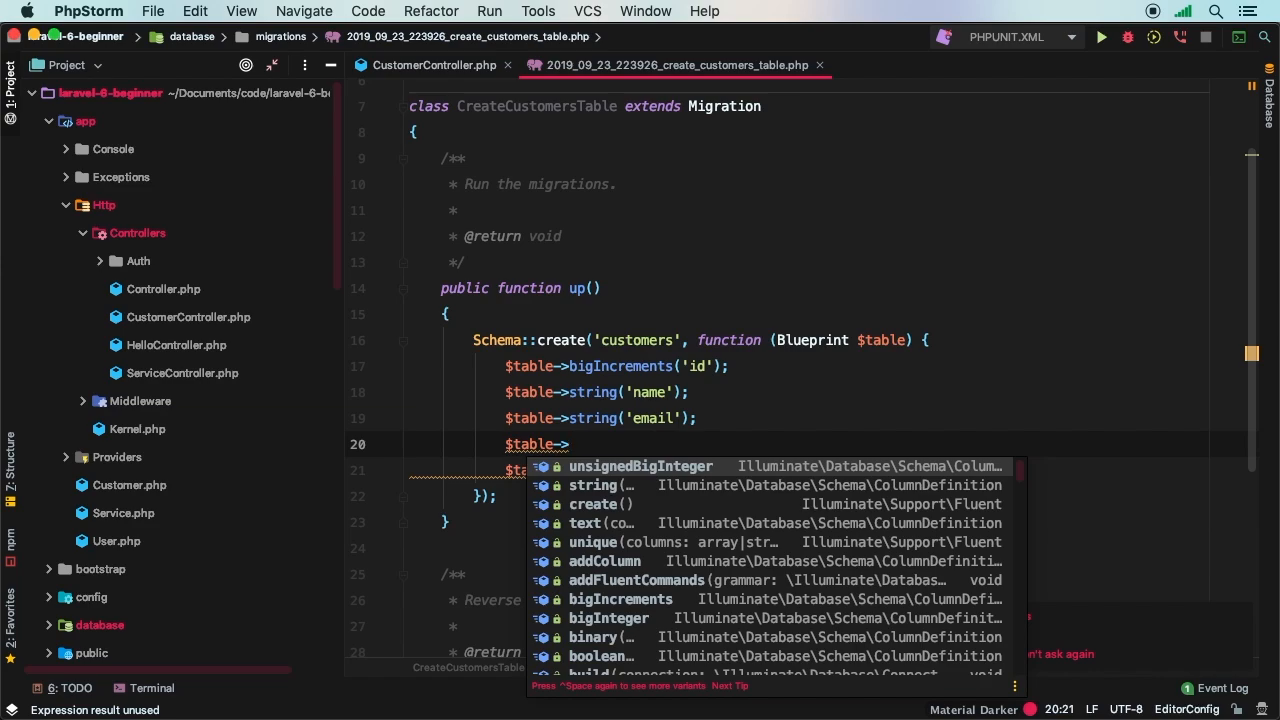
{"action": "type", "text": "unsignedInteger"}
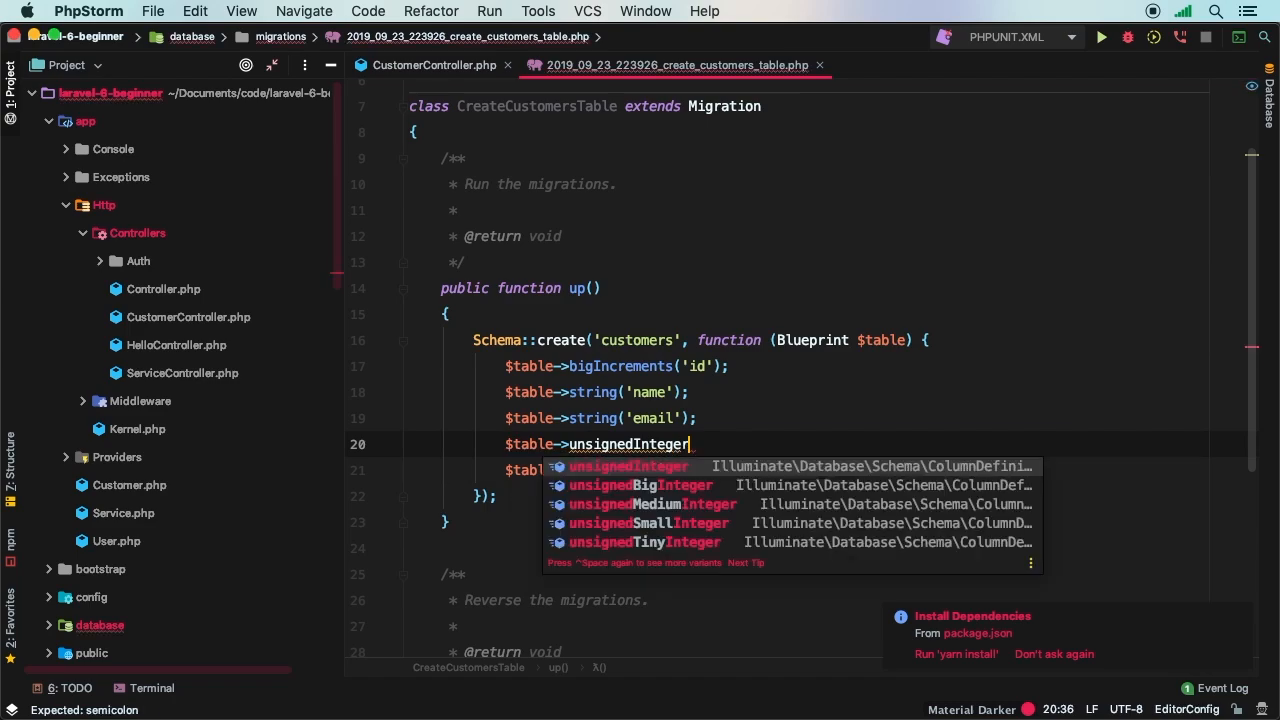
{"action": "type", "text": "('active')"}
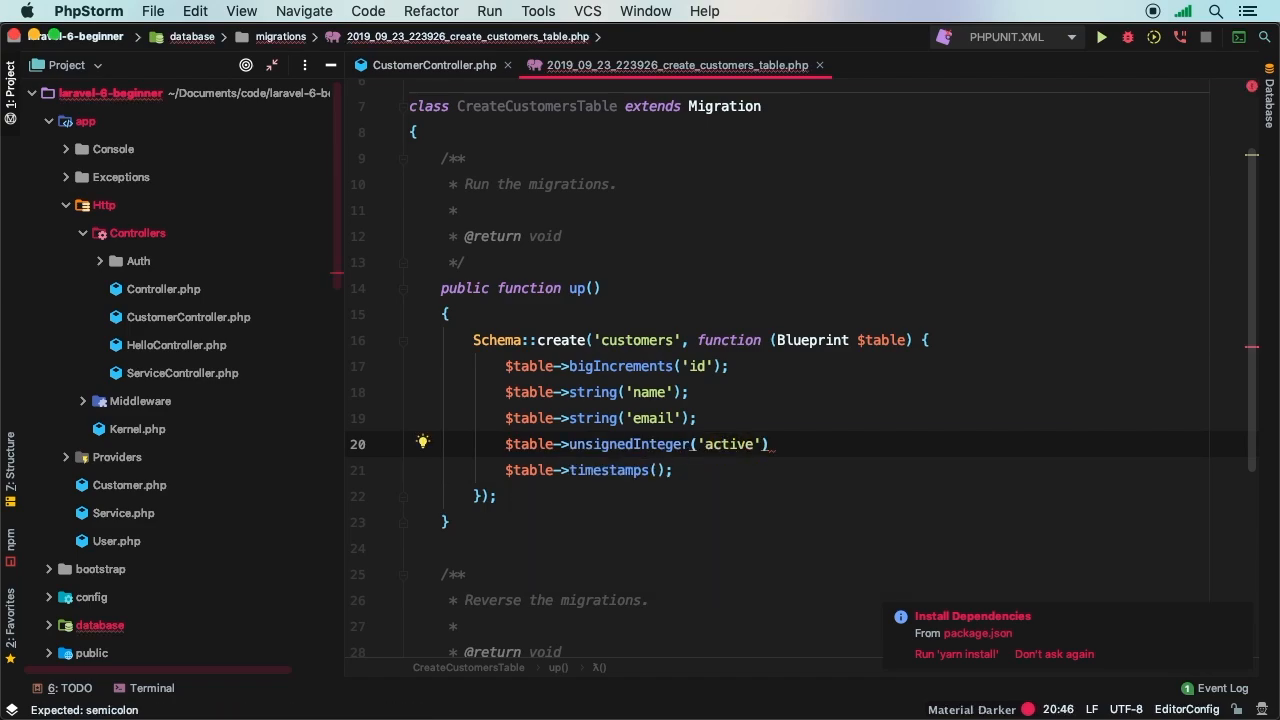
- Chain ->default(1); onto the active column, removing a stray trailing 1
{"action": "type", "text": "->"}
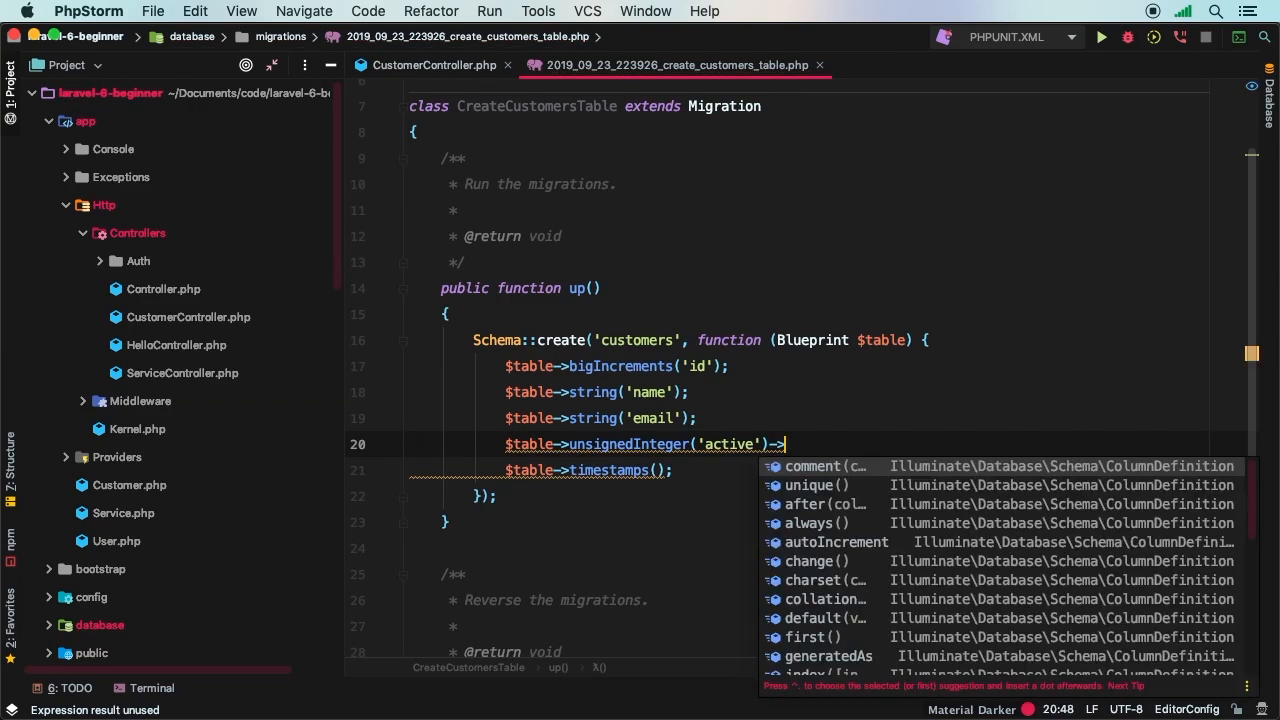
{"action": "left_click", "coordinate": [824, 618]}
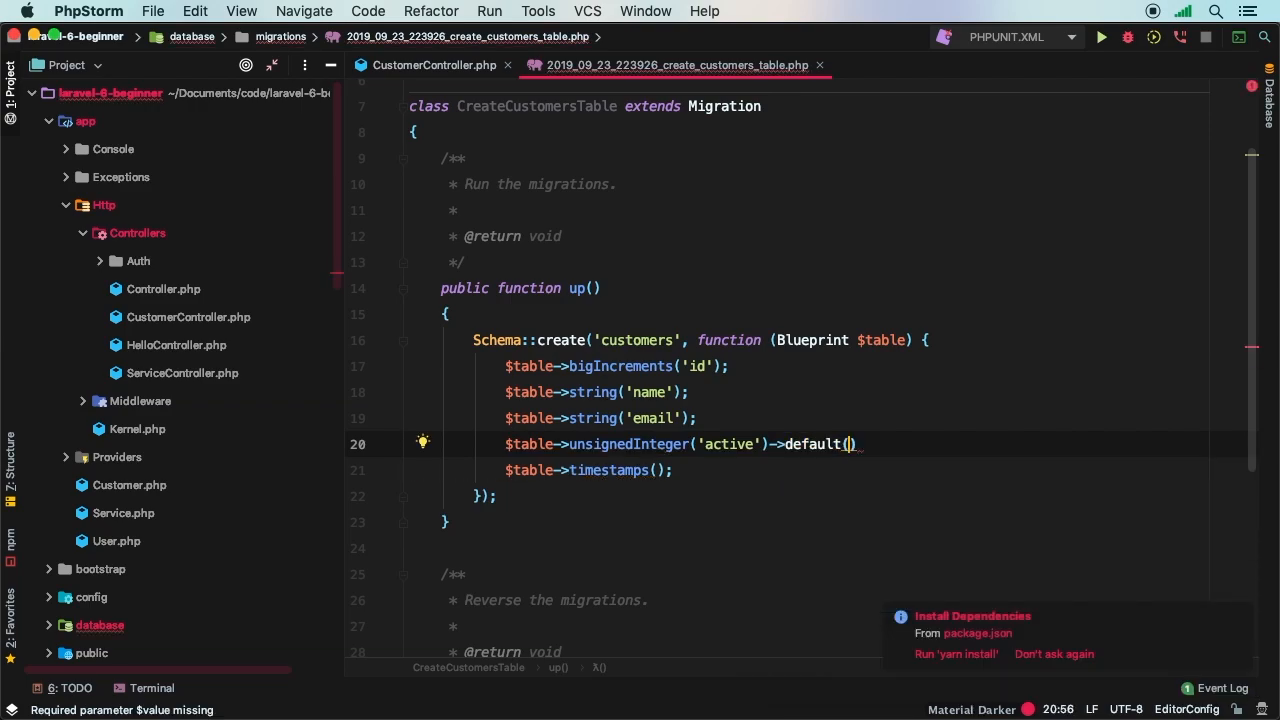
{"action": "type", "text": "1"}
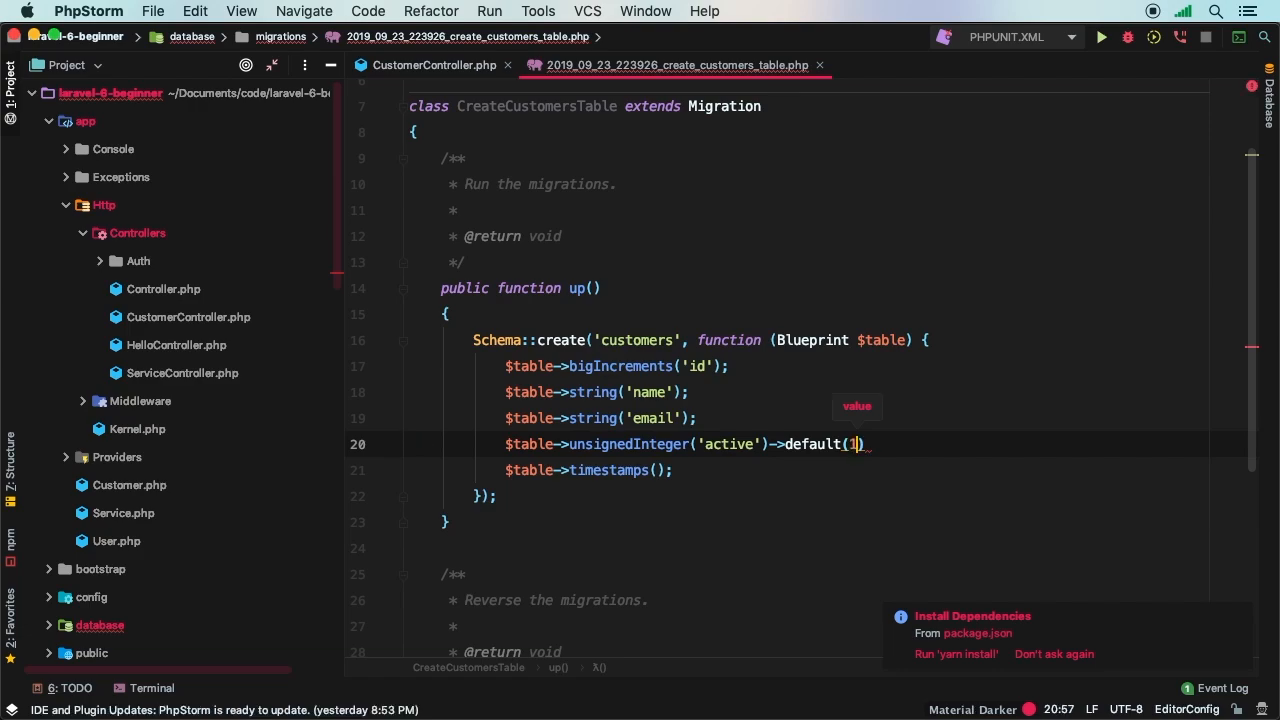
{"action": "type", "text": ");"}
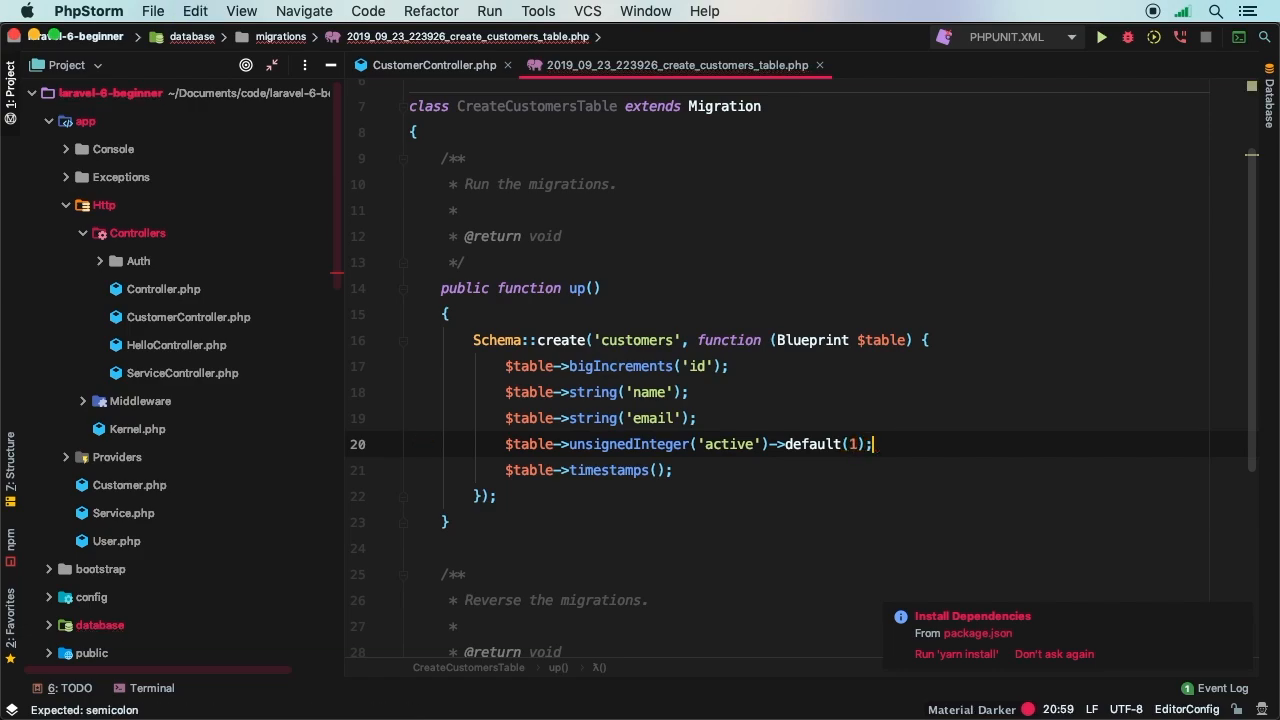
{"action": "type", "text": "1"}
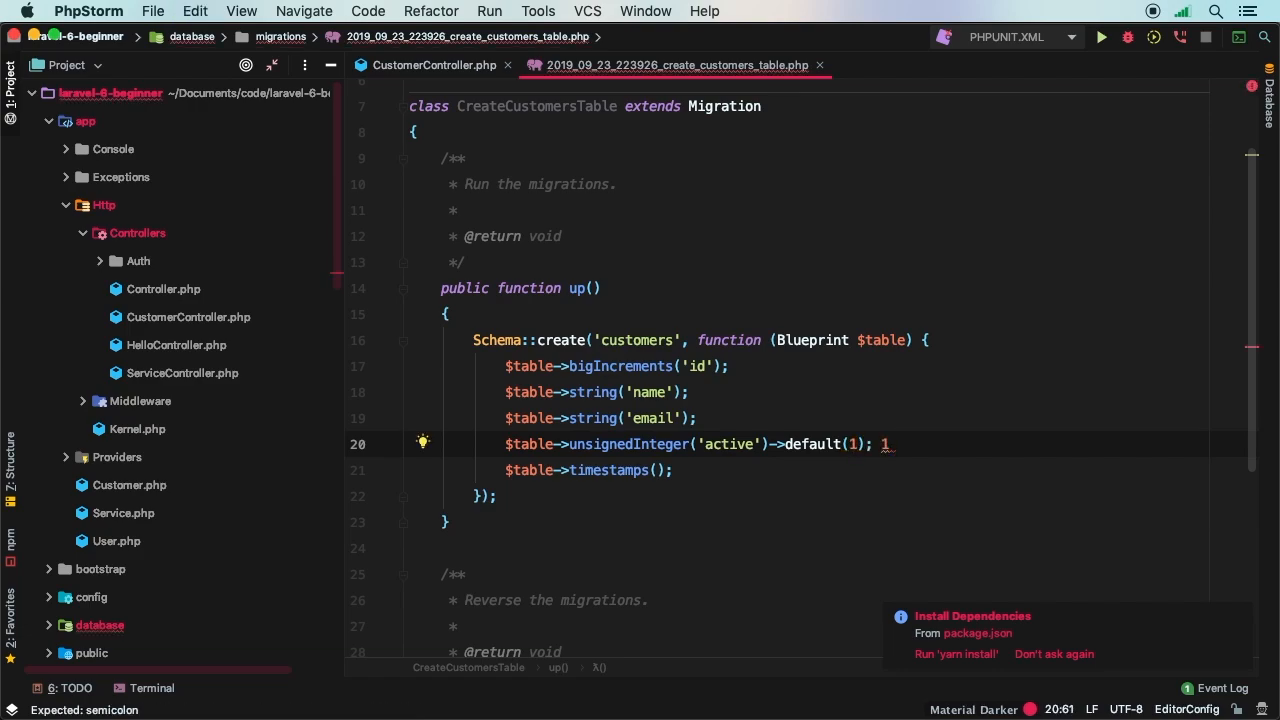
{"action": "key", "text": "Backspace"}
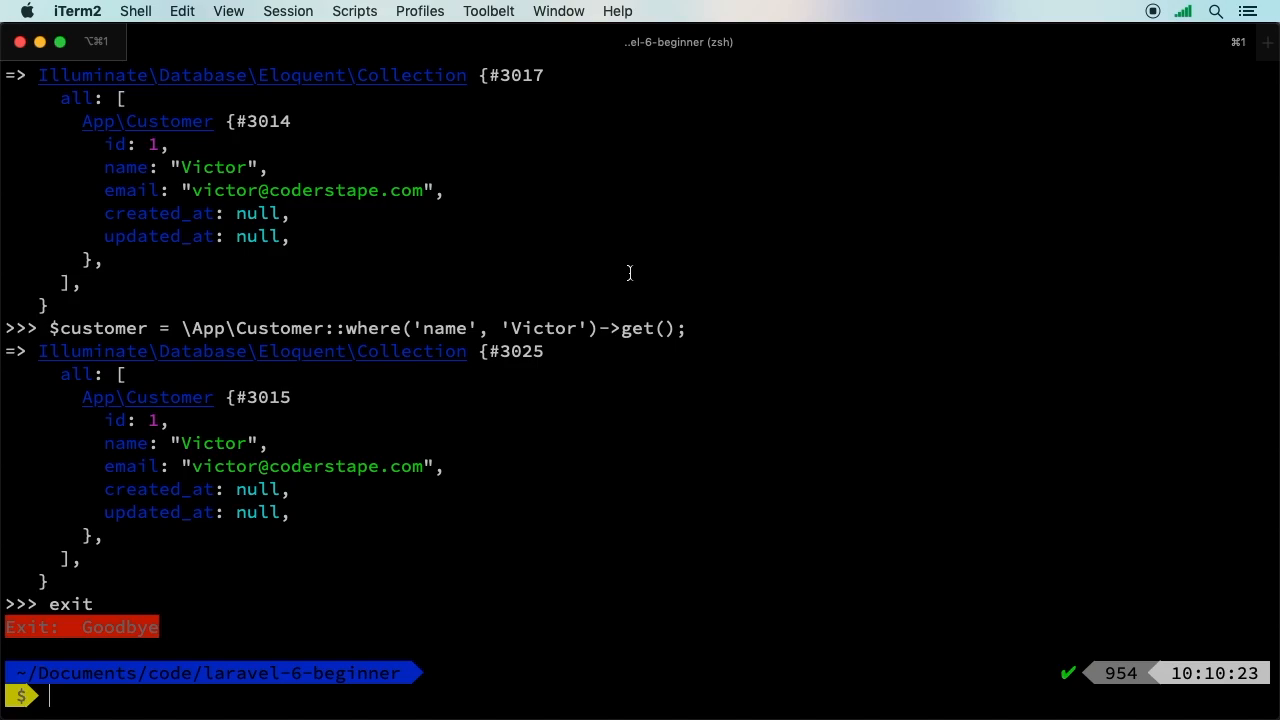
- Run php artisan migrate:fresh to drop and rebuild all tables
{"action": "type", "text": "php"}
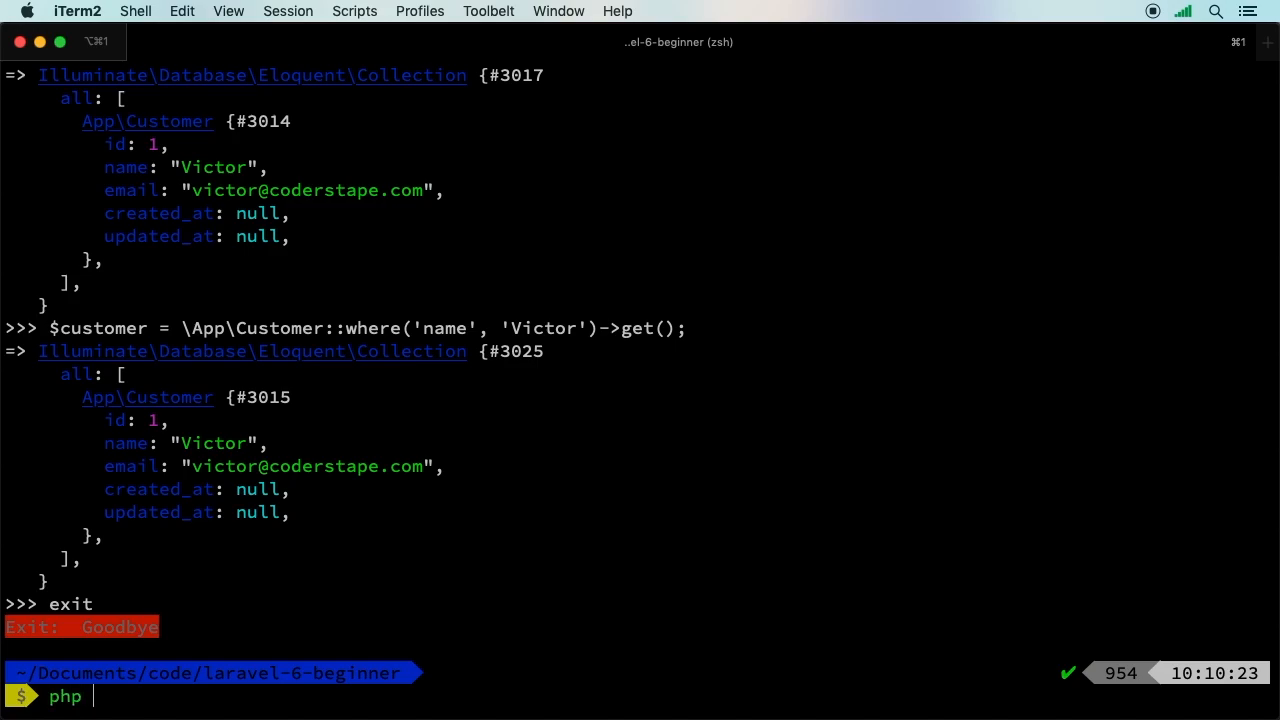
{"action": "type", "text": "artisan migra"}
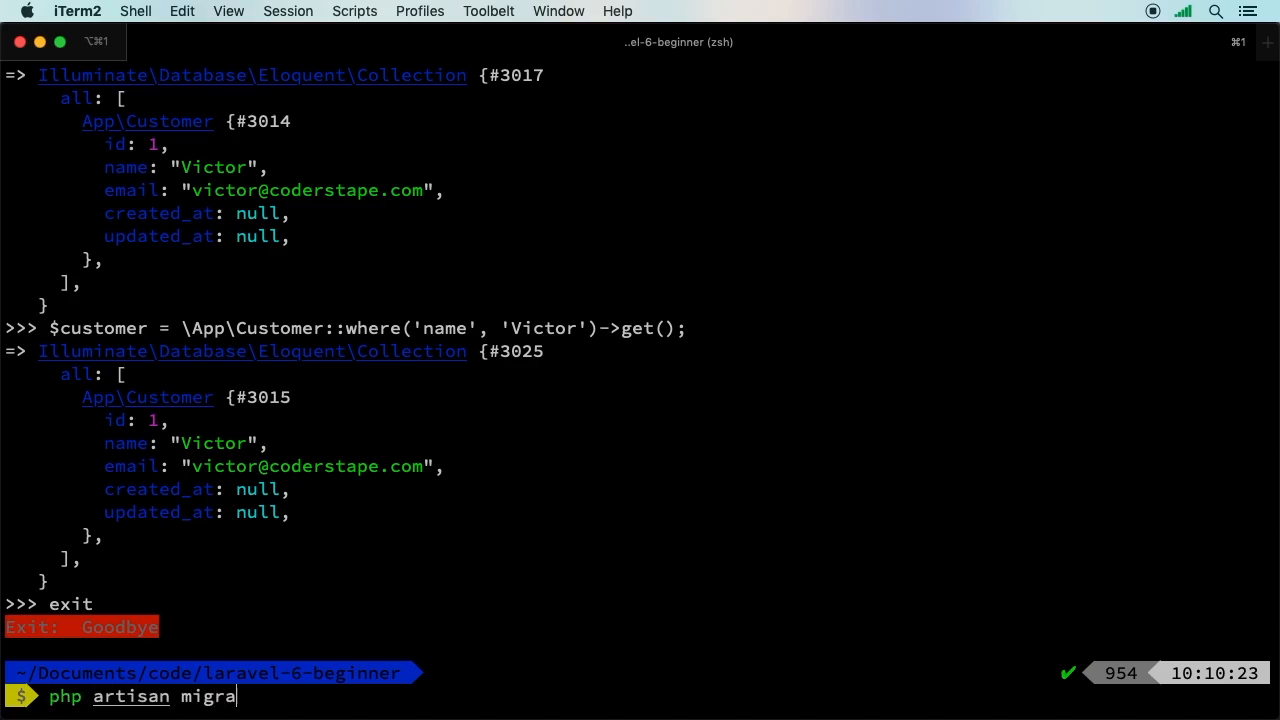
{"action": "type", "text": "te:"}
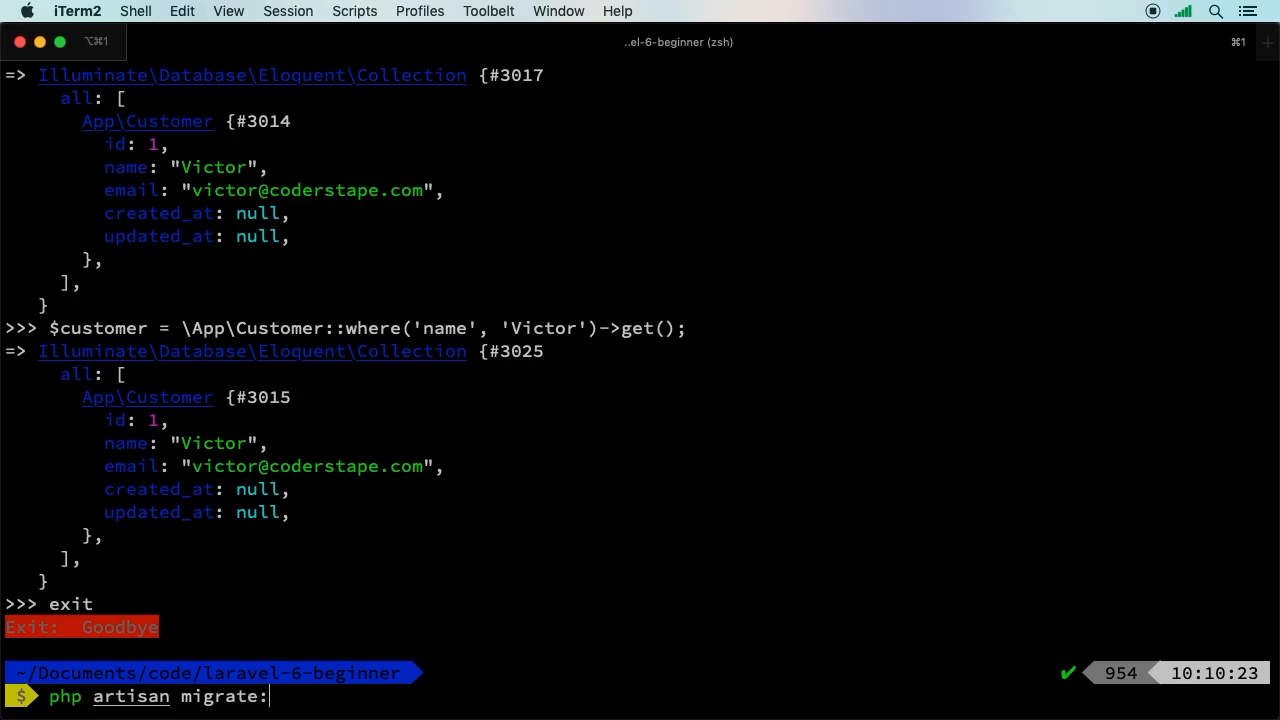
{"action": "type", "text": "fr"}
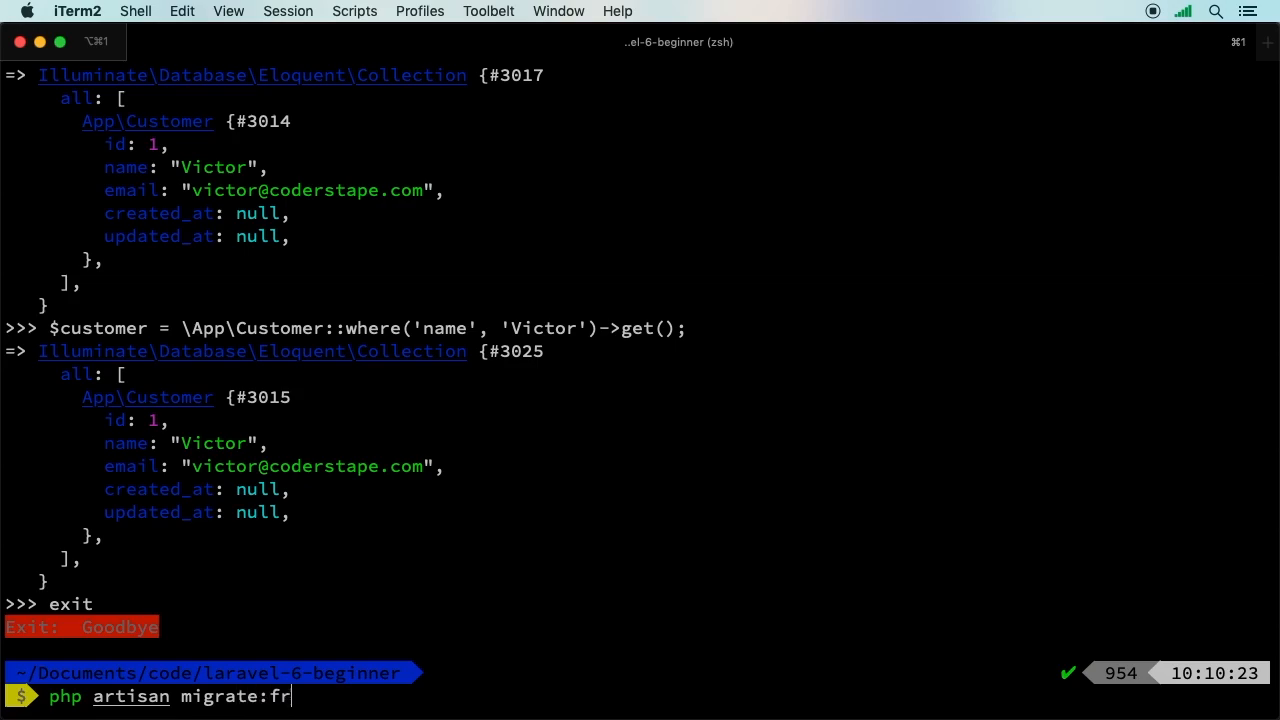
{"action": "type", "text": "esh"}
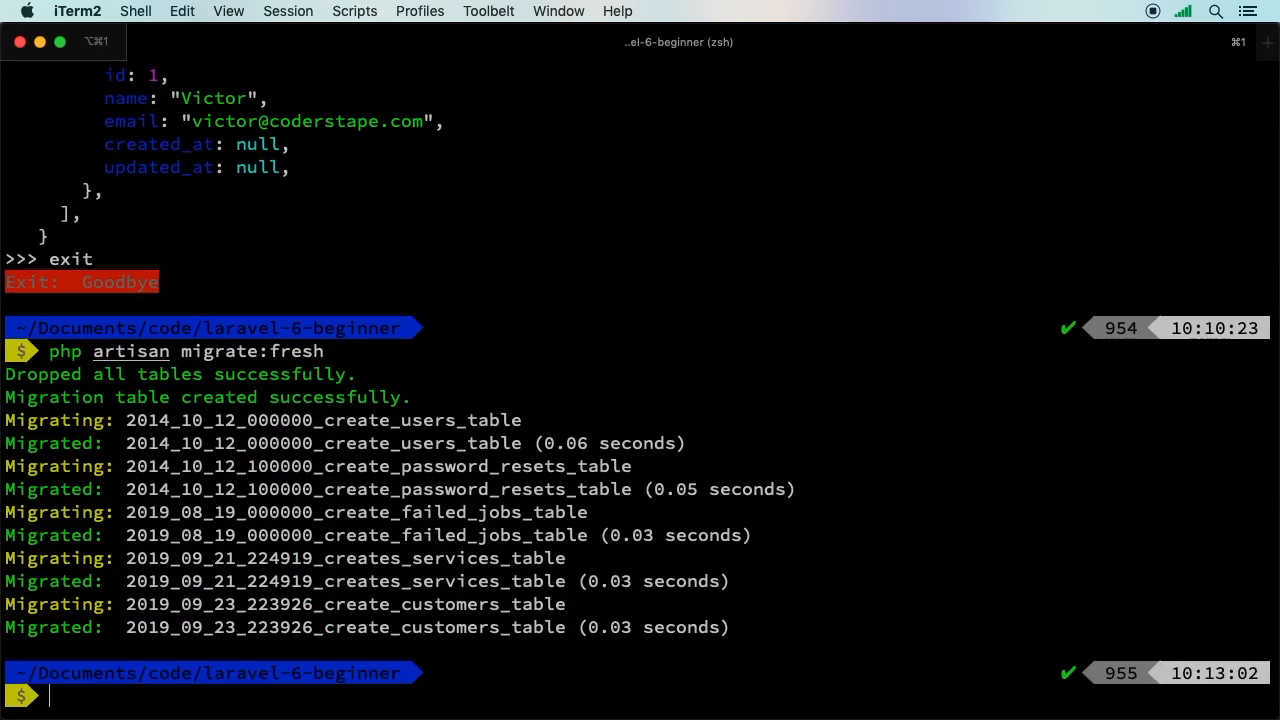
{"action": "mouse_move", "coordinate": [632, 280]}
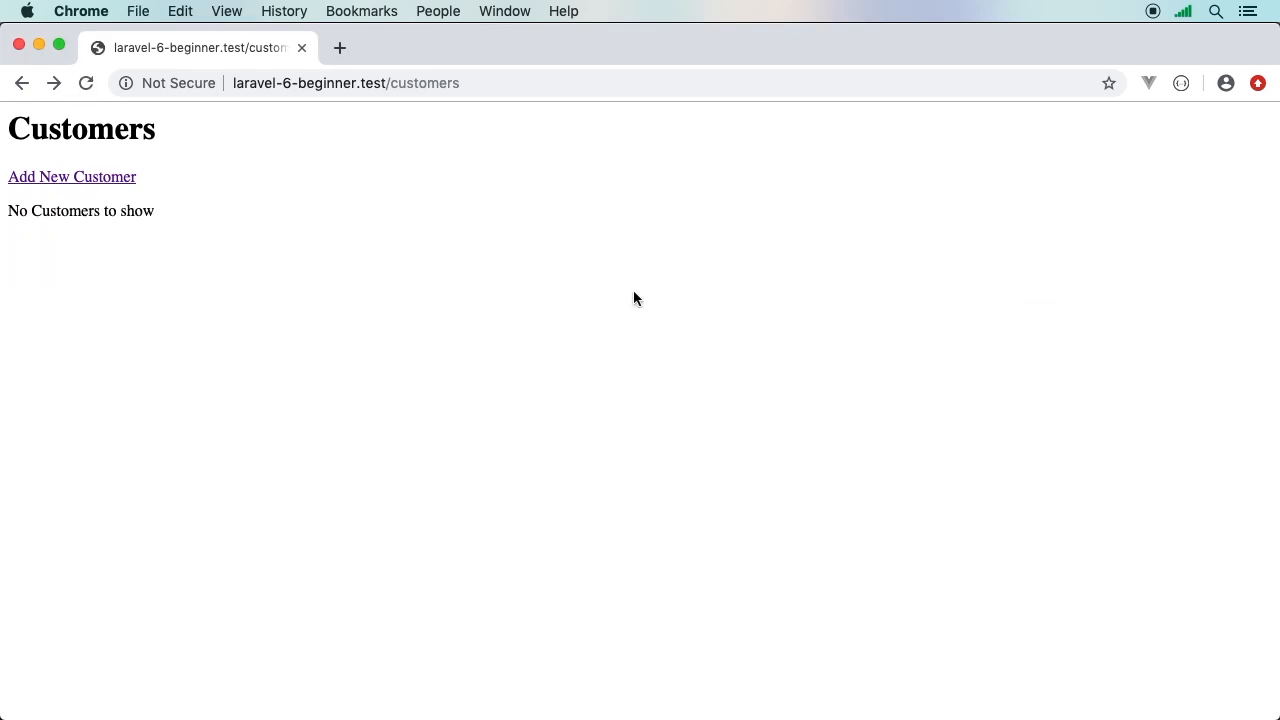
{"action": "left_click", "coordinate": [72, 176]}
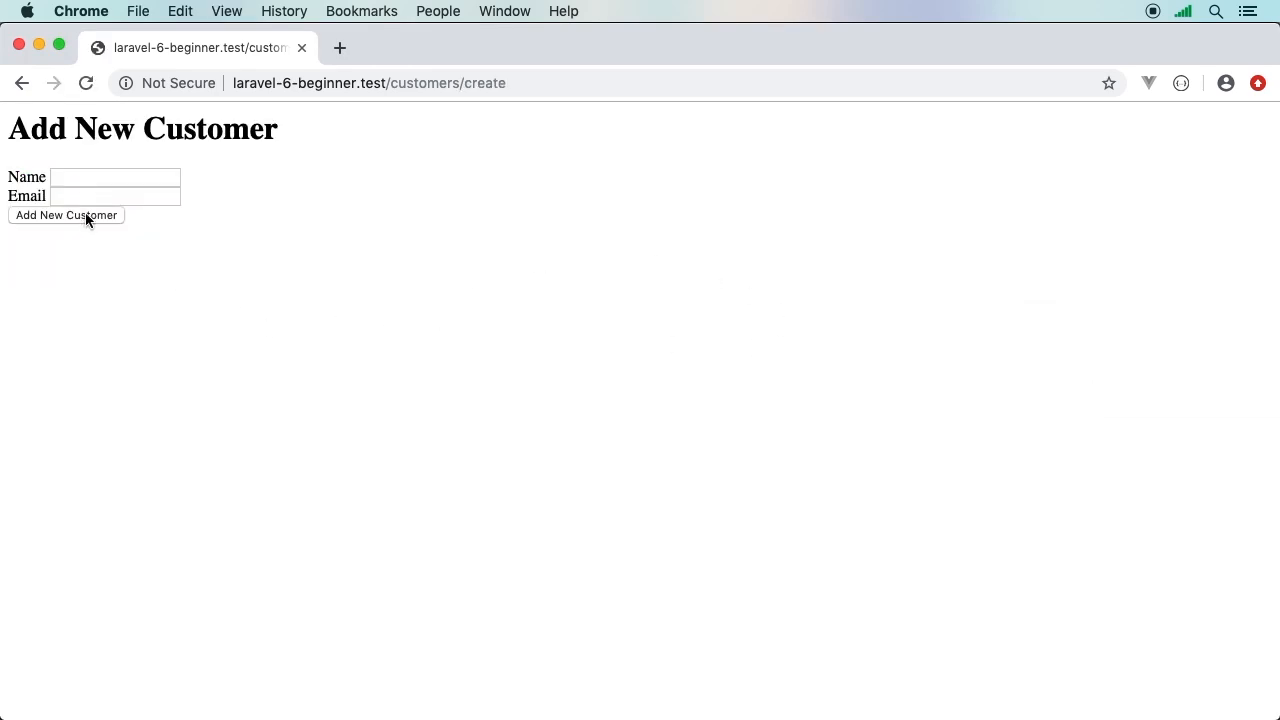
{"action": "type", "text": "N"}
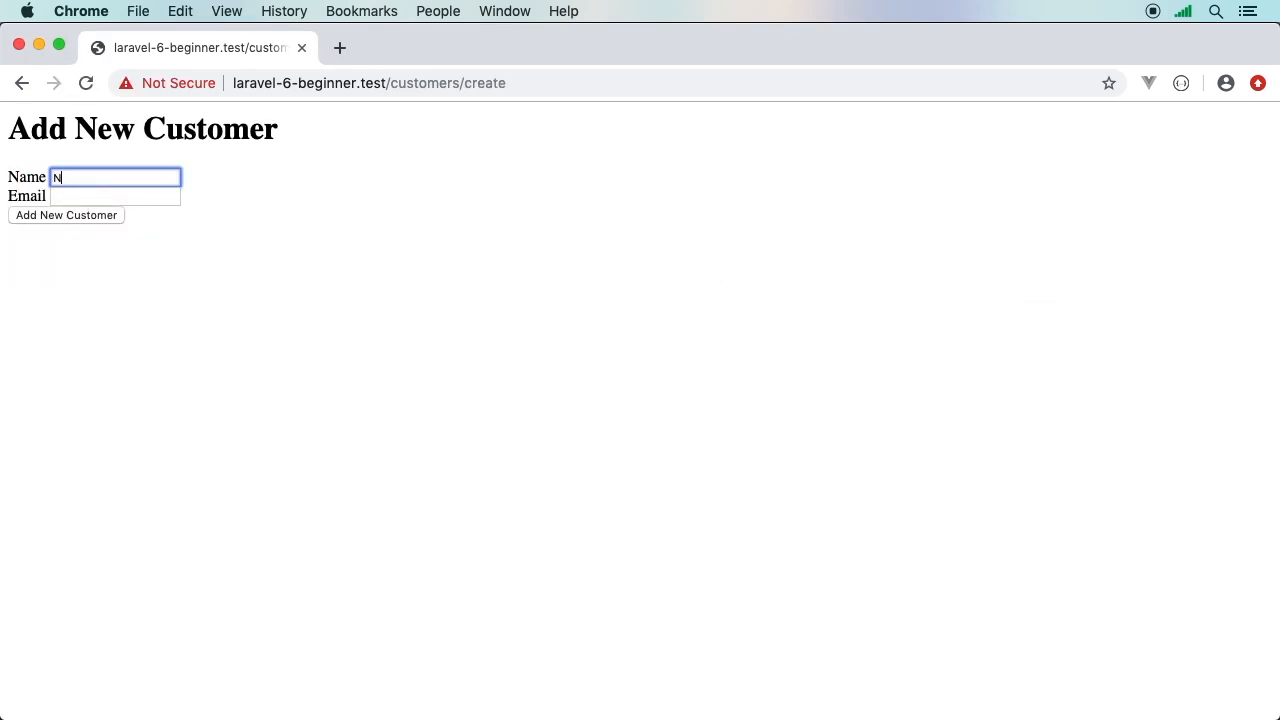
{"action": "type", "text": "ew Cool Customer"}
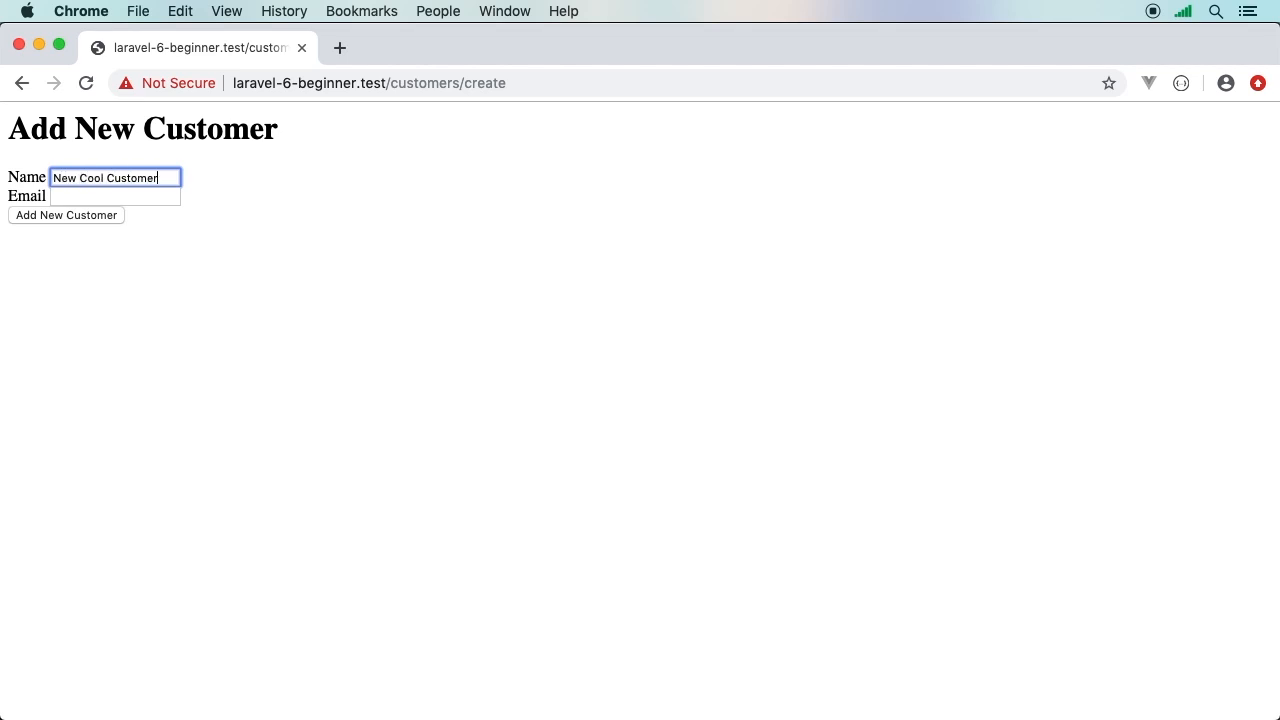
{"action": "type", "text": "email@email.com"}
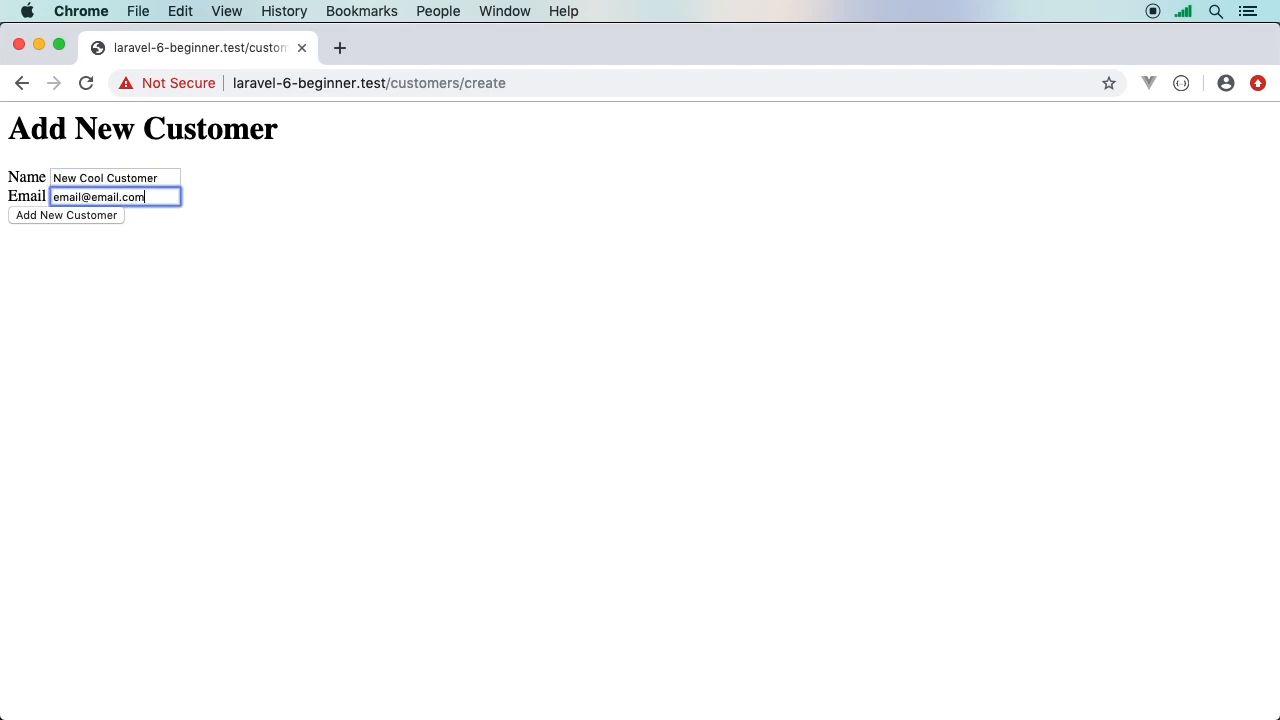
{"action": "left_click", "coordinate": [66, 216]}
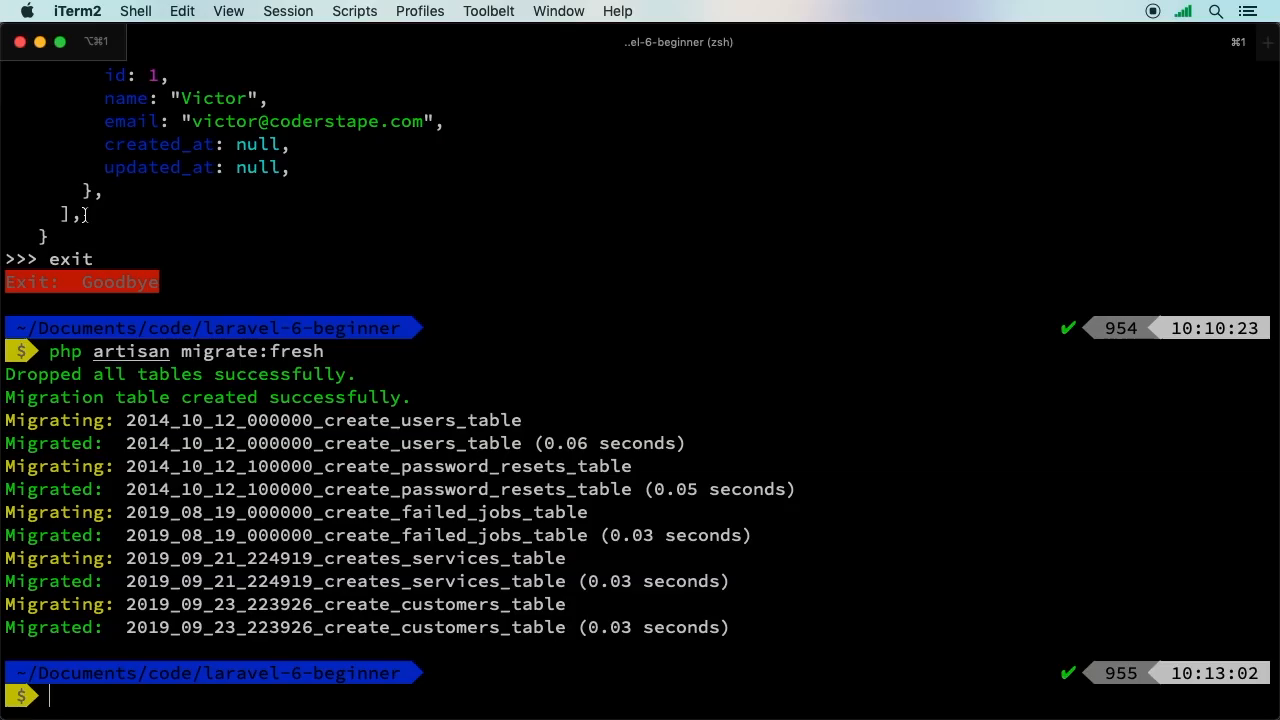
- Start Tinker and run where('id', 1)->get(), highlighting active set to 1 on New Cool Customer
{"action": "type", "text": "php"}
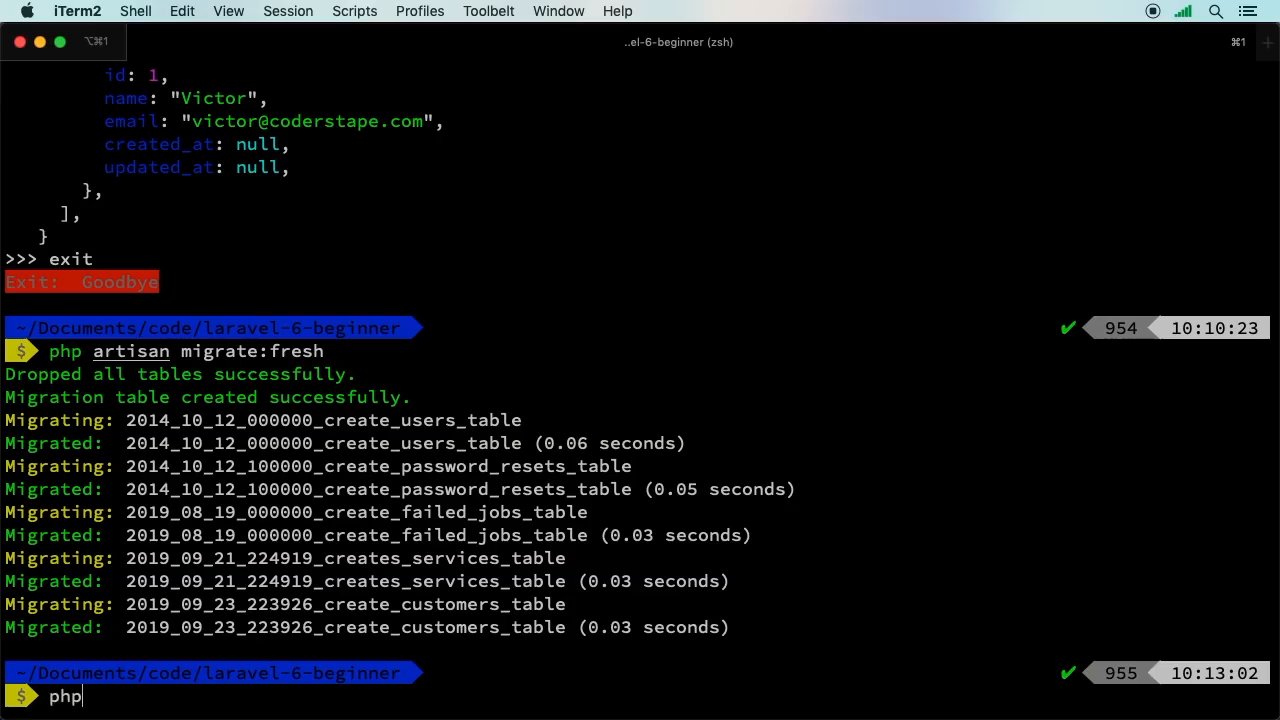
{"action": "type", "text": "artisan tinker"}
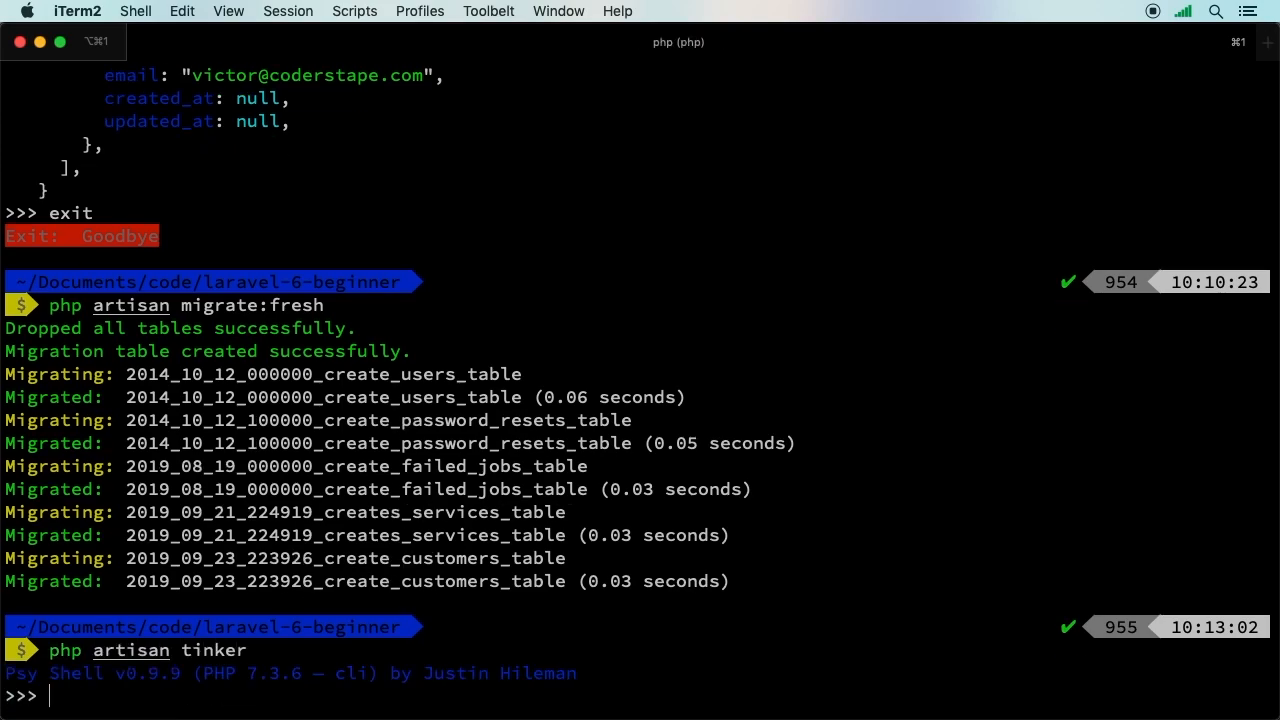
{"action": "type", "text": "$customer = \\App\\Customer::where('id', 1)->get();"}
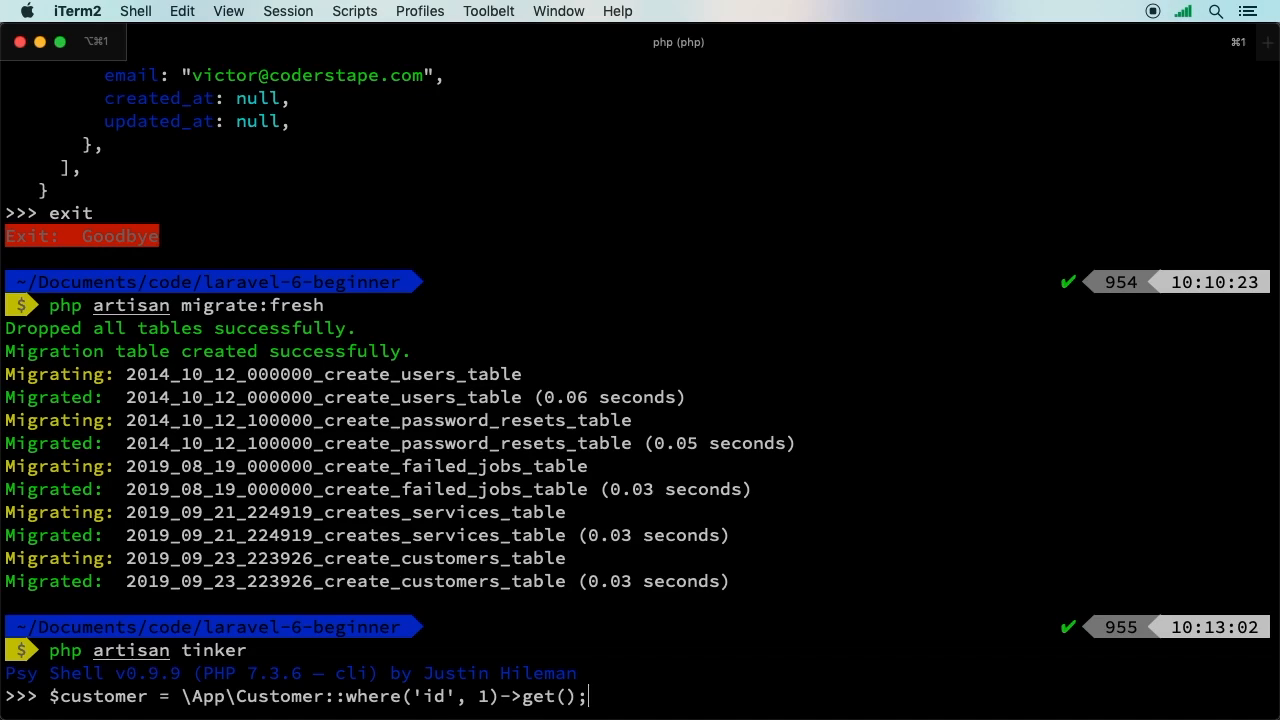
{"action": "key", "text": "Return"}
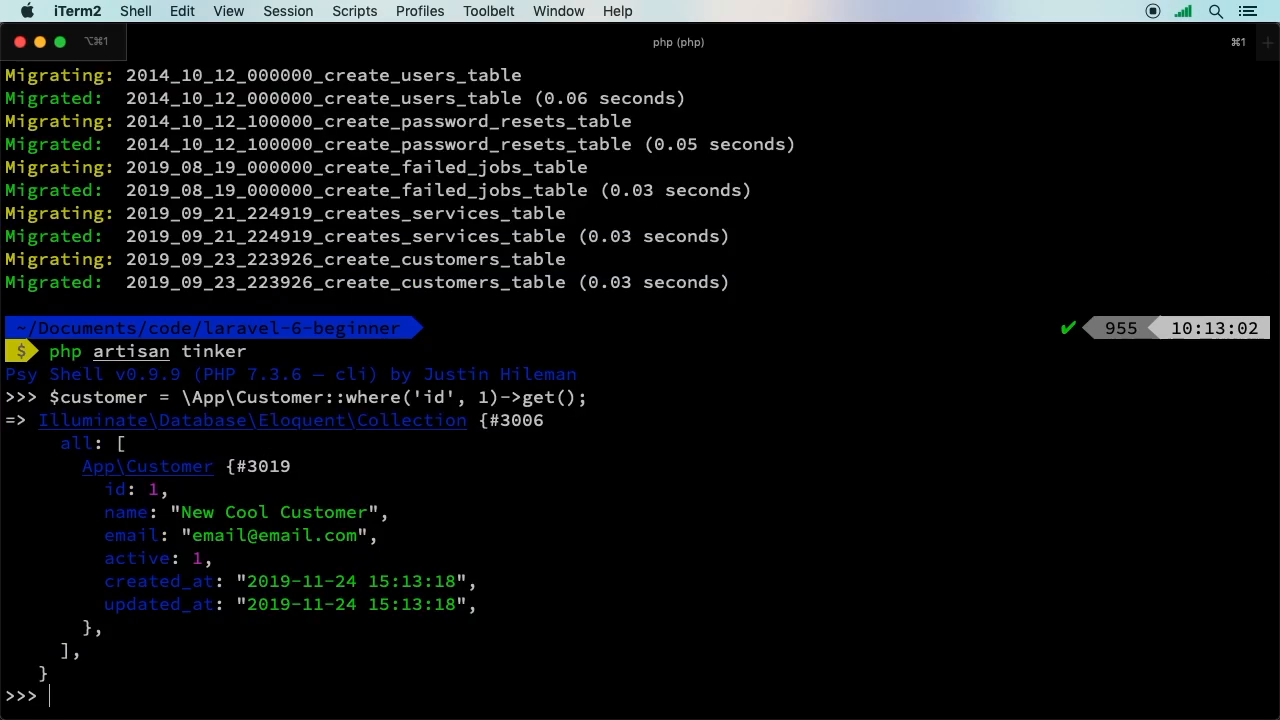
{"action": "mouse_move", "coordinate": [150, 562]}
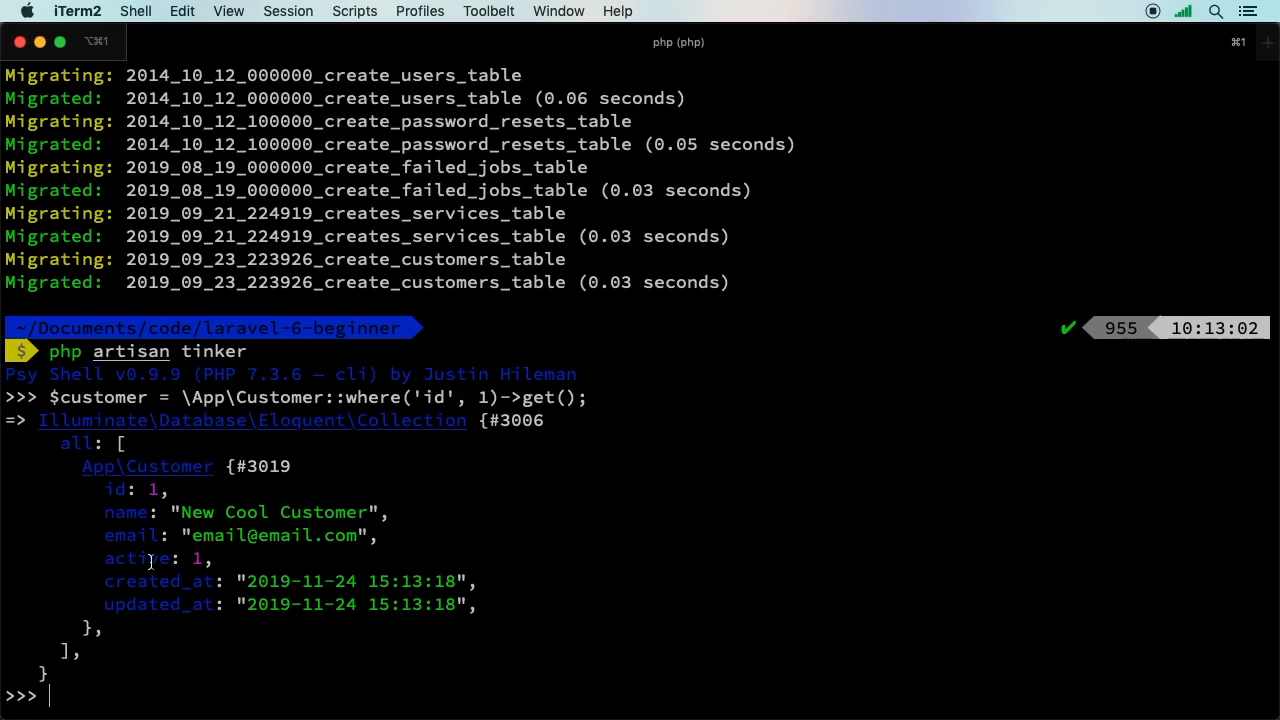
{"action": "double_click", "coordinate": [156, 558]}
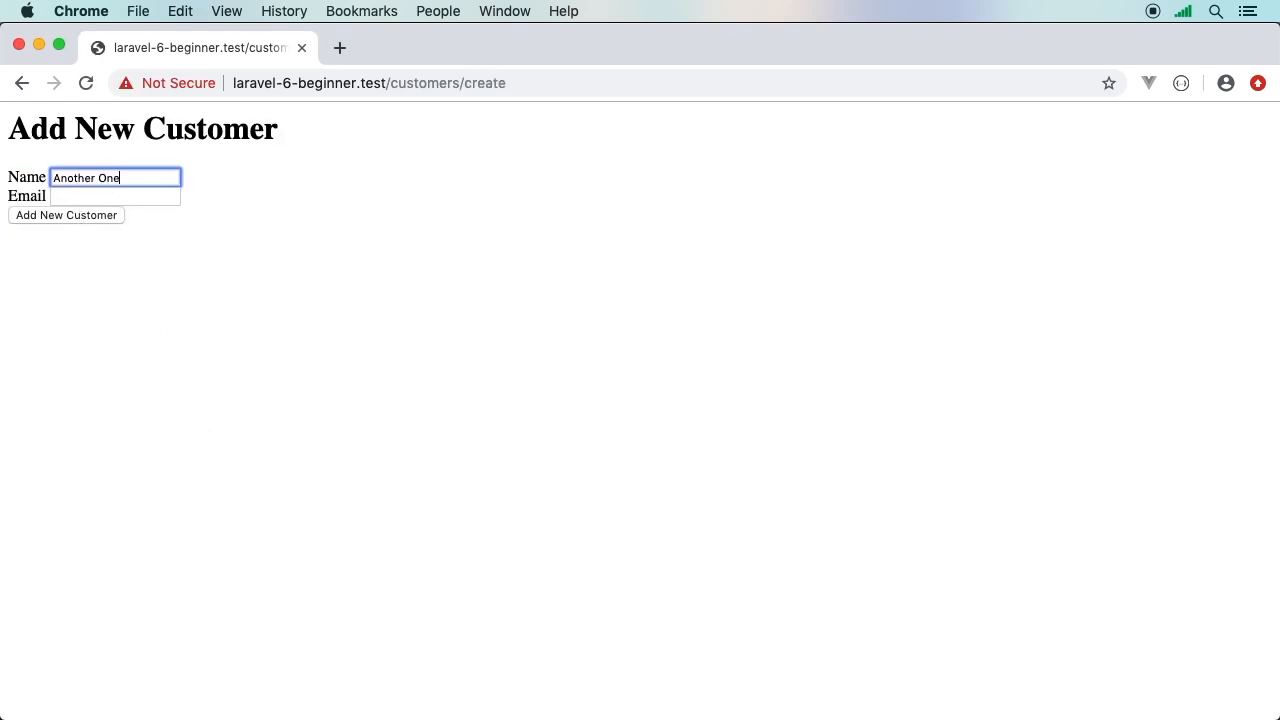
{"action": "type", "text": "test@"}
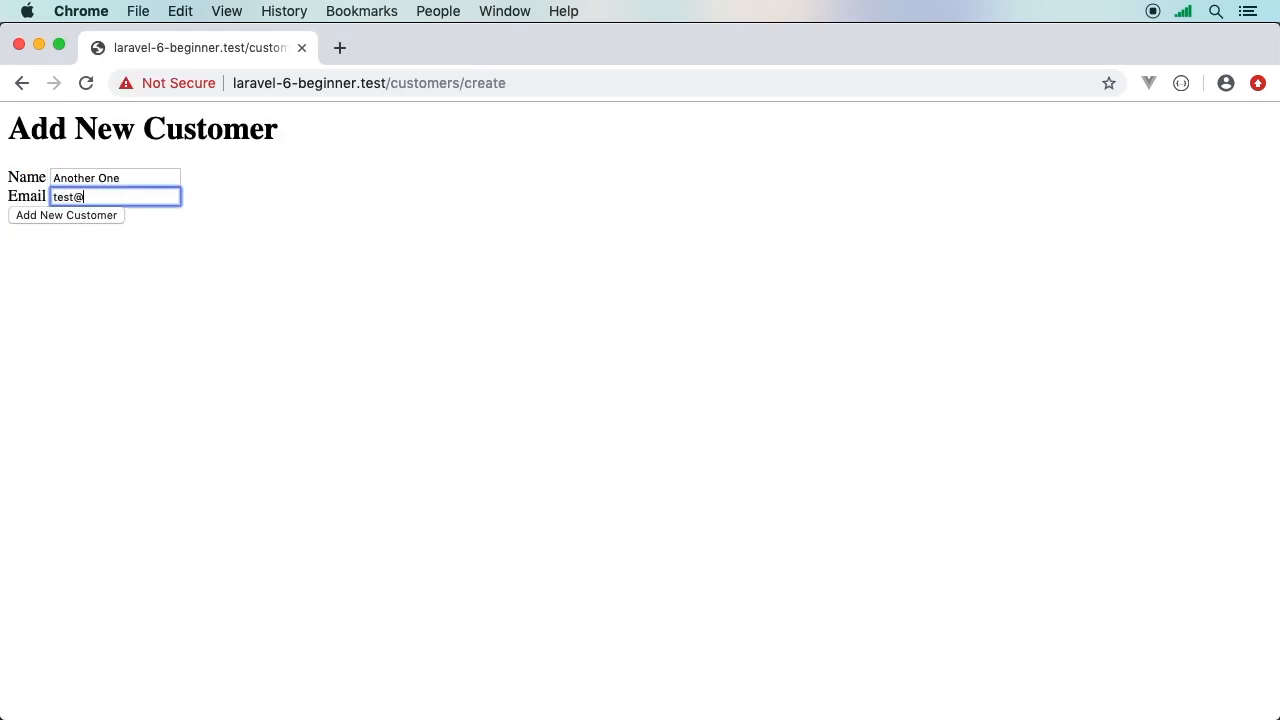
{"action": "left_click", "coordinate": [66, 216]}
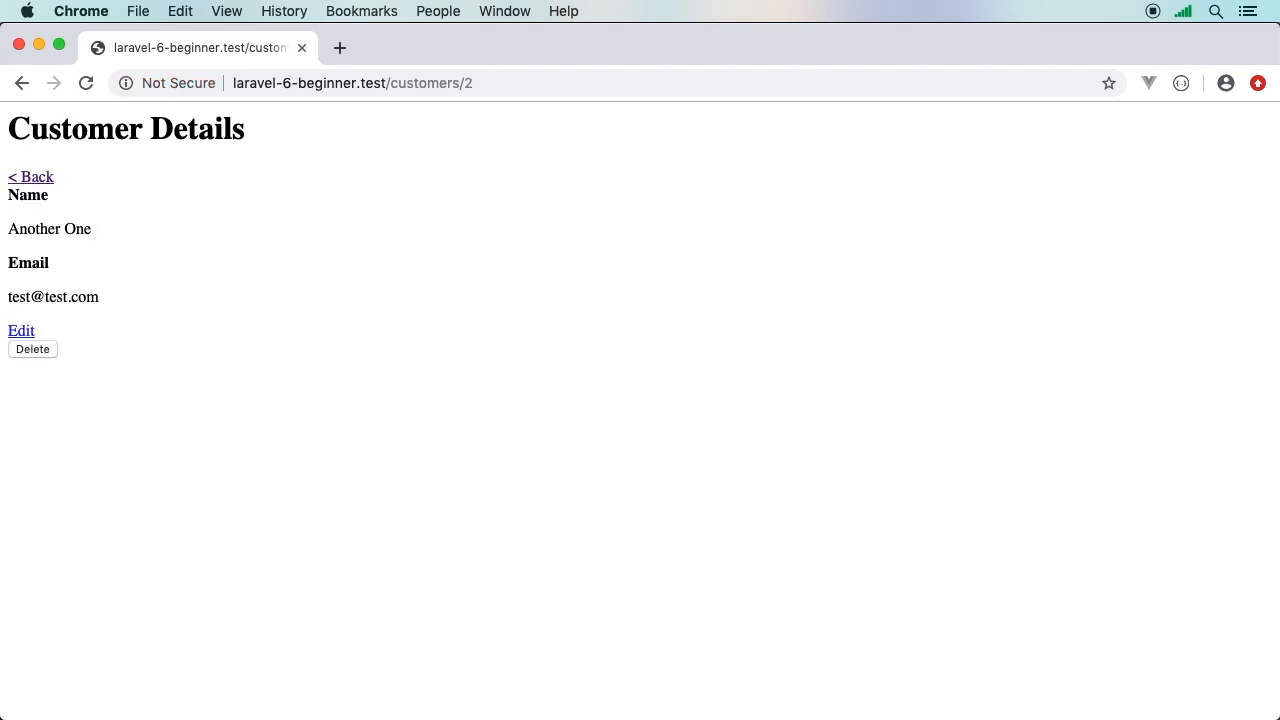
{"action": "left_click", "coordinate": [30, 176]}
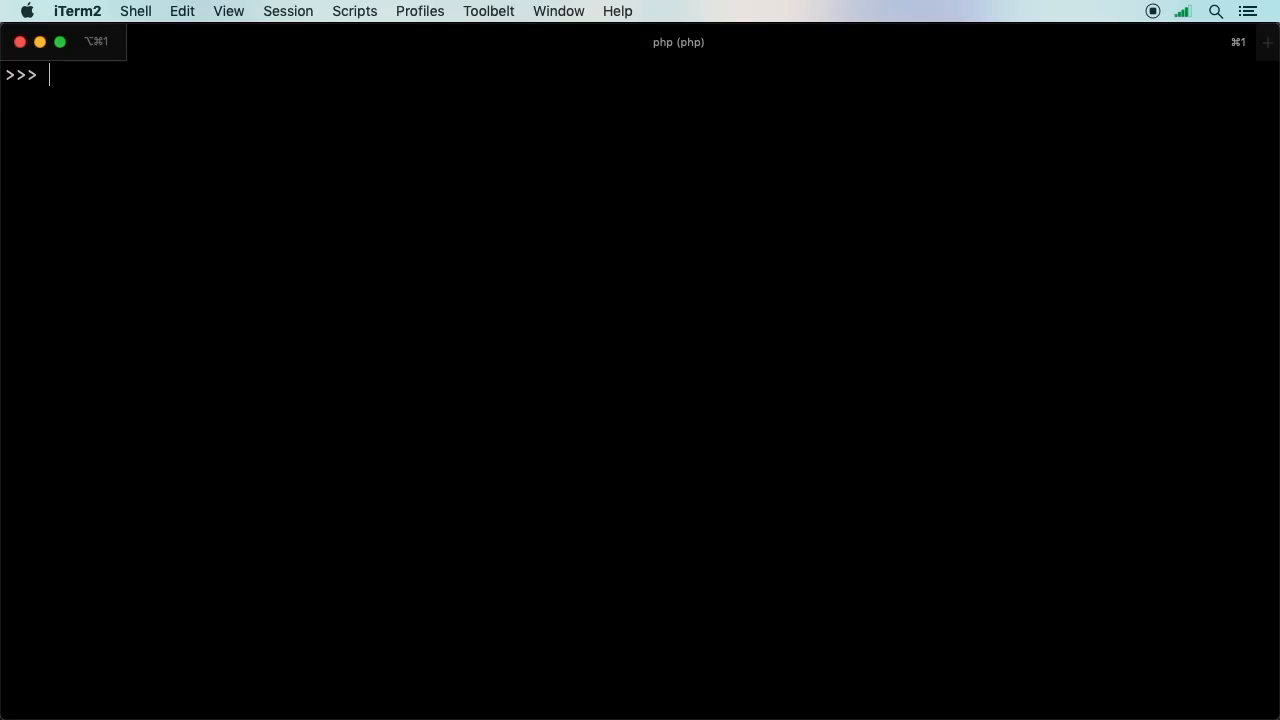
- Run where('id', 1)->get() again for New Cool Customer and highlight the where and get parts
{"action": "type", "text": "$customer->save();"}
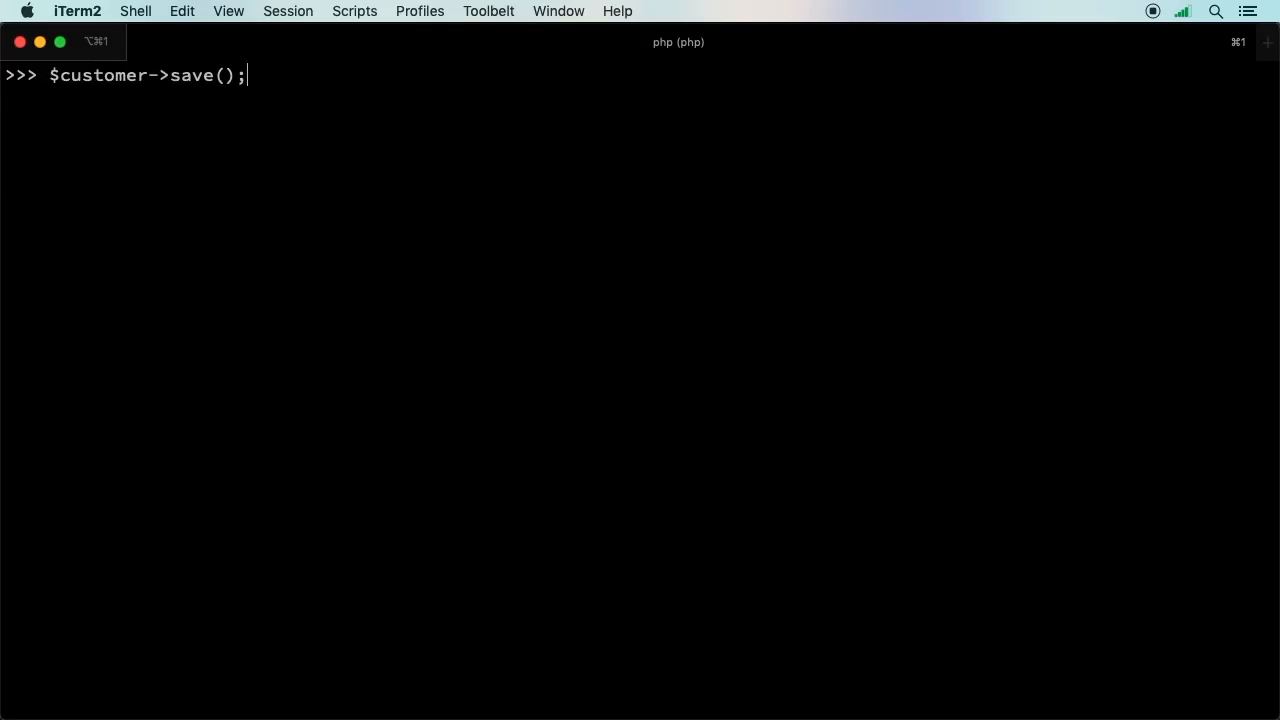
{"action": "type", "text": "$customer = \\App\\Customer::where('id', 1)->get();"}
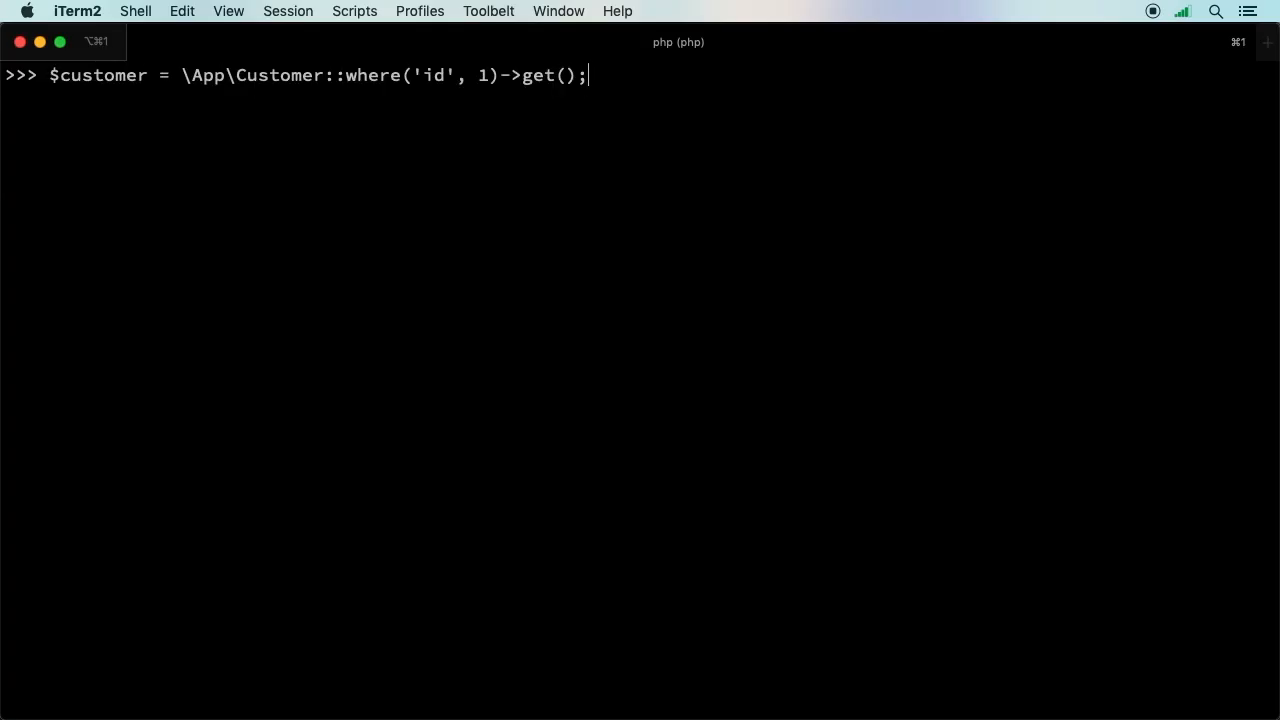
{"action": "key", "text": "Return"}
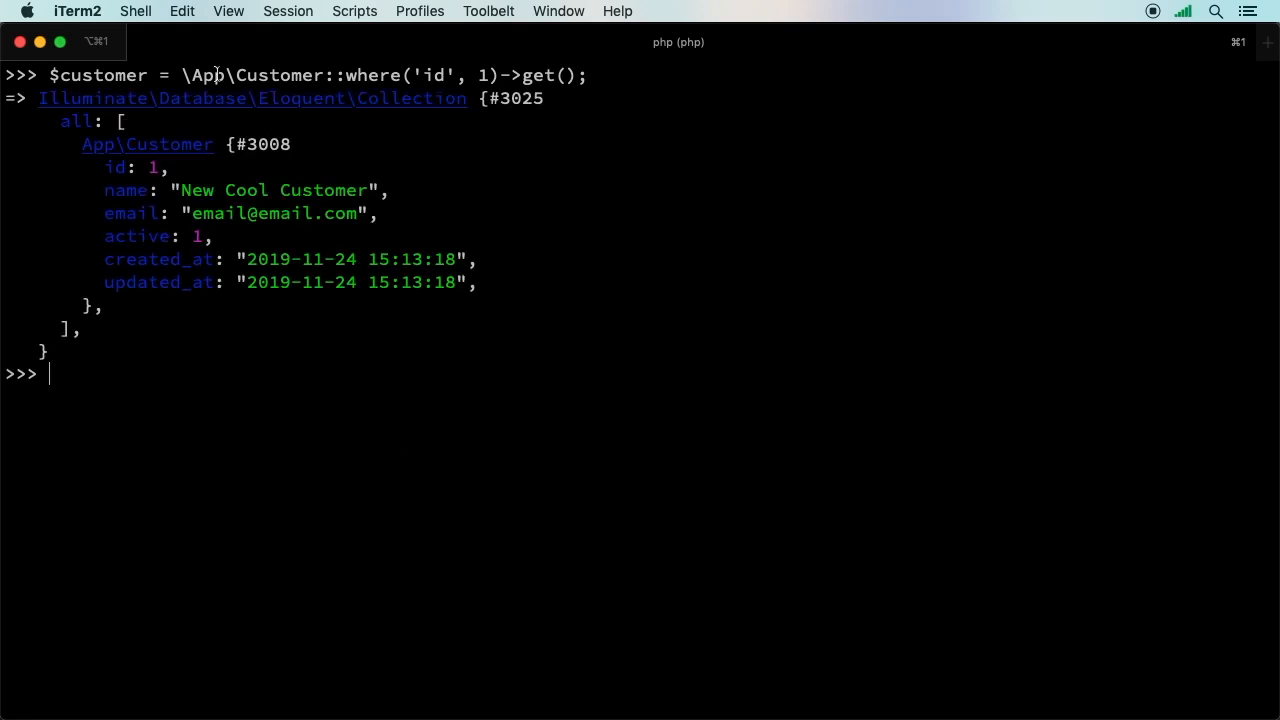
{"action": "double_click", "coordinate": [252, 98]}
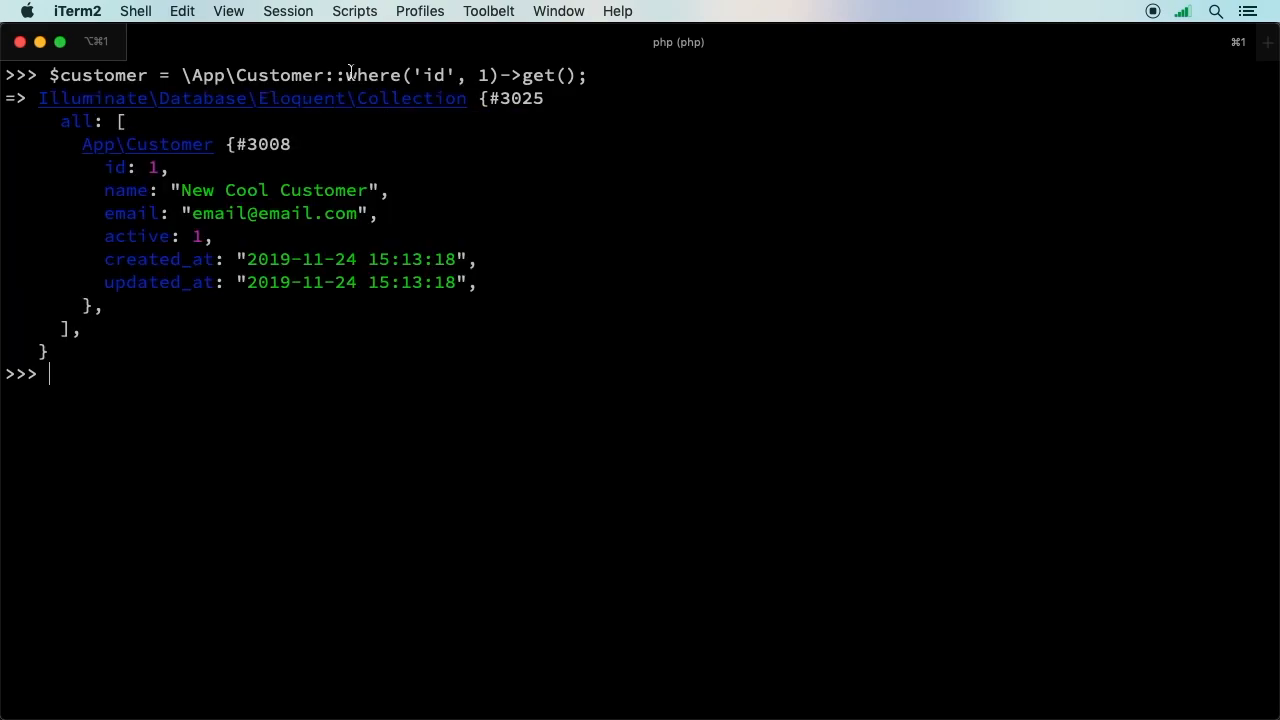
{"action": "double_click", "coordinate": [372, 76]}
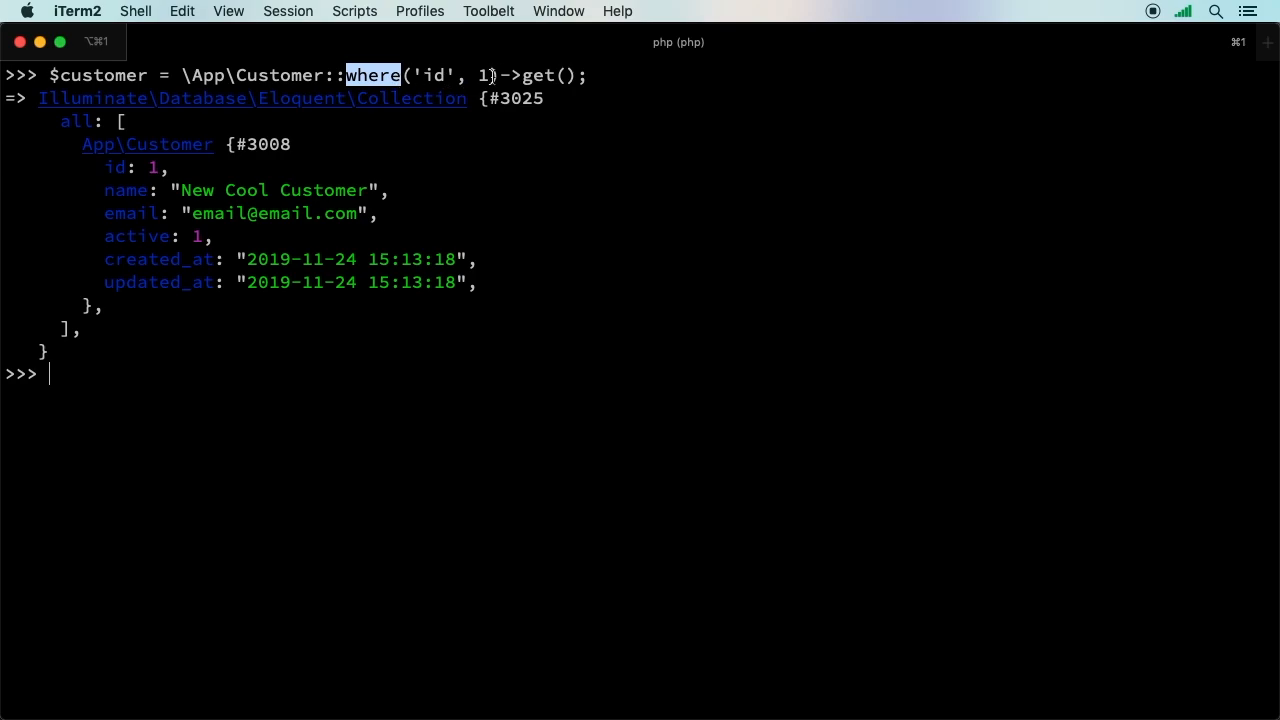
{"action": "double_click", "coordinate": [536, 76]}
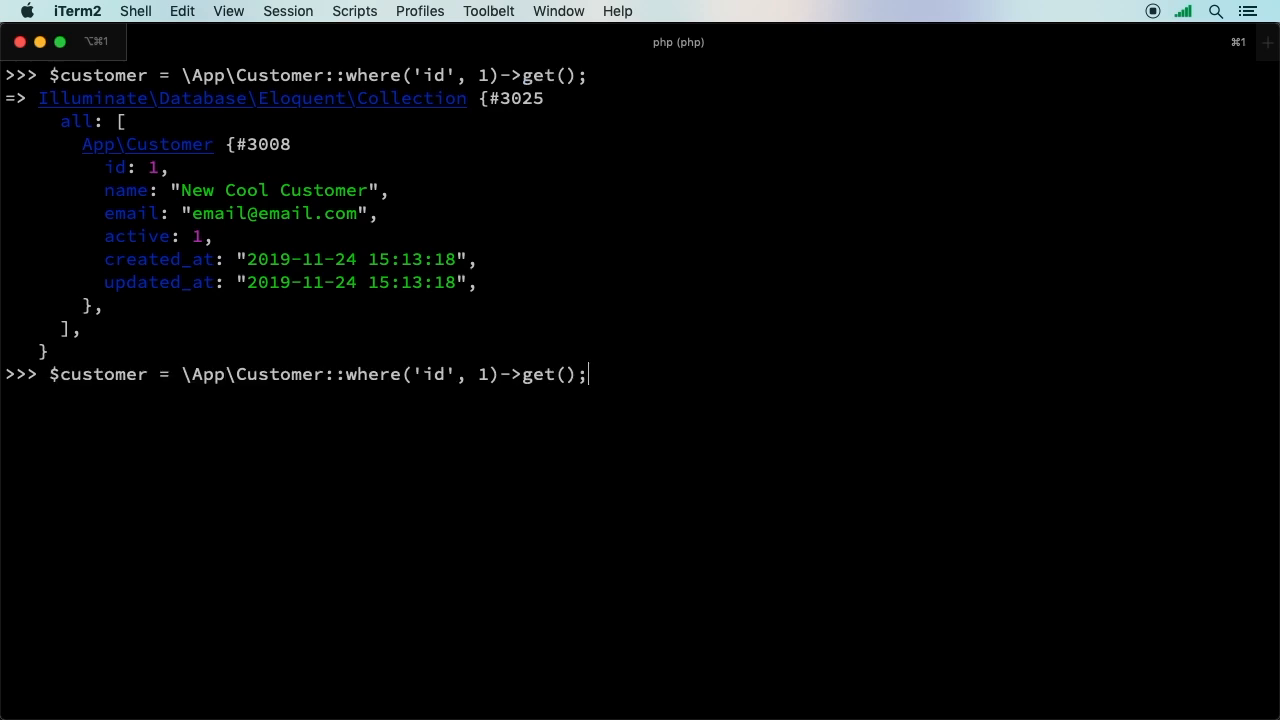
- Rerun the query with first() to get a single Customer object, contrasting it with the Collection result
{"action": "key", "text": "Backspace"}
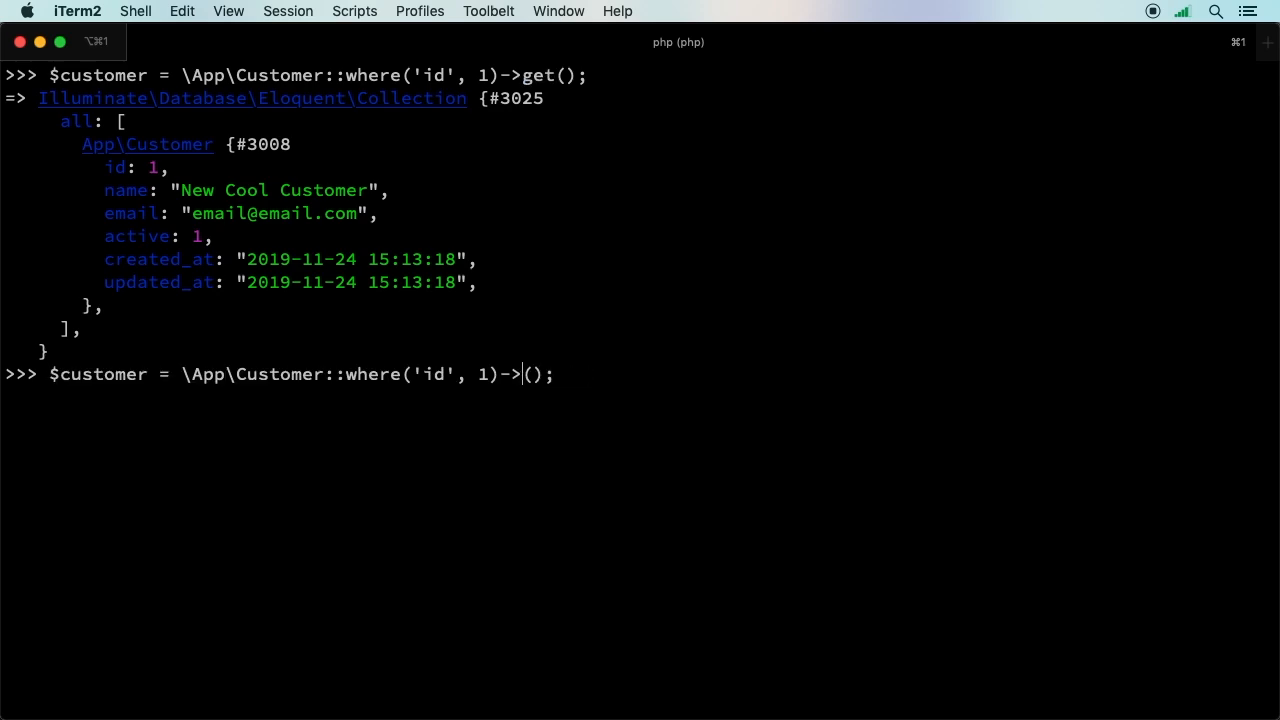
{"action": "key", "text": "Return"}
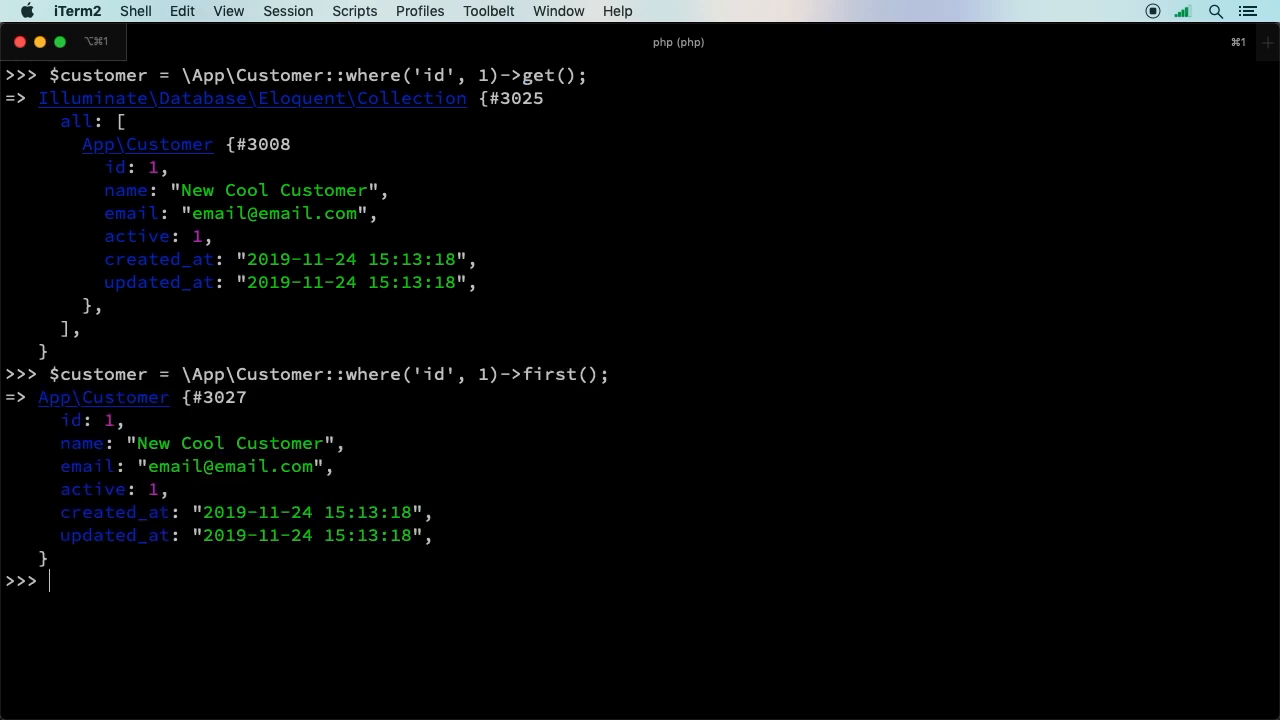
{"action": "mouse_move", "coordinate": [96, 536]}
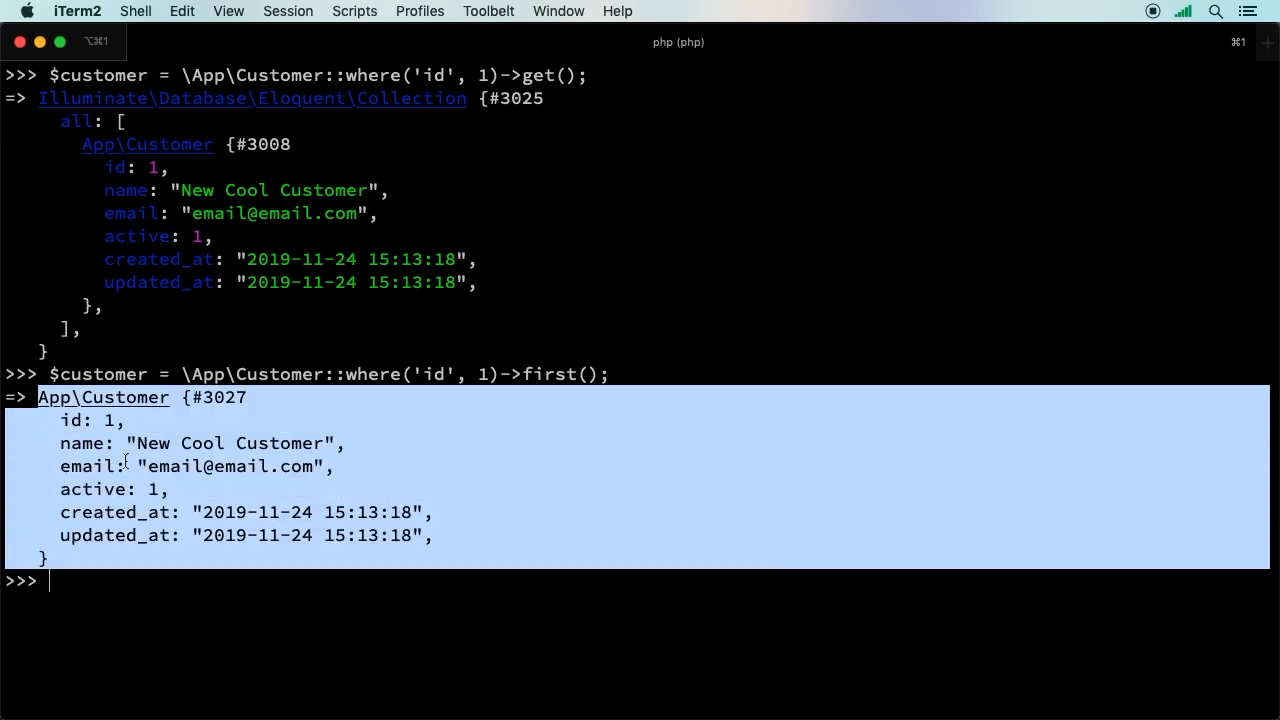
{"action": "mouse_move", "coordinate": [108, 560]}
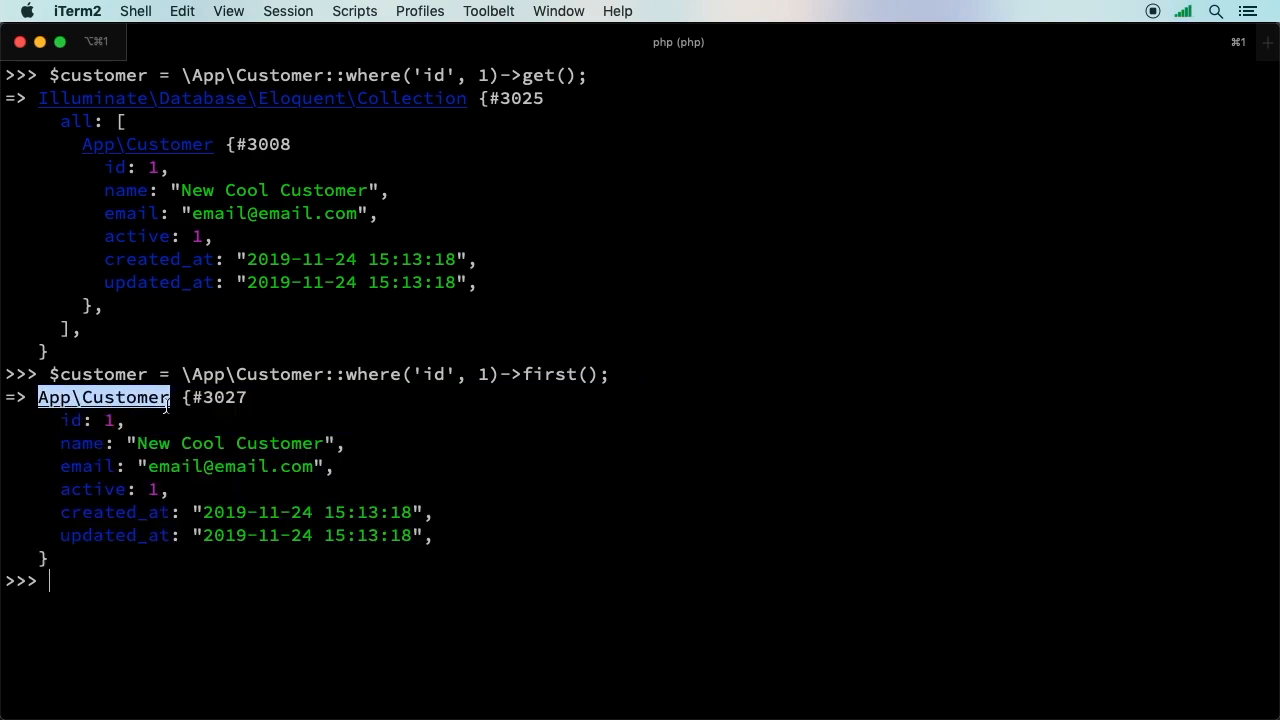
{"action": "mouse_move", "coordinate": [84, 414]}
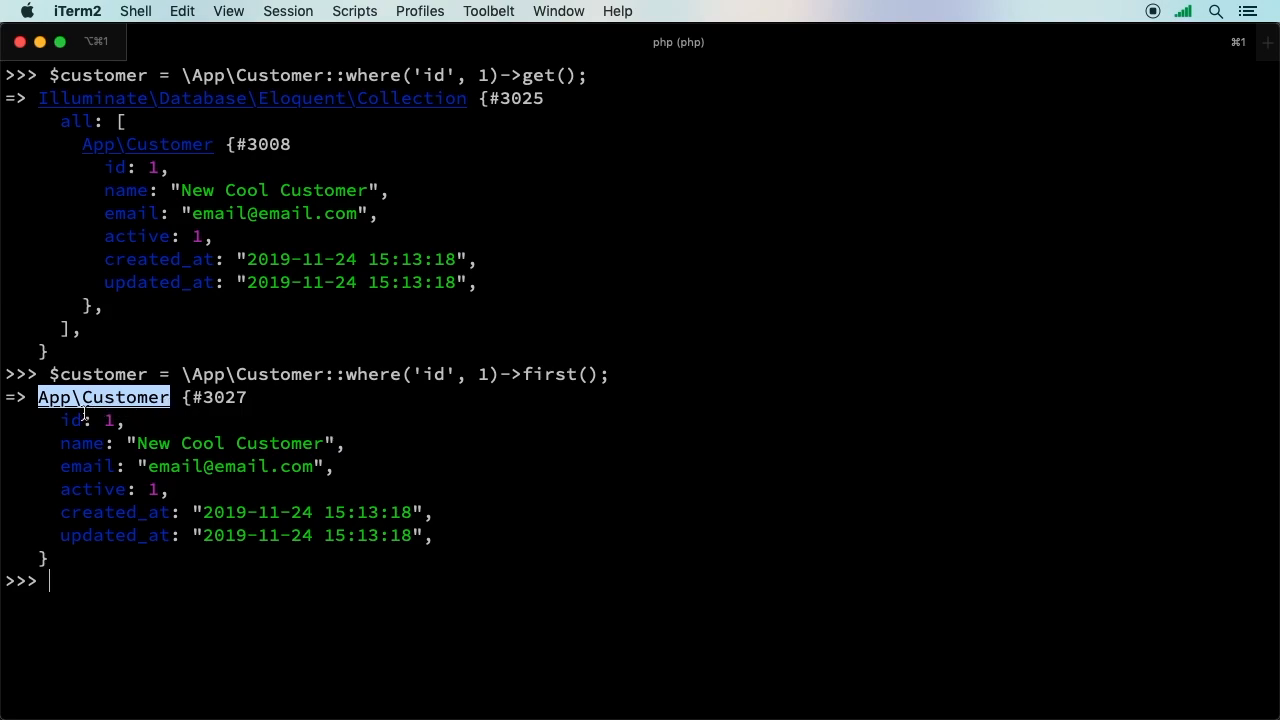
{"action": "mouse_move", "coordinate": [138, 428]}
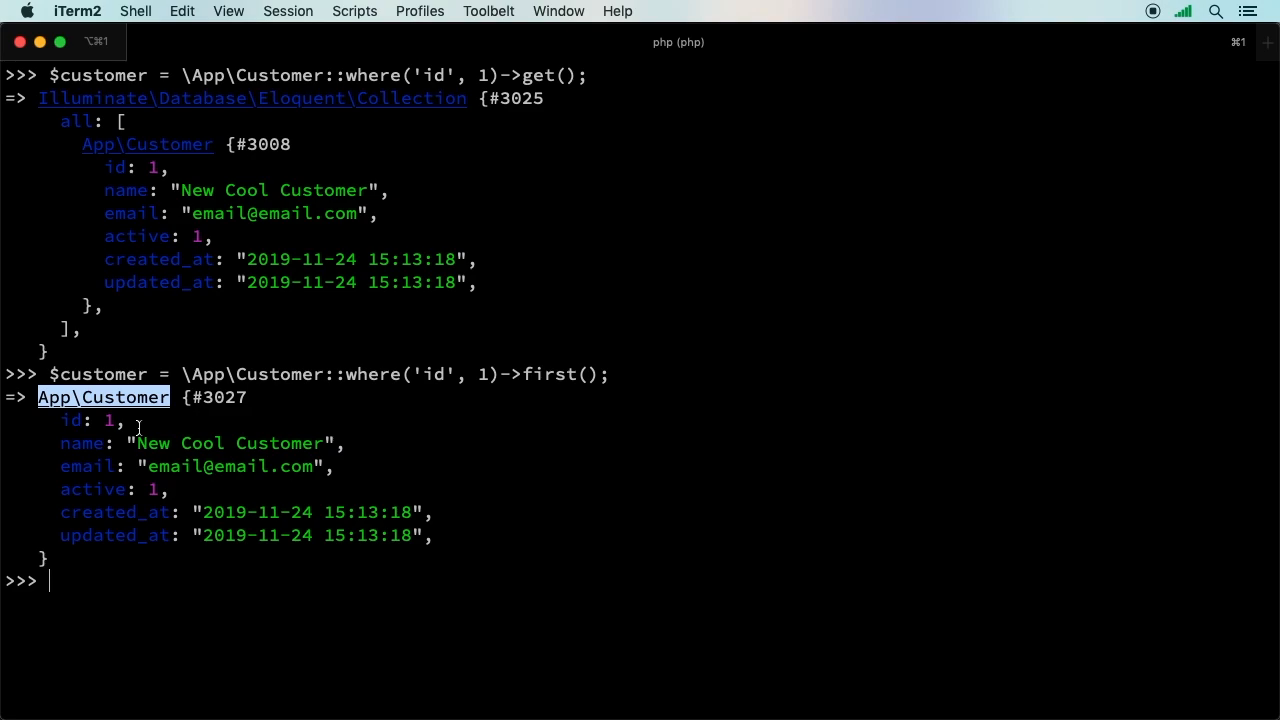
{"action": "double_click", "coordinate": [252, 98]}
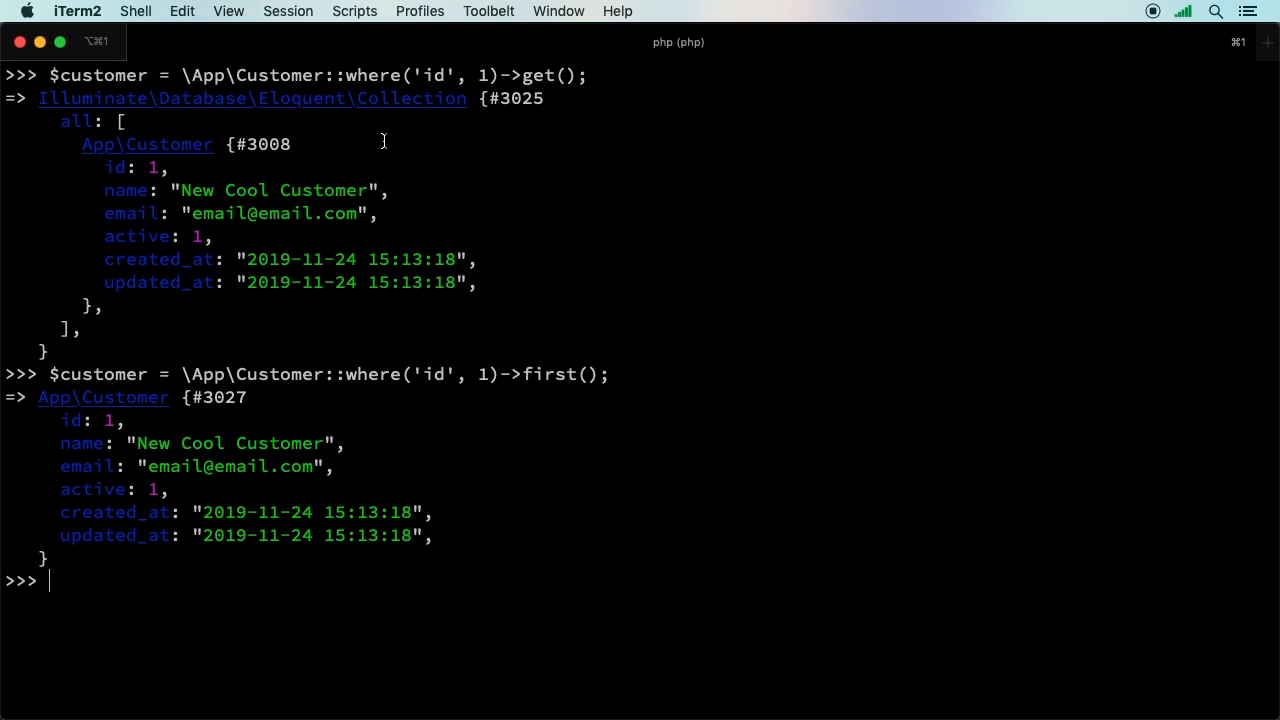
{"action": "mouse_move", "coordinate": [232, 108]}
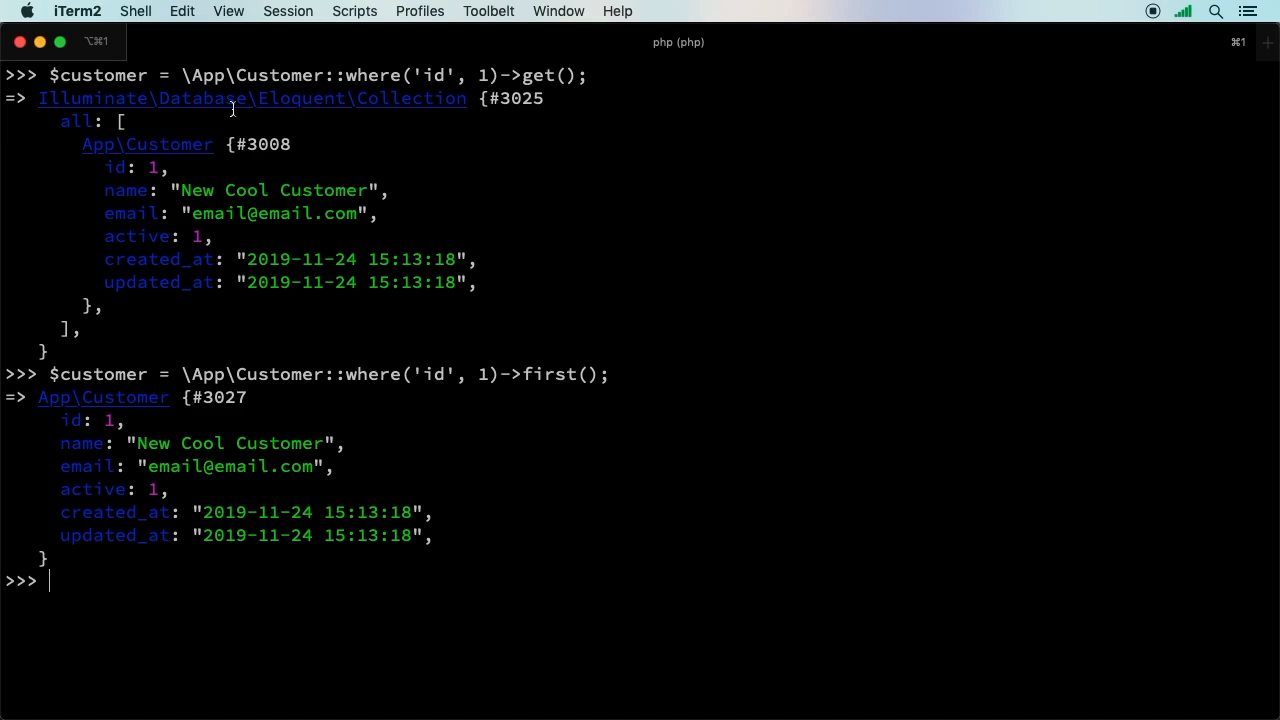
{"action": "mouse_move", "coordinate": [352, 102]}
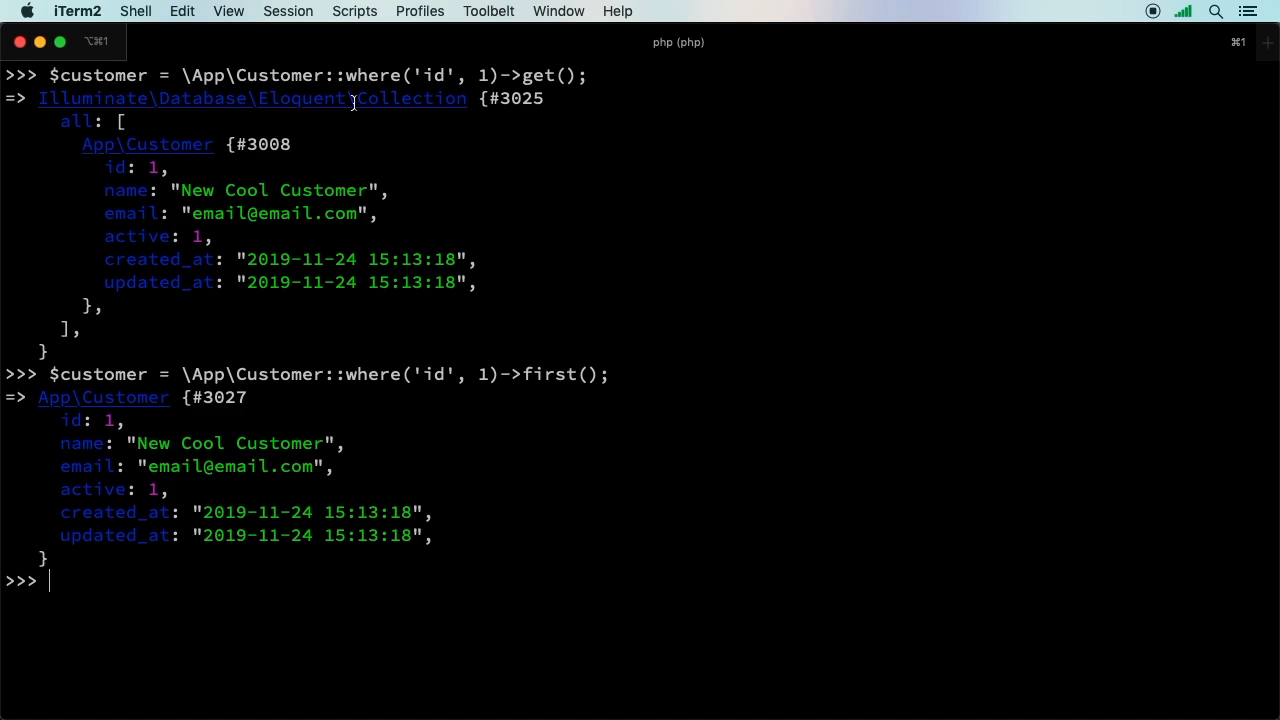
{"action": "double_click", "coordinate": [408, 98]}
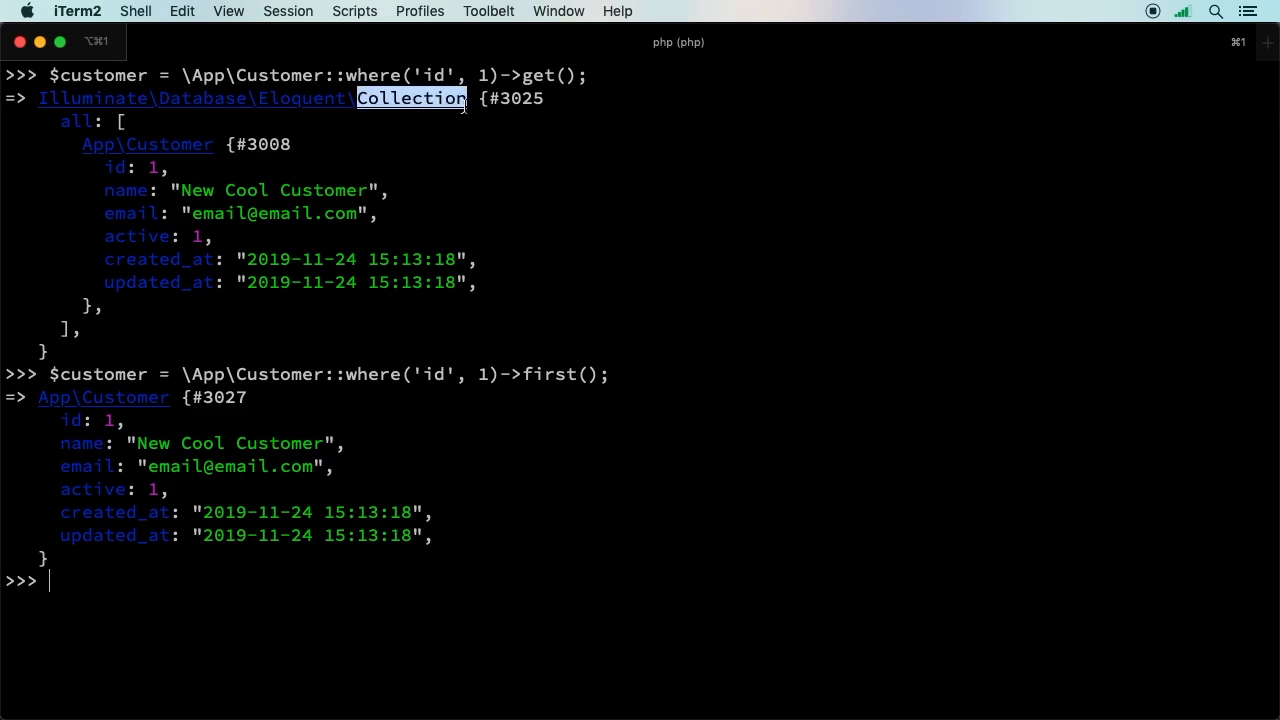
{"action": "mouse_move", "coordinate": [166, 144]}
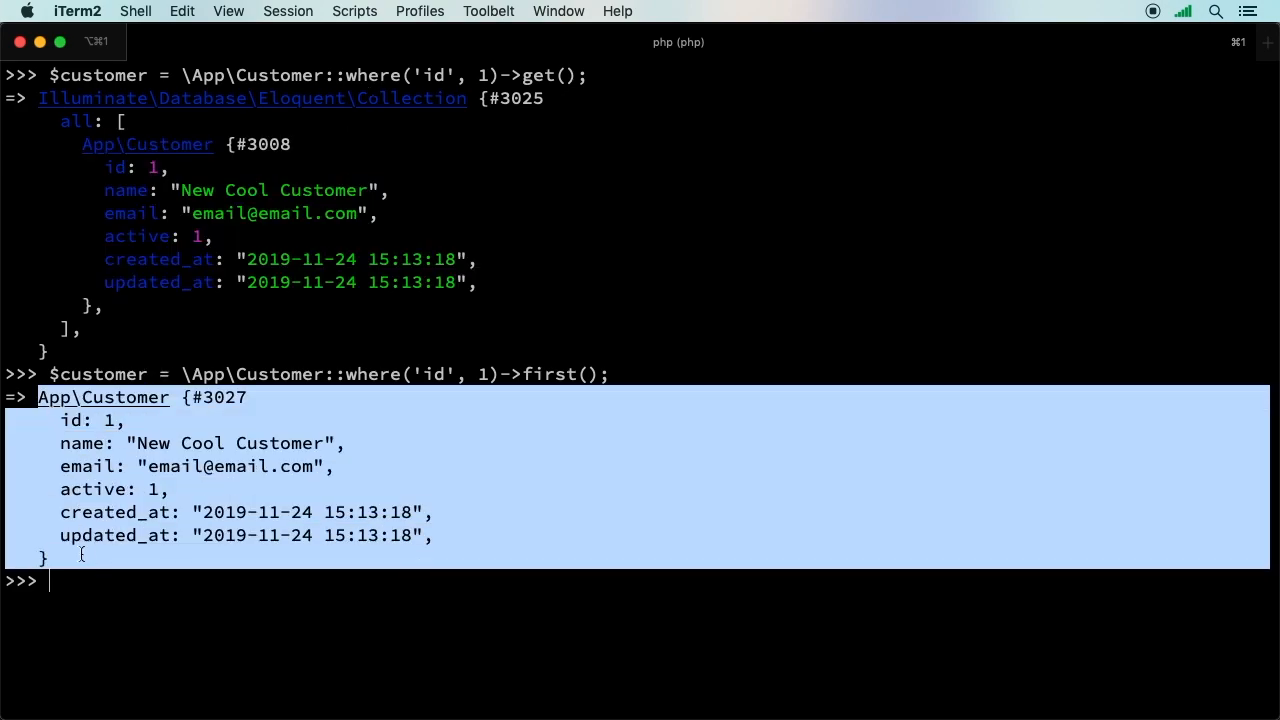
- In Tinker, set the loaded customer's active value to 0
{"action": "type", "text": "$customer->"}
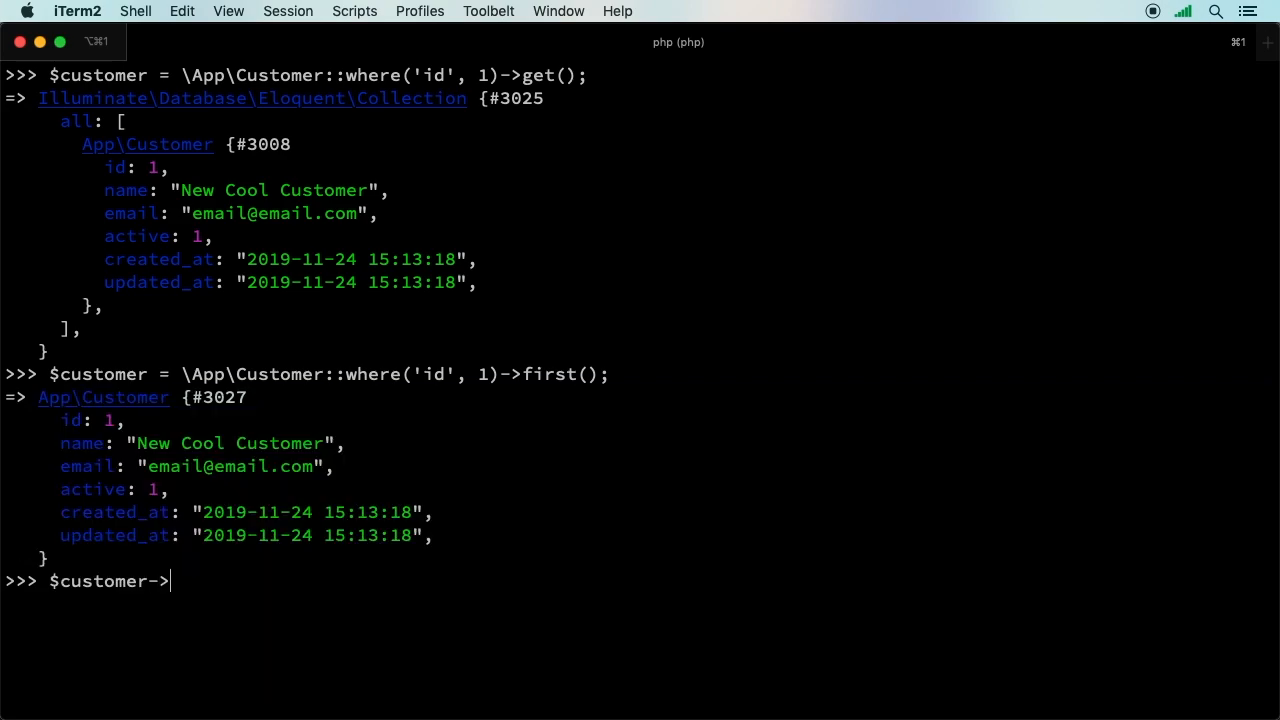
{"action": "type", "text": "active"}
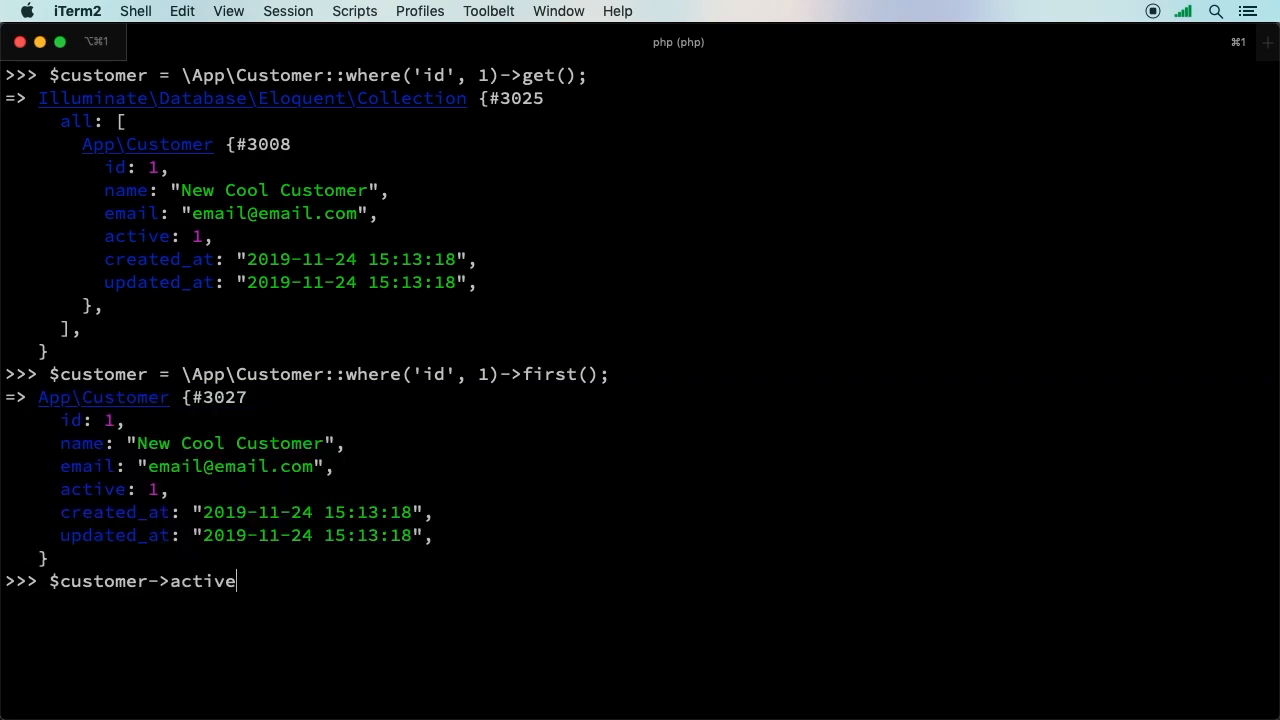
{"action": "type", "text": "= 0"}
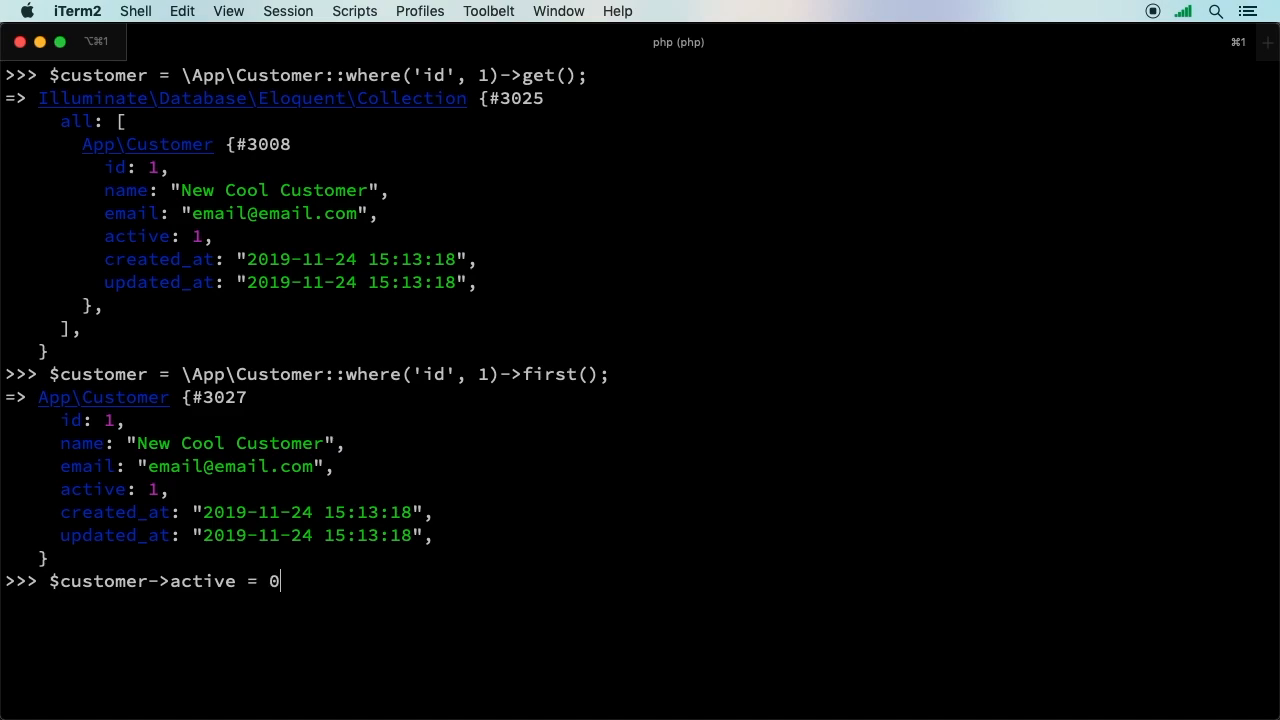
{"action": "key", "text": "Return"}
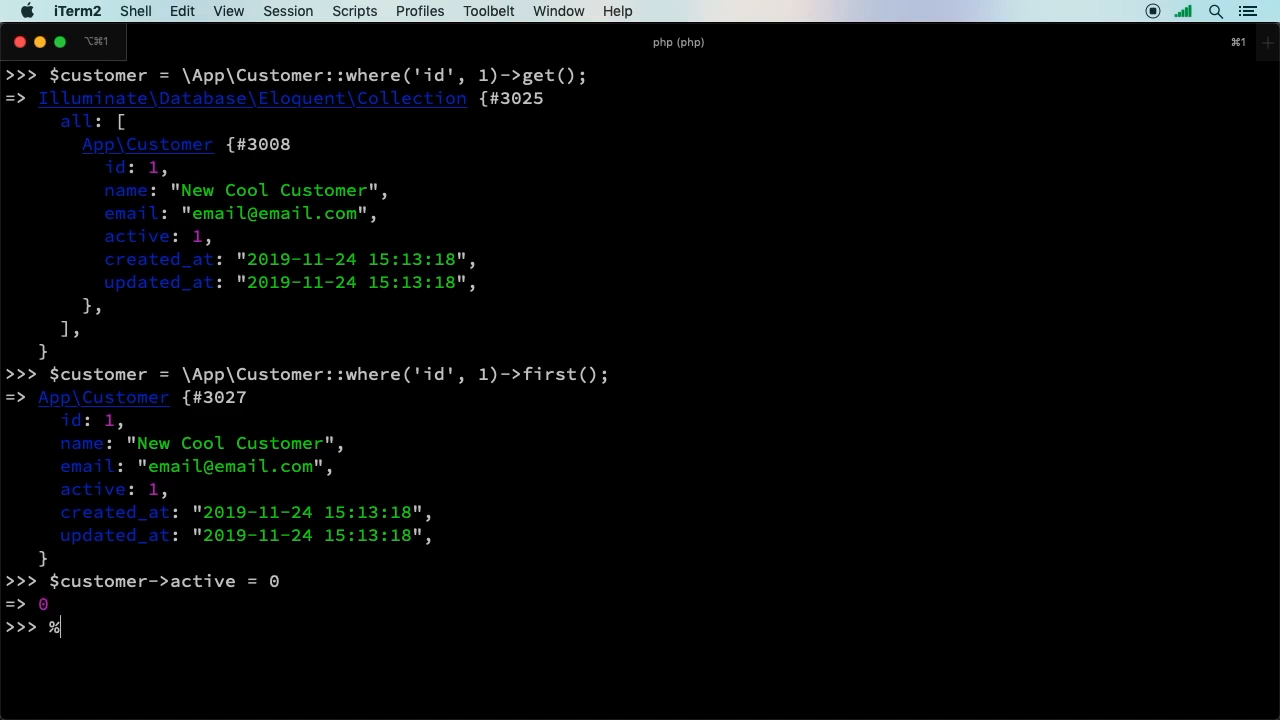
- List all customers and highlight New Cool Customer's active value now showing 0
{"action": "type", "text": "customers = \\App\\Customer::all();"}
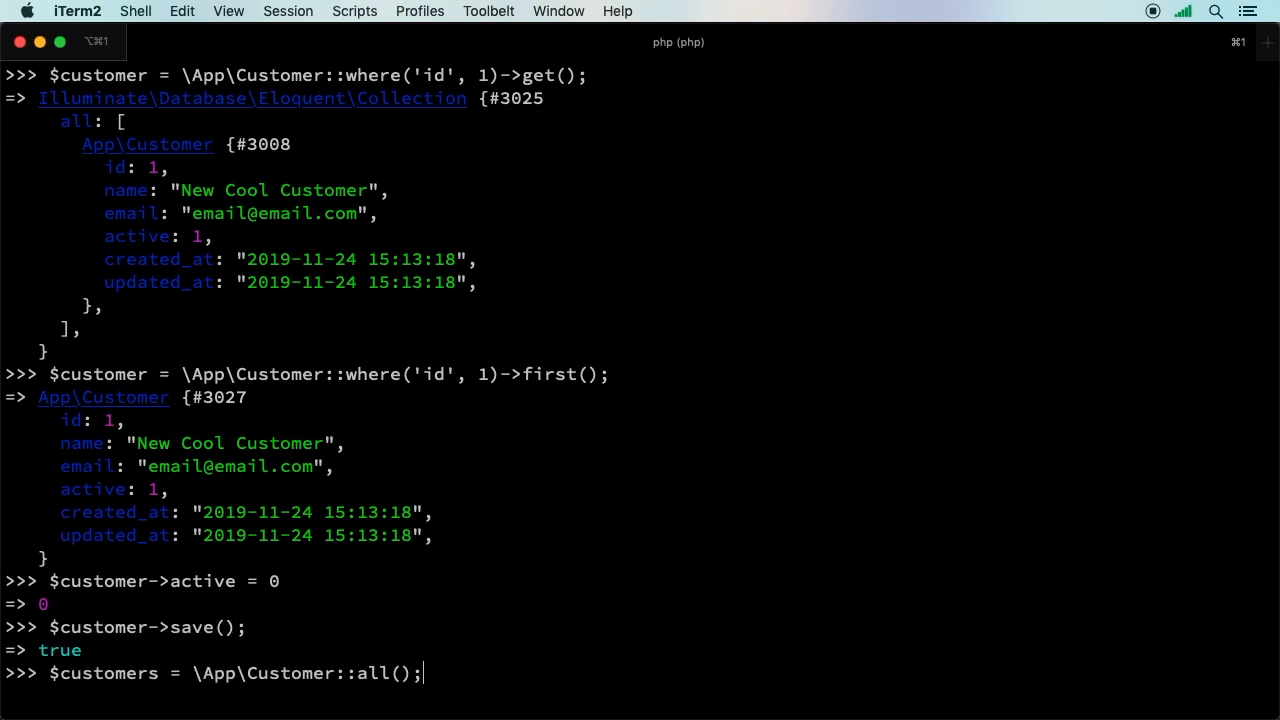
{"action": "key", "text": "Return"}
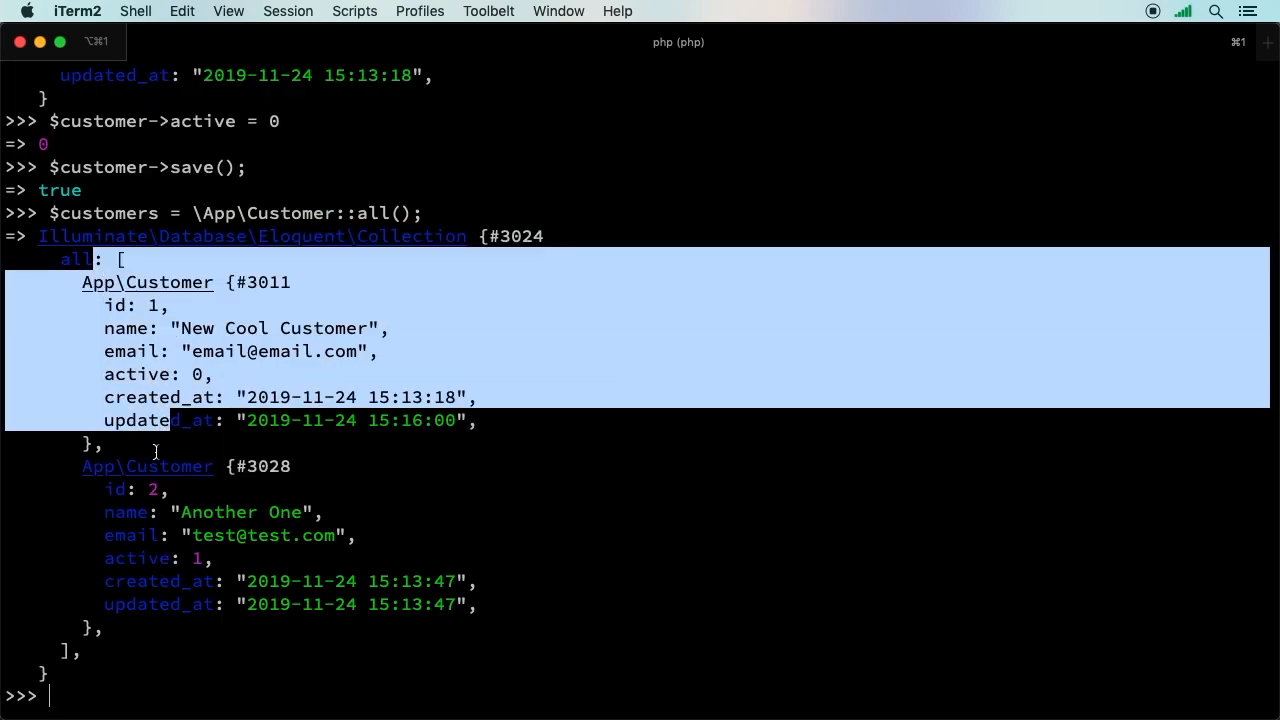
{"action": "double_click", "coordinate": [136, 374]}
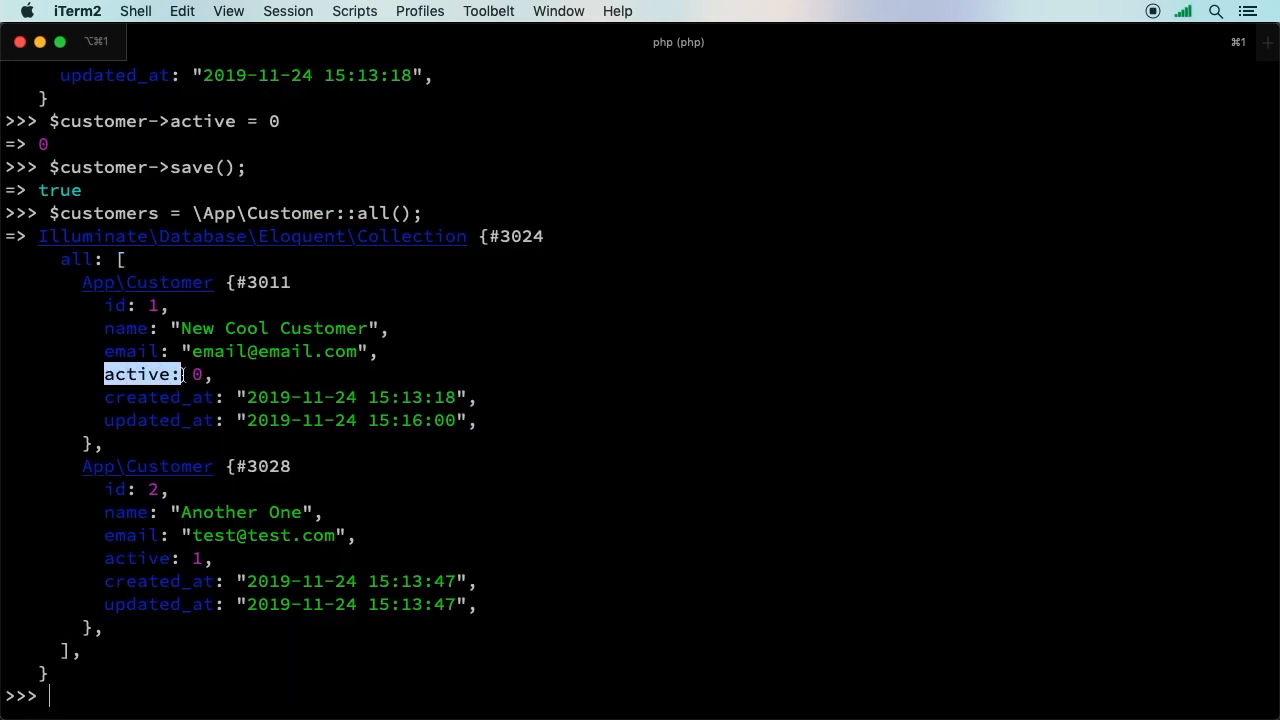
{"action": "double_click", "coordinate": [138, 556]}
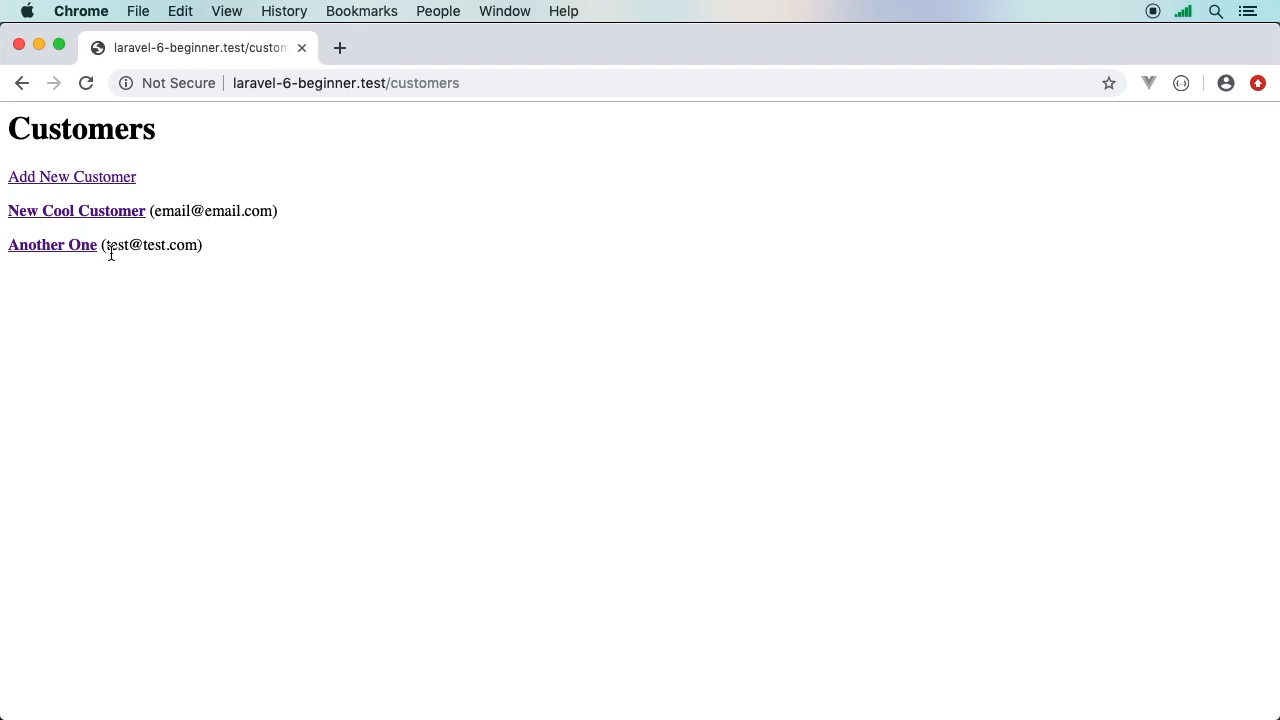
{"action": "mouse_move", "coordinate": [146, 236]}
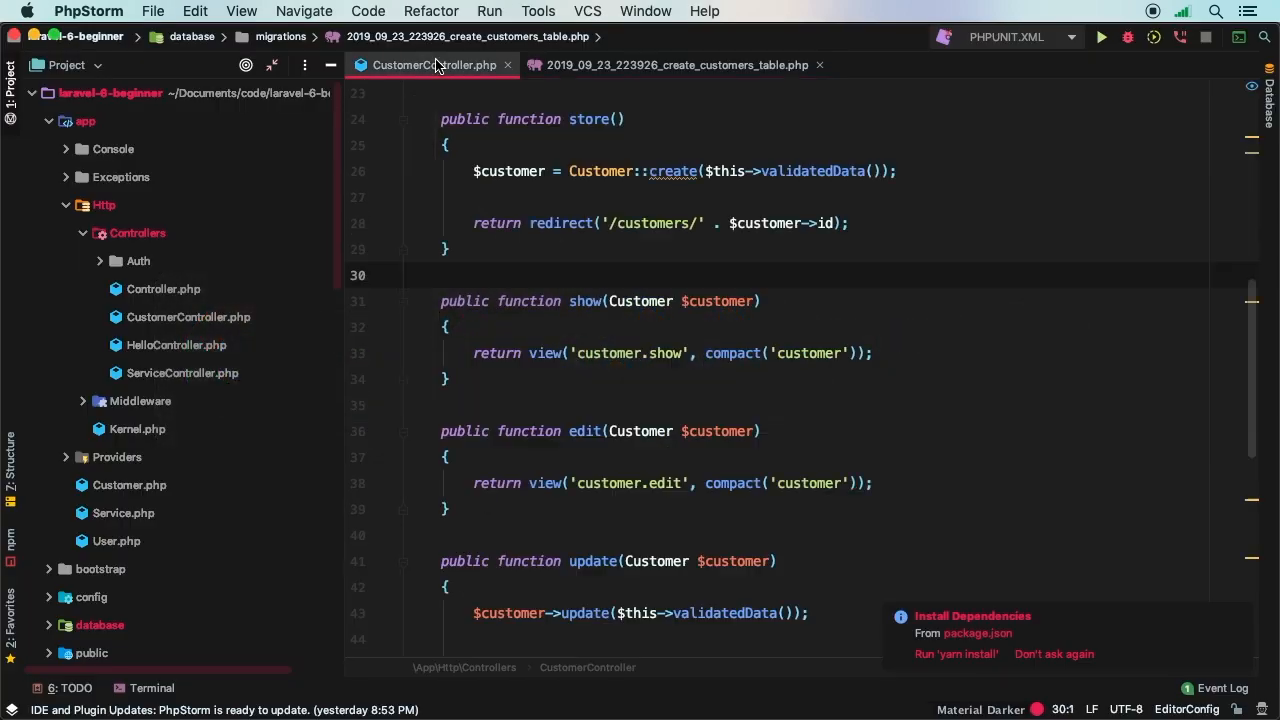
- Replace Customer::all() with Customer::where('active', 1)->get() in the index method
{"action": "scroll", "scroll_direction": "up", "scroll_amount": 3}
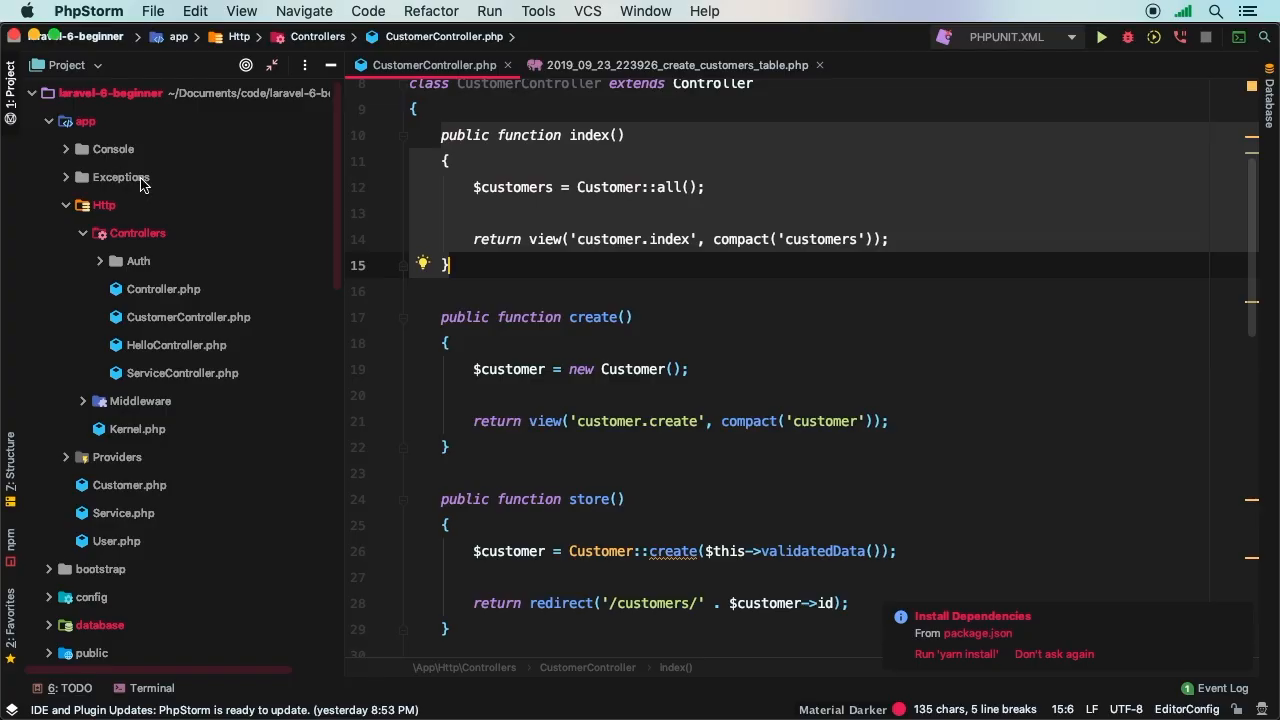
{"action": "left_click", "coordinate": [682, 188]}
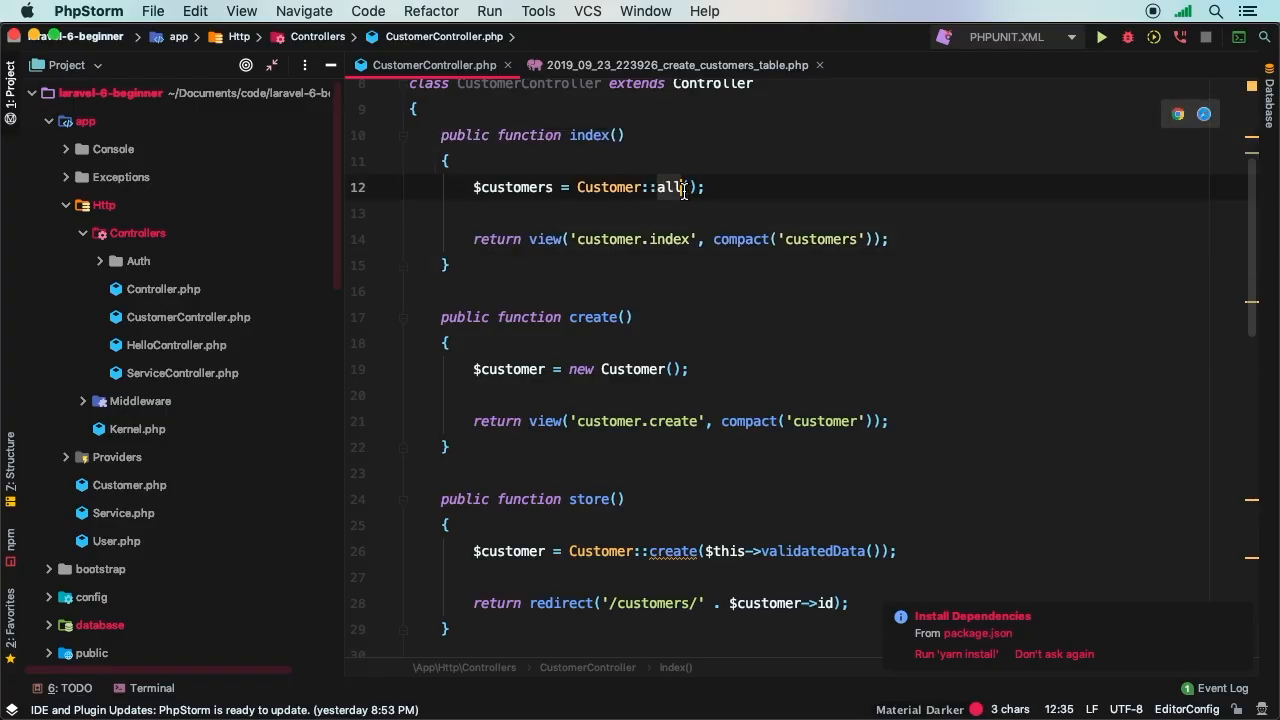
{"action": "double_click", "coordinate": [668, 188]}
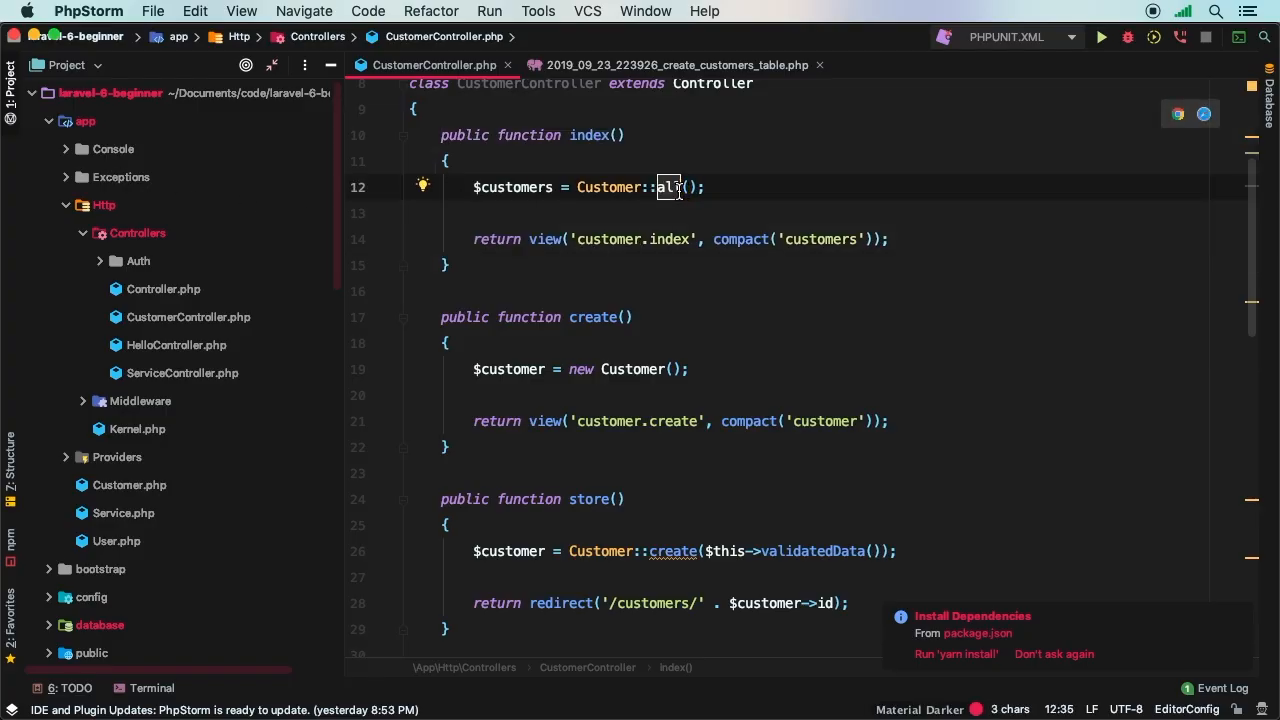
{"action": "type", "text": "where('act"}
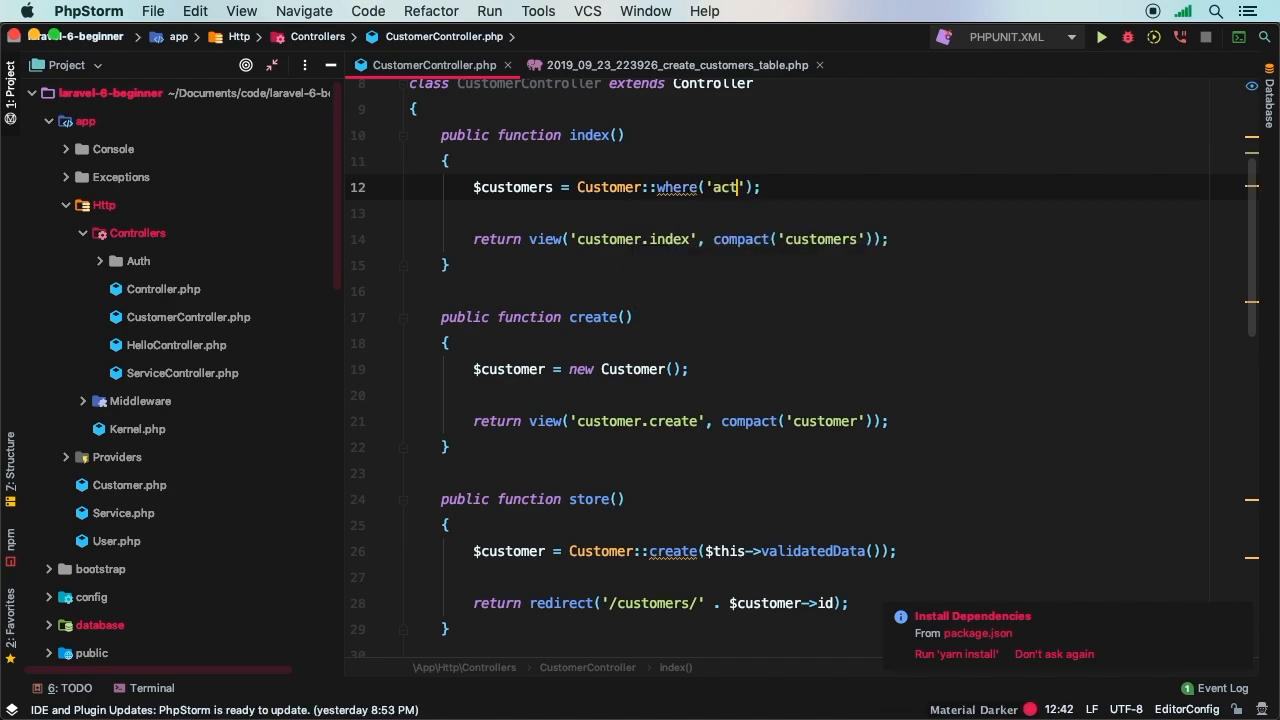
{"action": "type", "text": "ive', 2"}
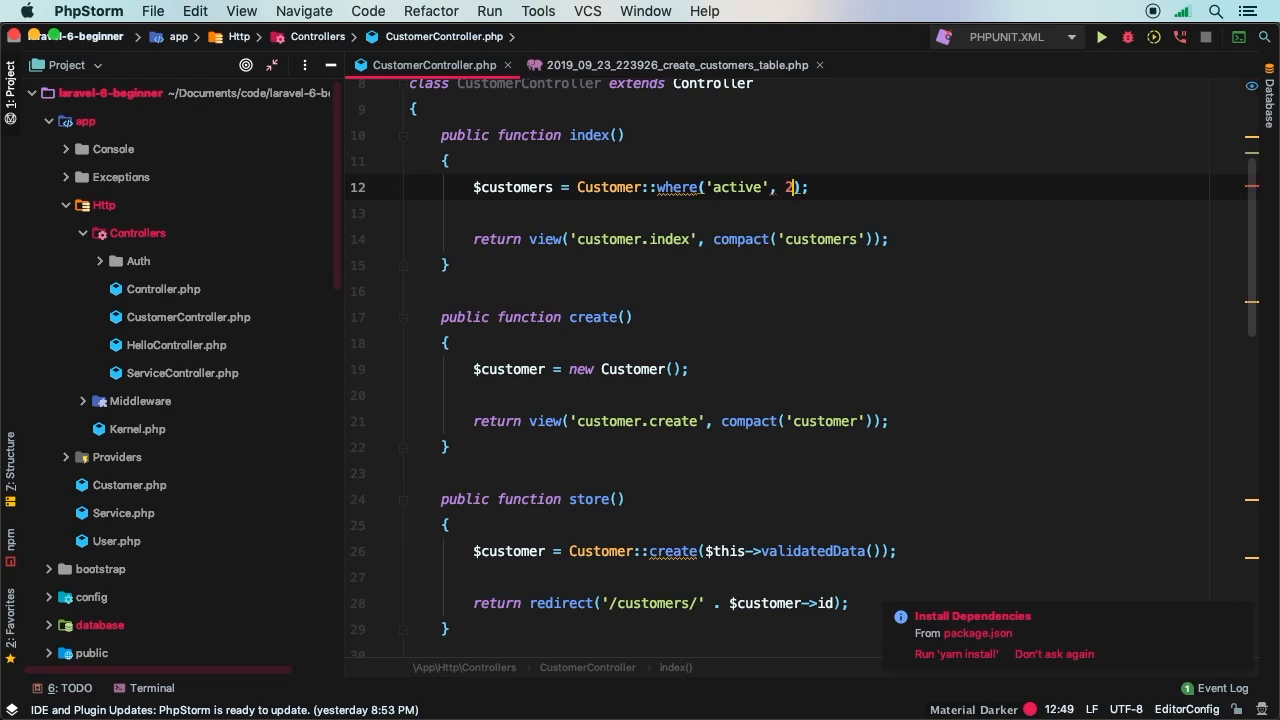
{"action": "type", "text": "1)-"}
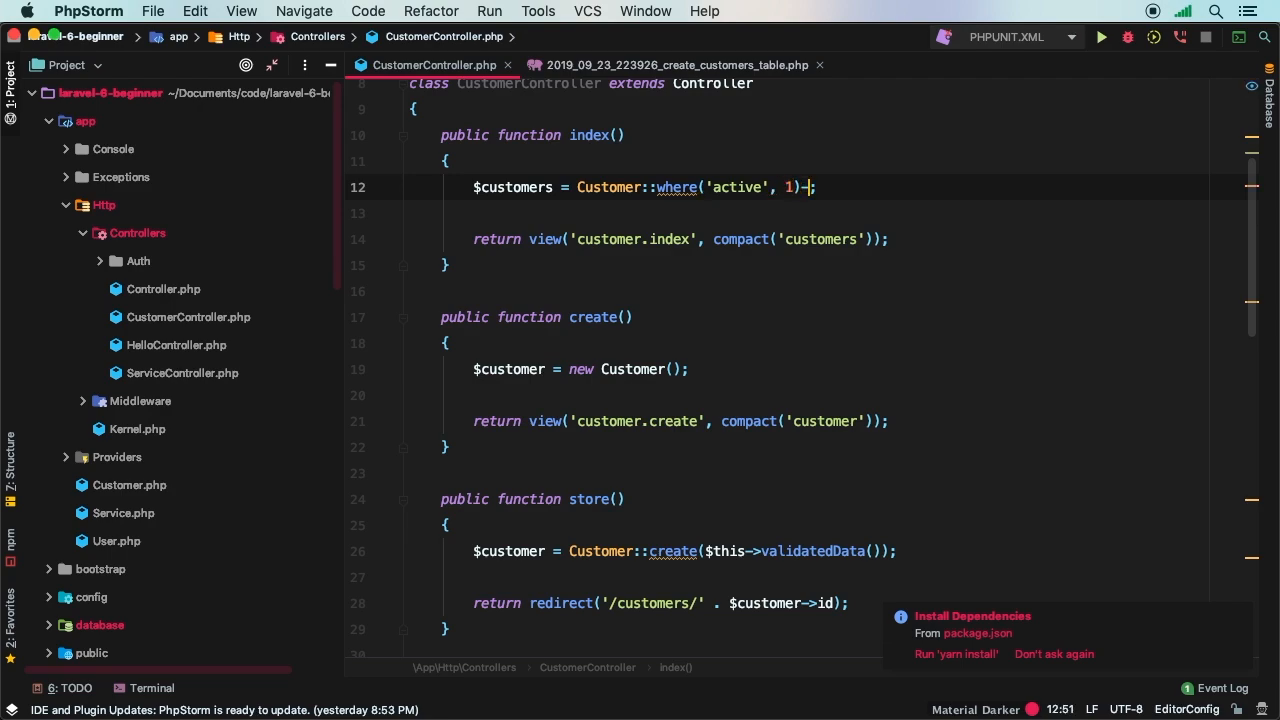
{"action": "type", "text": ">"}
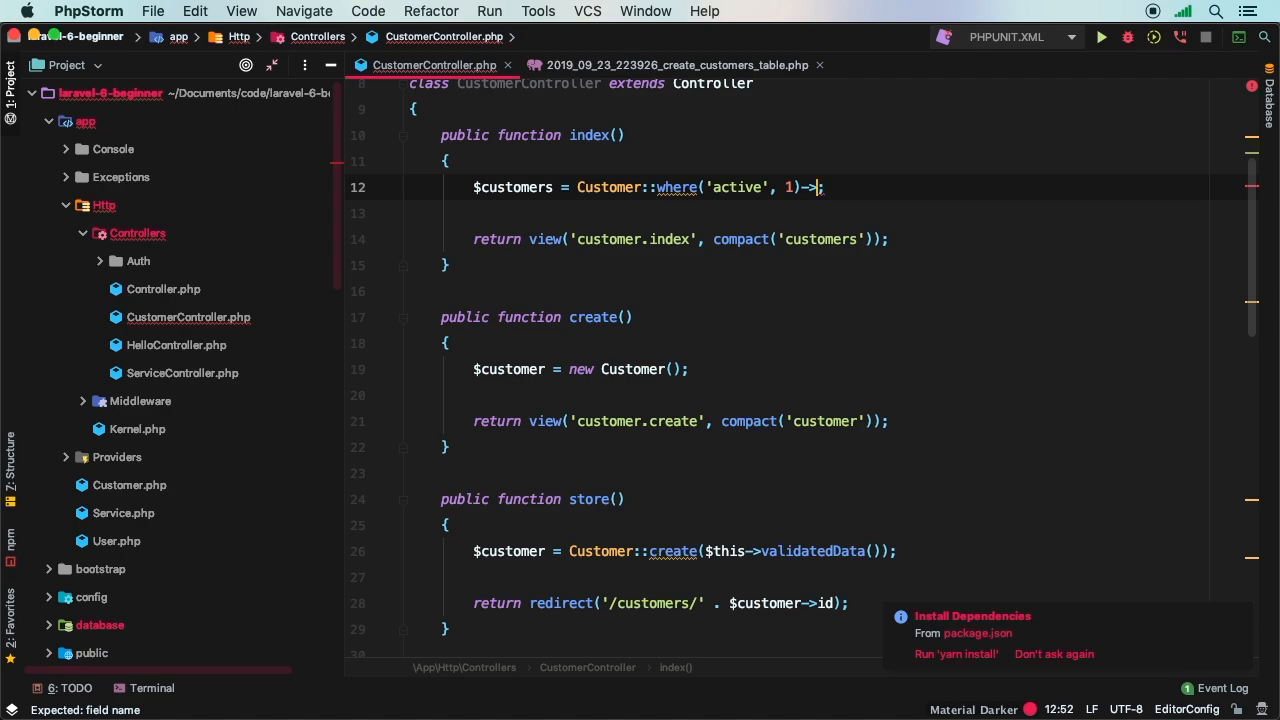
{"action": "type", "text": "get()"}
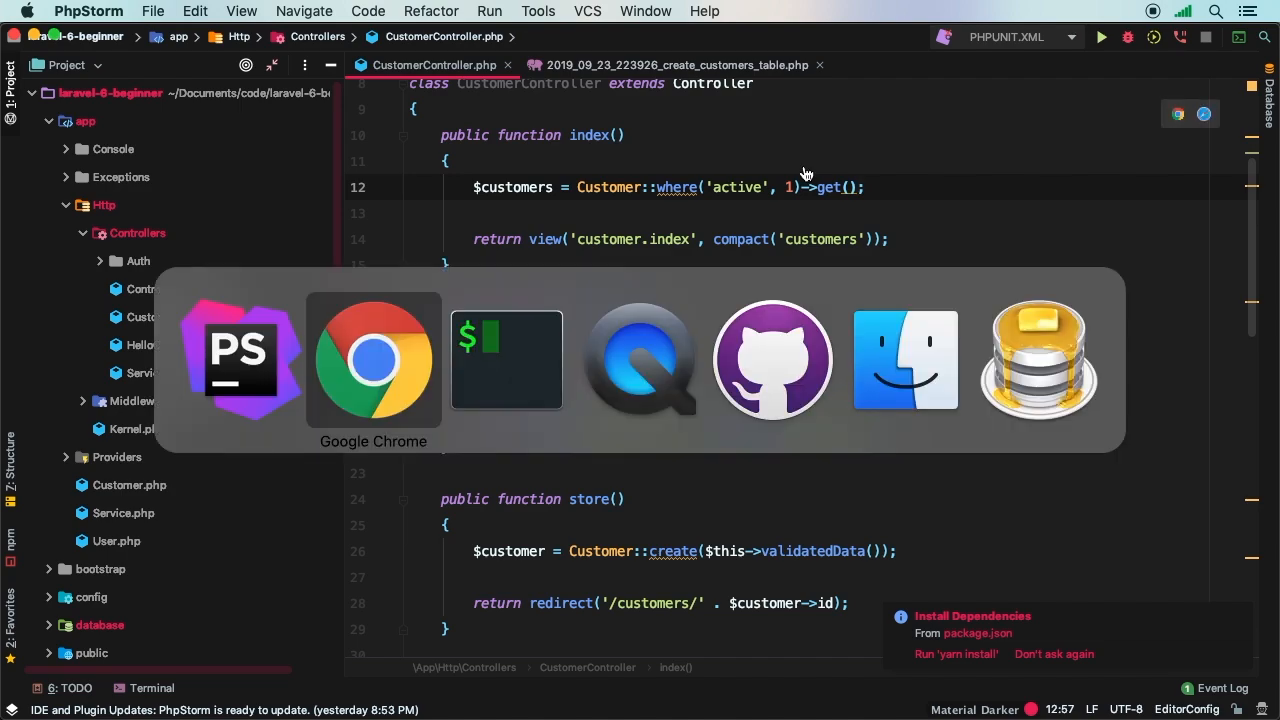
- In Tinker, fetch the customer with id 1 using where('id', 1)->first()
{"action": "left_click", "coordinate": [372, 360]}
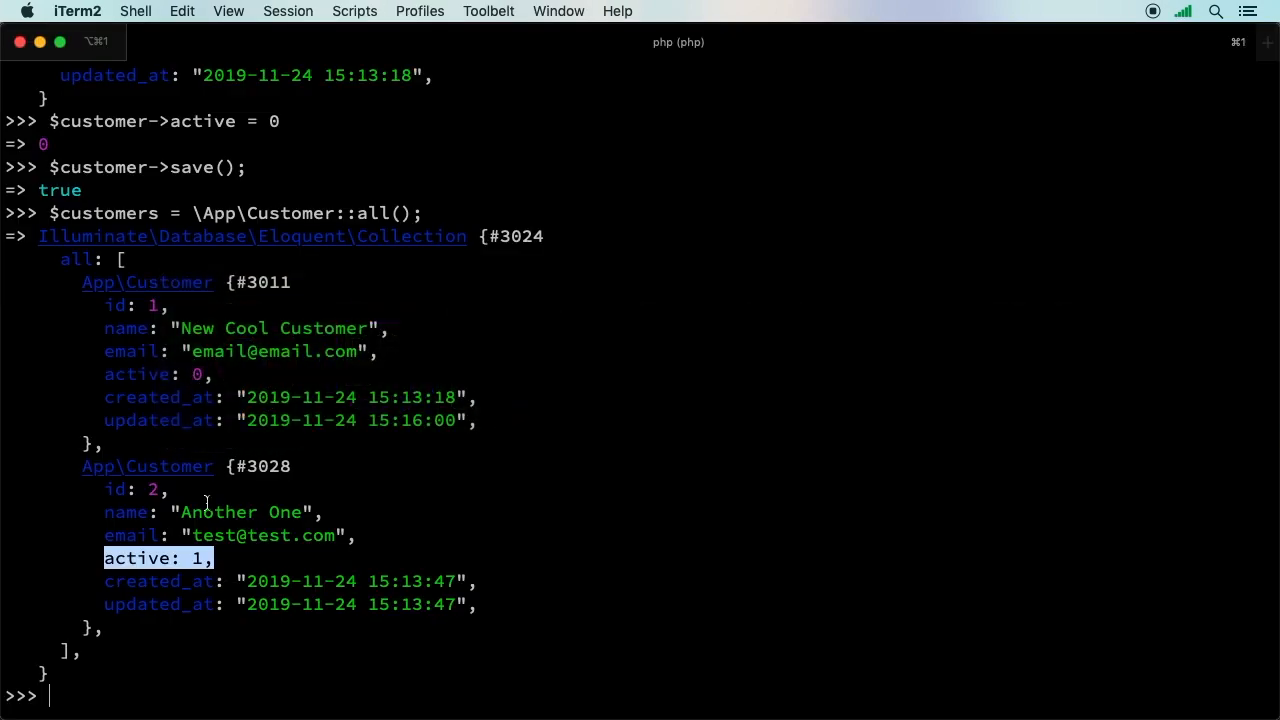
{"action": "double_click", "coordinate": [240, 512]}
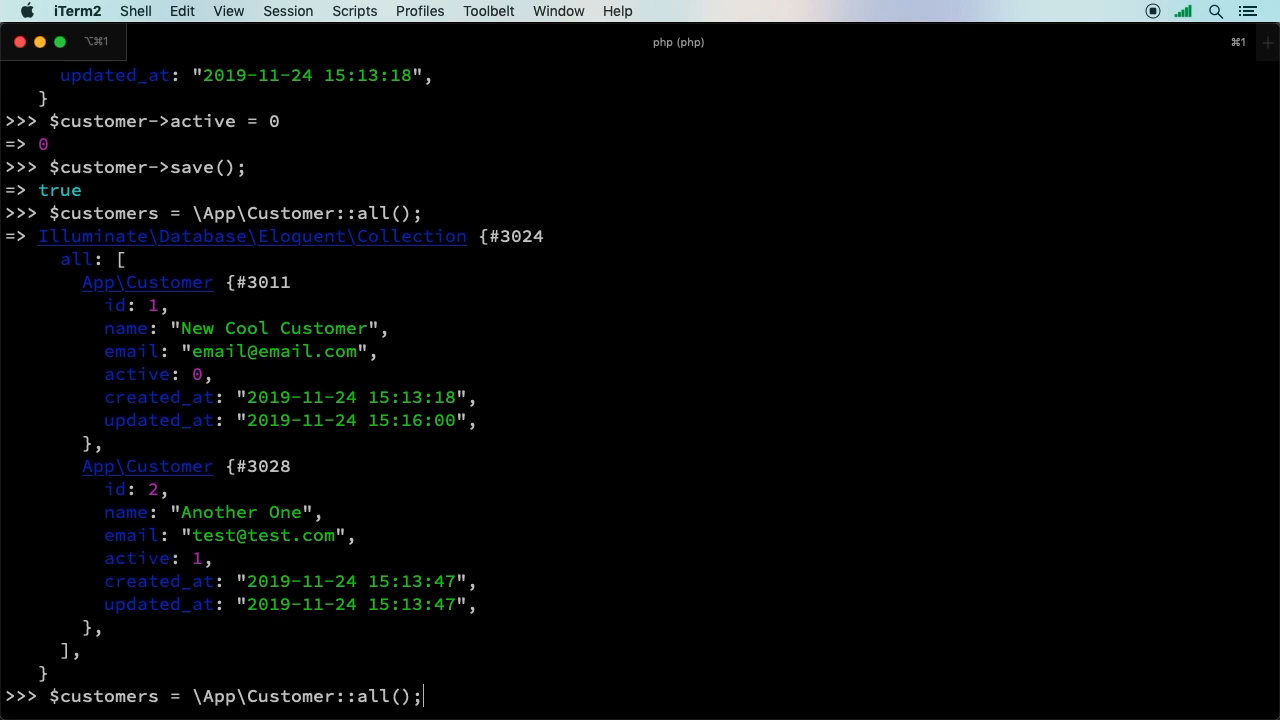
{"action": "type", "text": "$customer = \\App\\Customer::where('id', 1)->first();"}
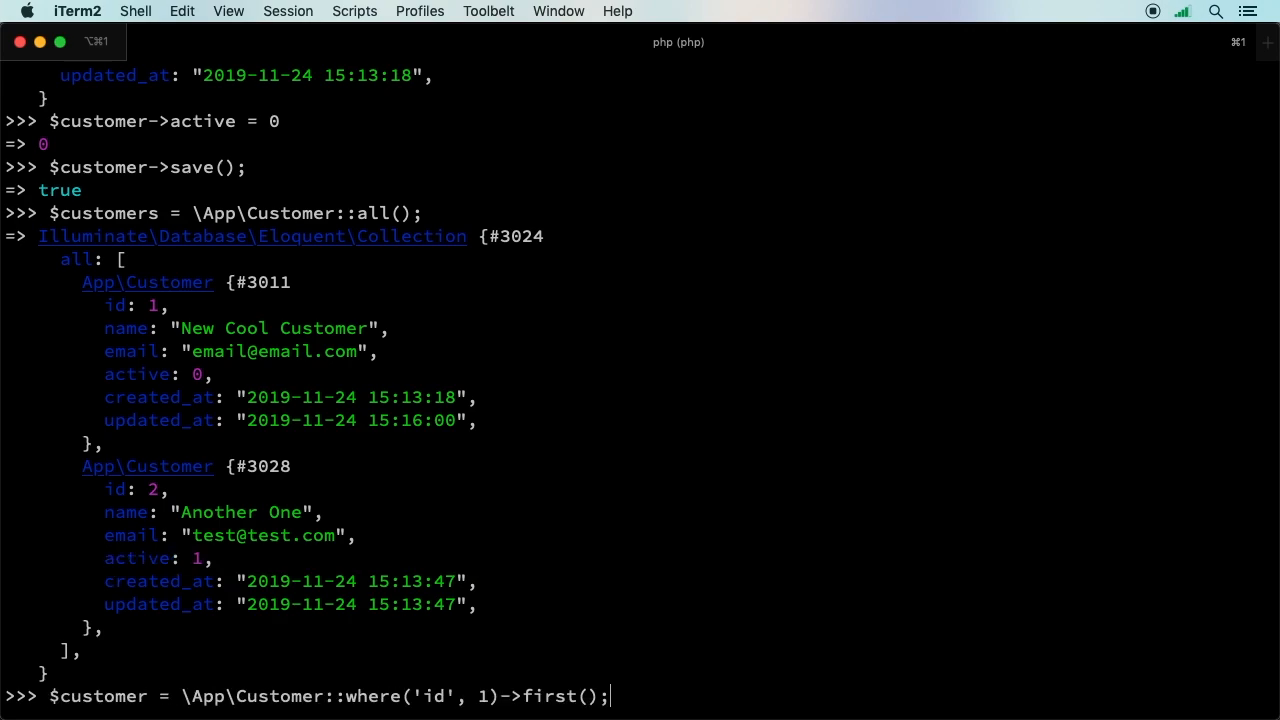
{"action": "key", "text": "Return"}
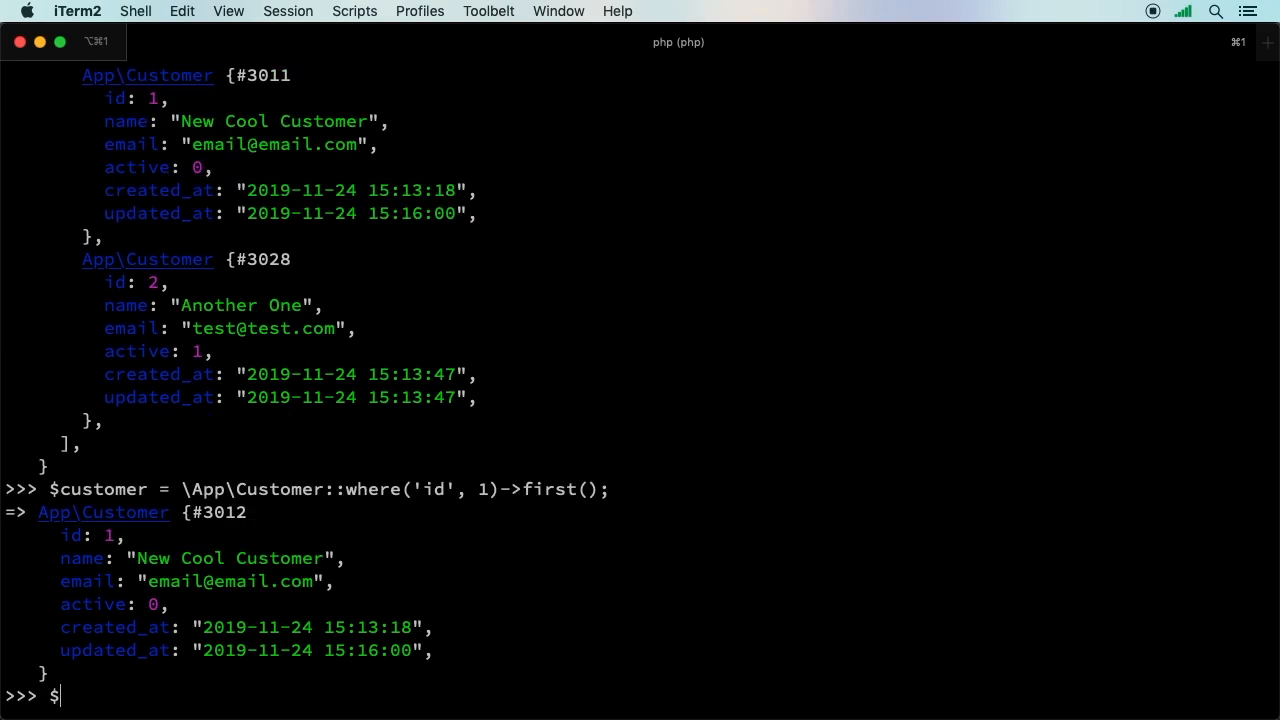
- Set that customer's active value back to 1
{"action": "type", "text": "$customer->active"}
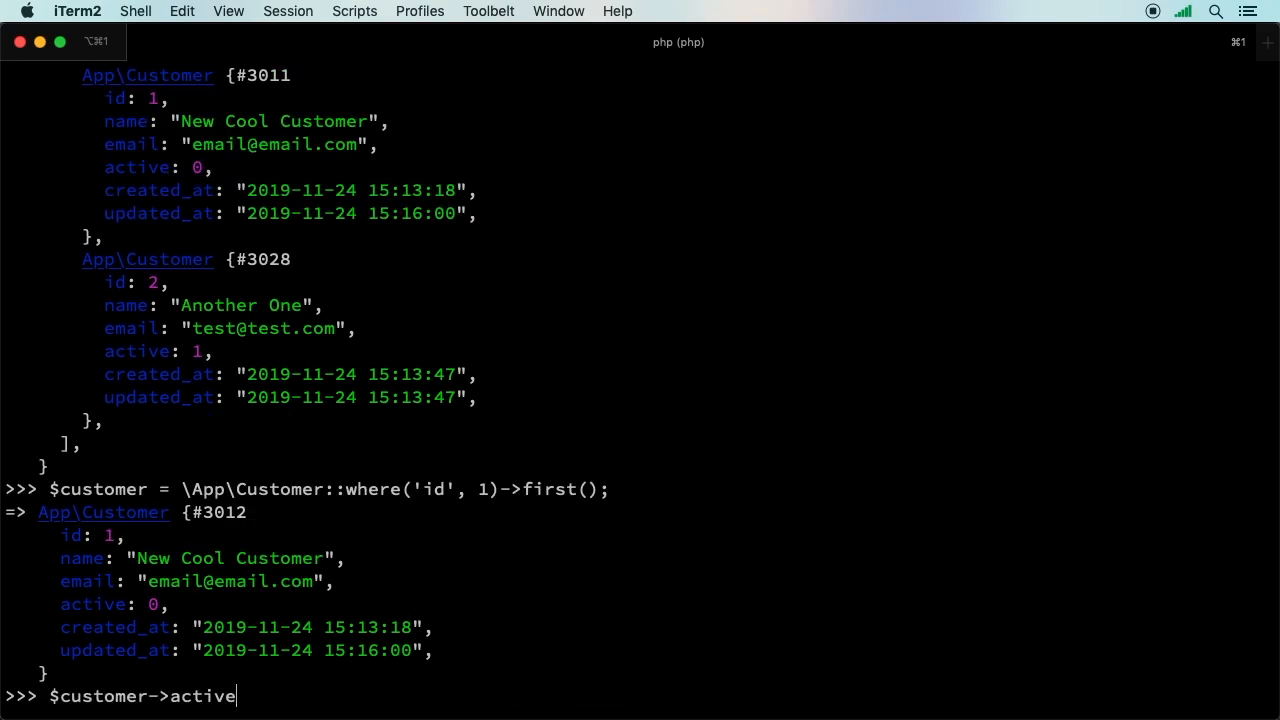
{"action": "type", "text": "= 1;"}
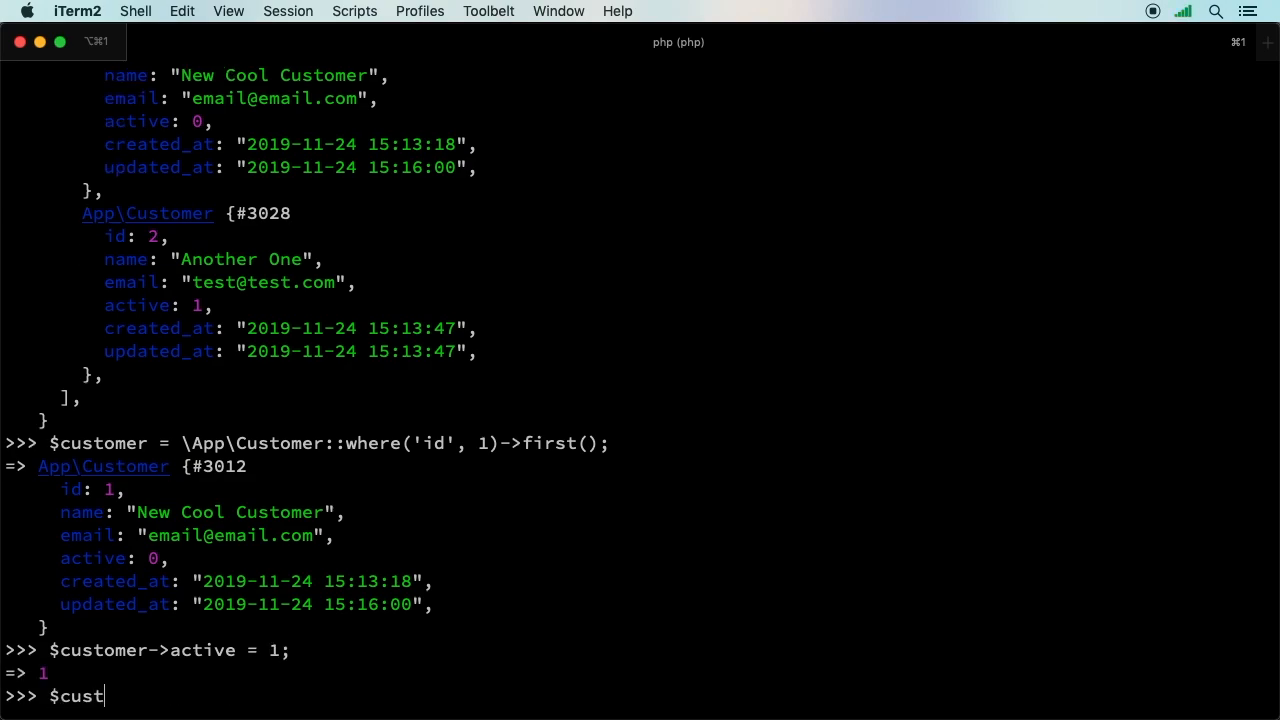
{"action": "left_click", "coordinate": [372, 360]}
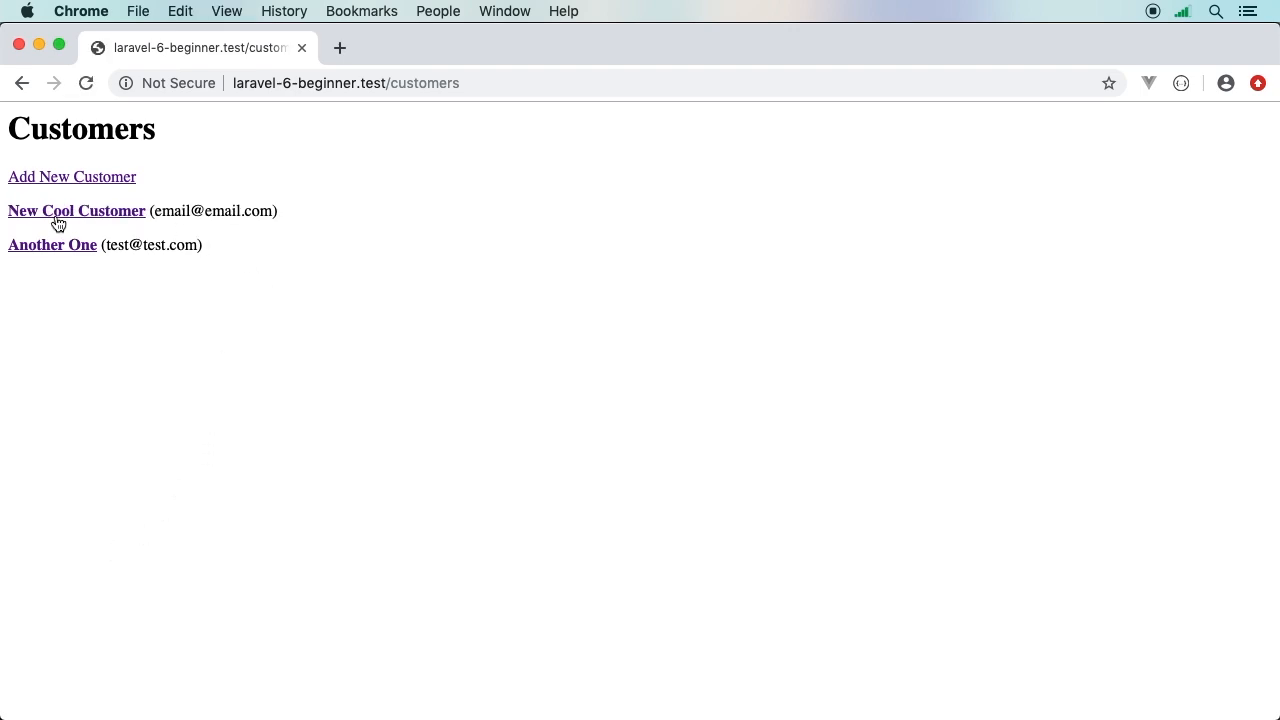
{"action": "mouse_move", "coordinate": [124, 268]}
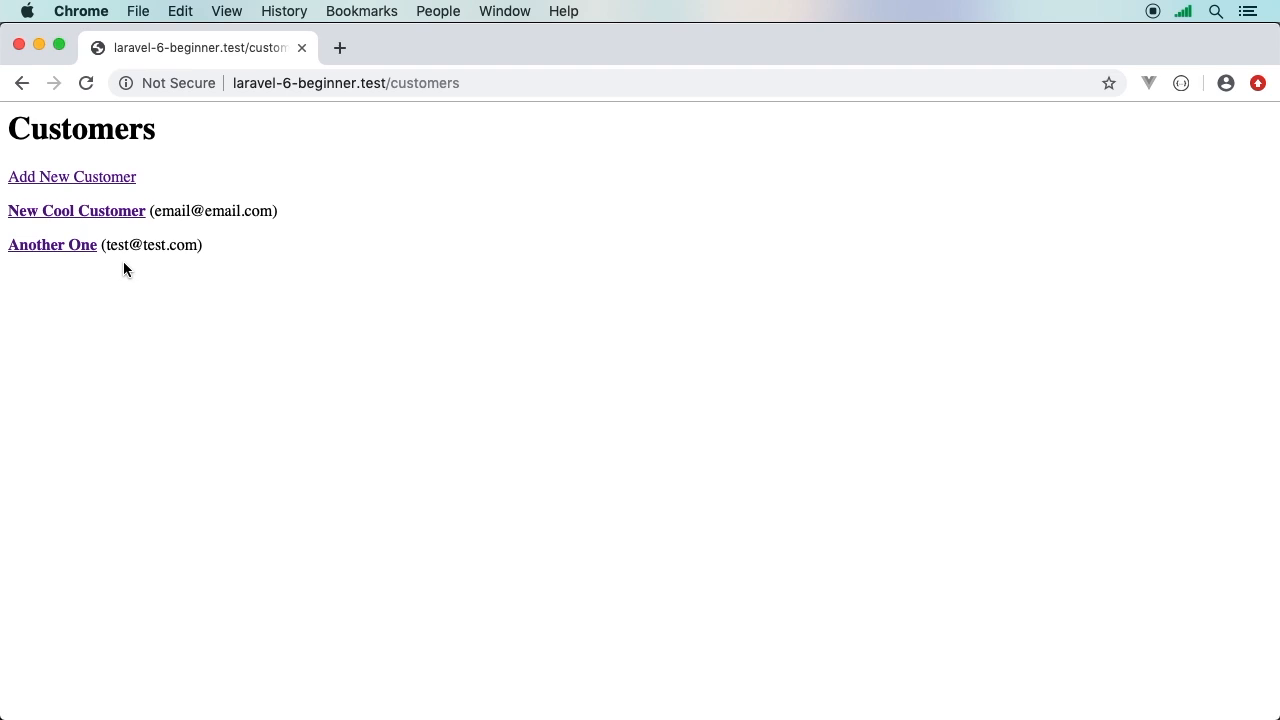
{"action": "mouse_move", "coordinate": [432, 348]}
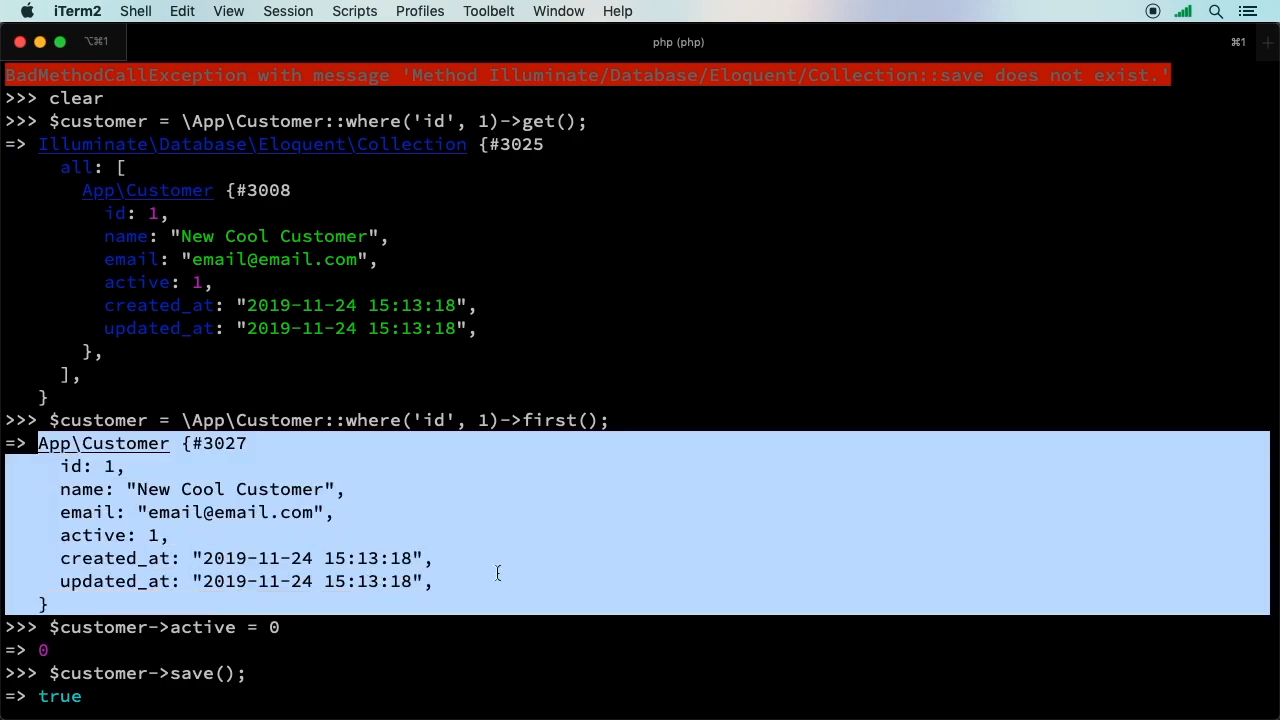
{"action": "mouse_move", "coordinate": [324, 610]}
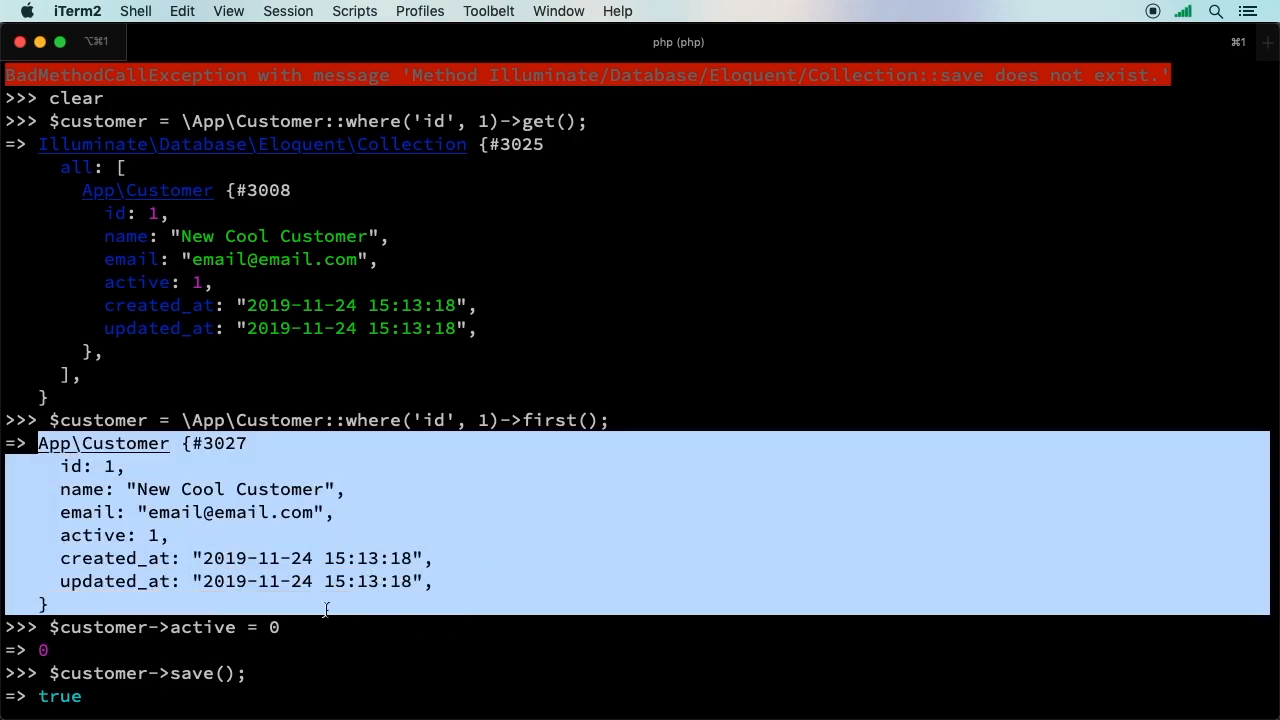
{"action": "mouse_move", "coordinate": [238, 608]}
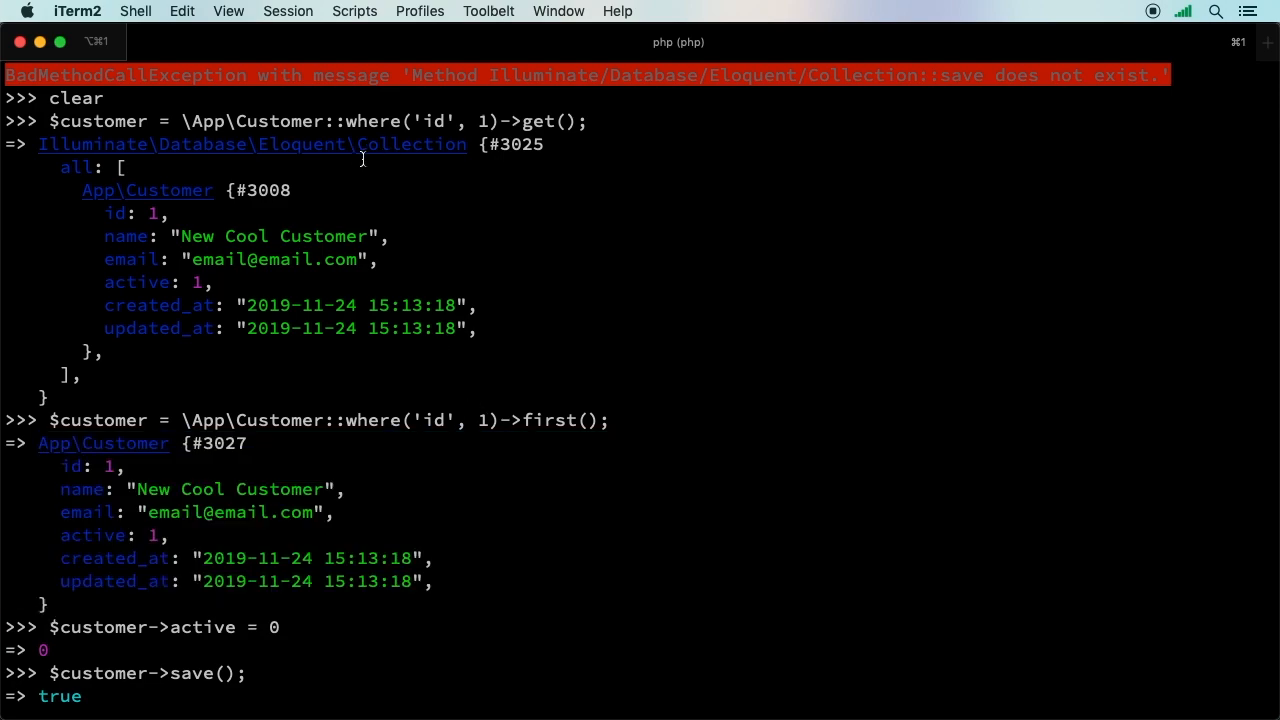
{"action": "double_click", "coordinate": [412, 144]}
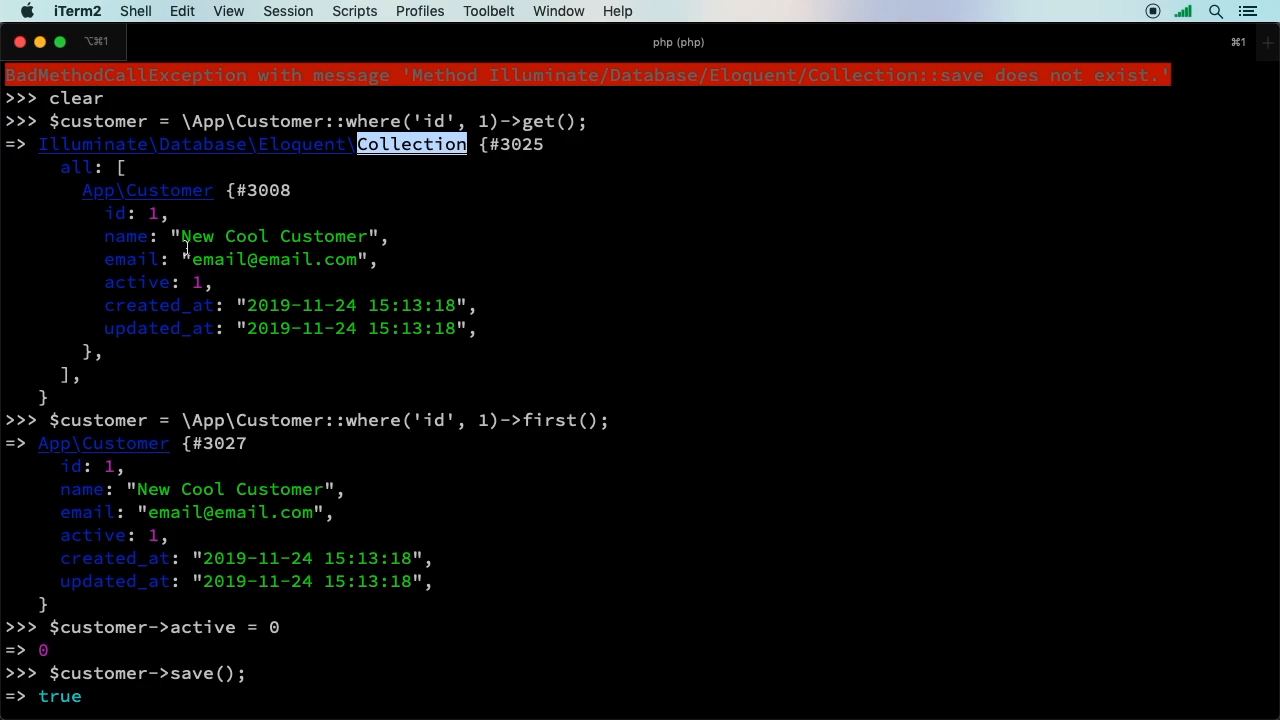
{"action": "mouse_move", "coordinate": [516, 120]}
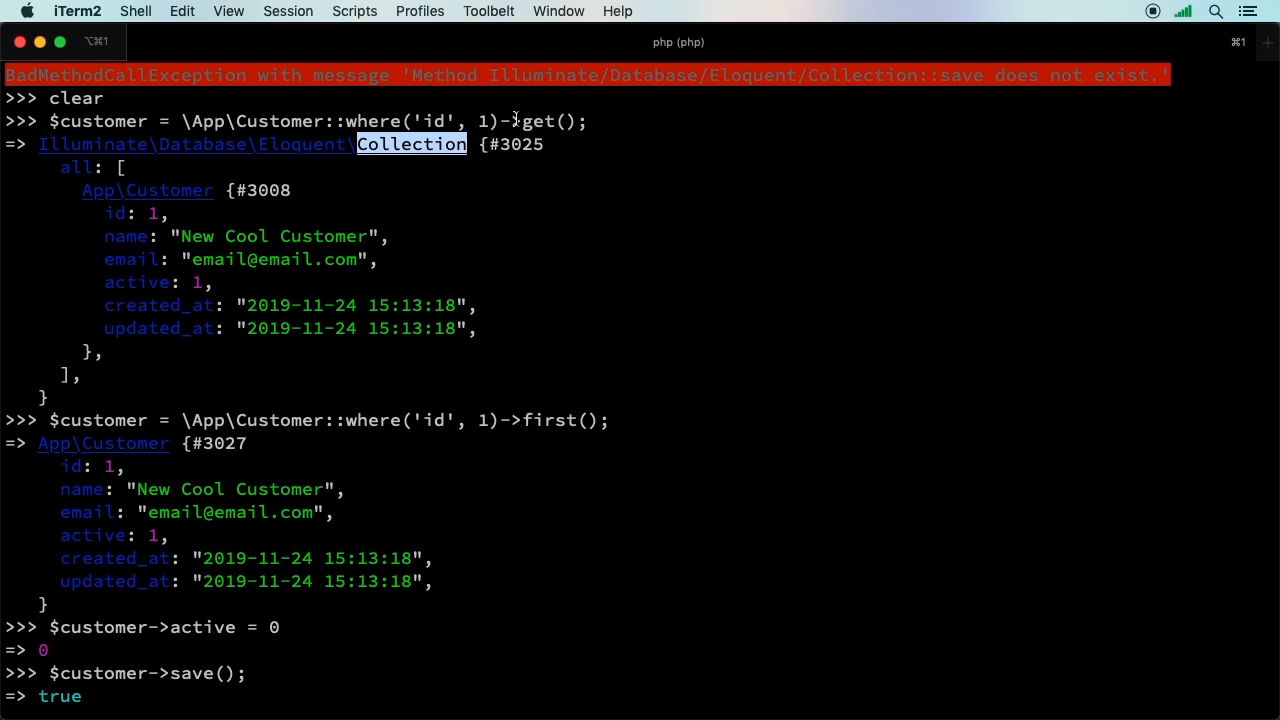
{"action": "double_click", "coordinate": [548, 122]}
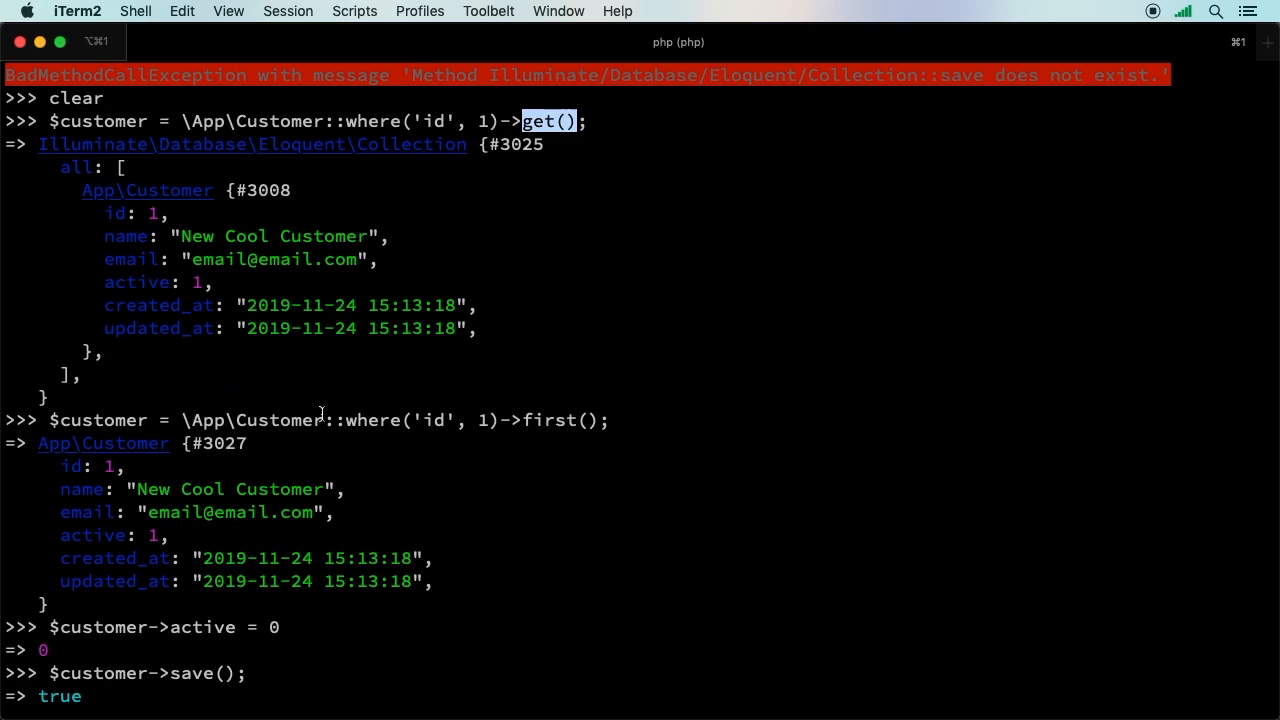
{"action": "double_click", "coordinate": [548, 420]}
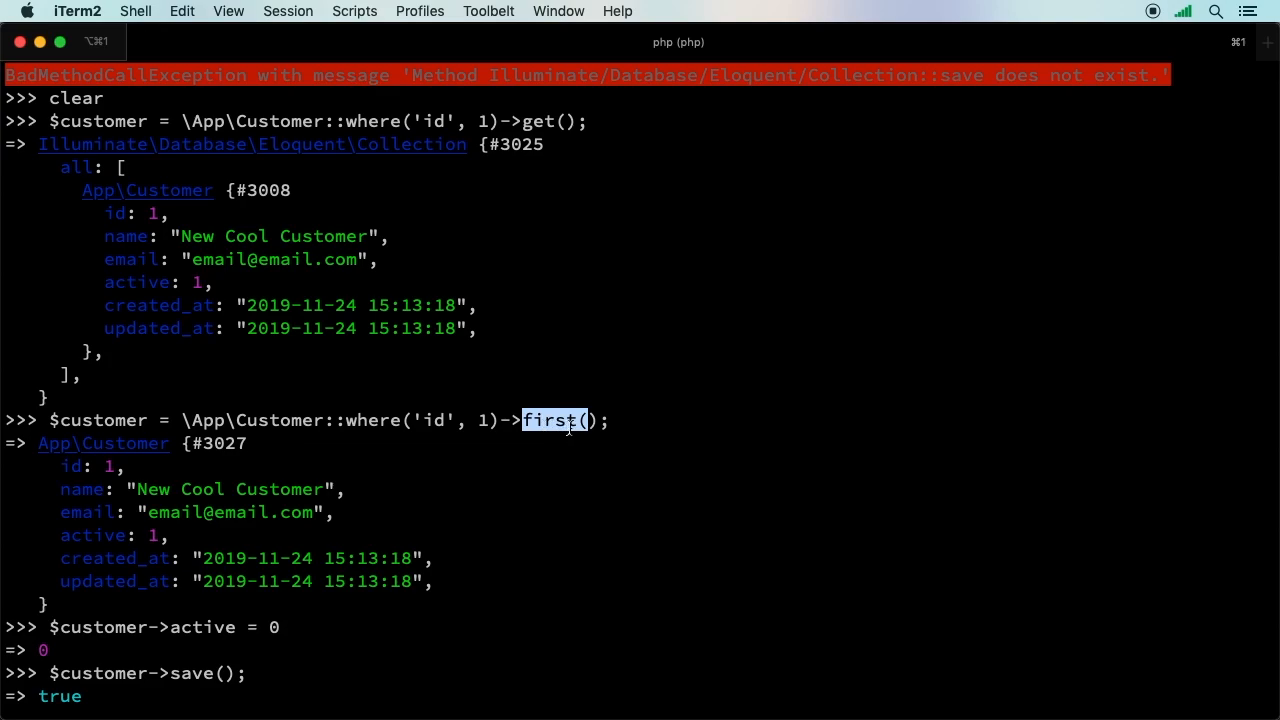
{"action": "mouse_move", "coordinate": [40, 444]}
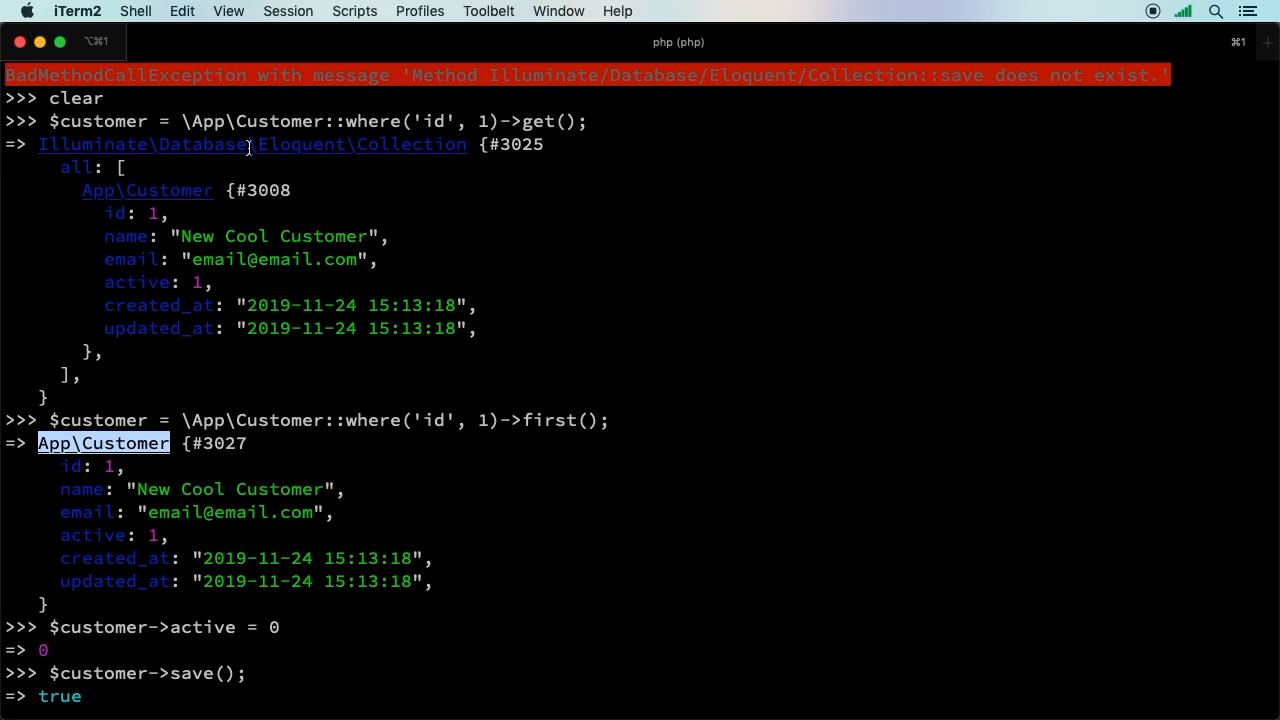
{"action": "double_click", "coordinate": [148, 190]}
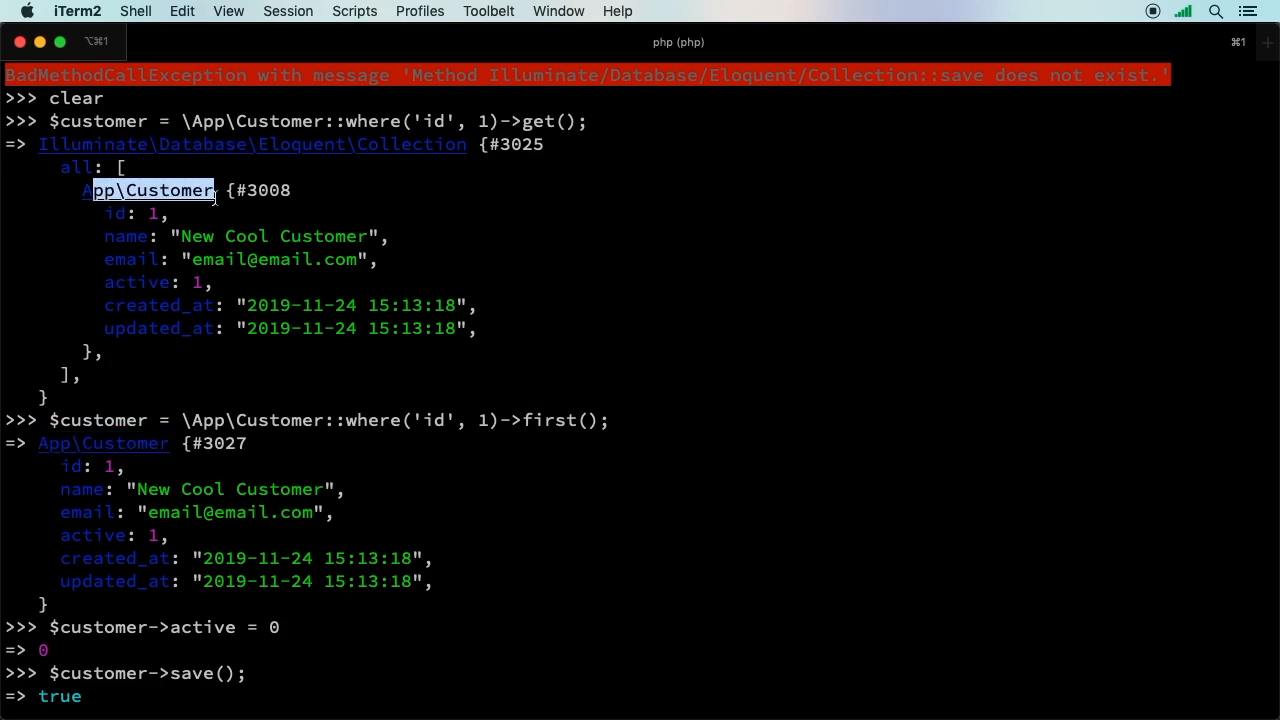
{"action": "double_click", "coordinate": [548, 420]}
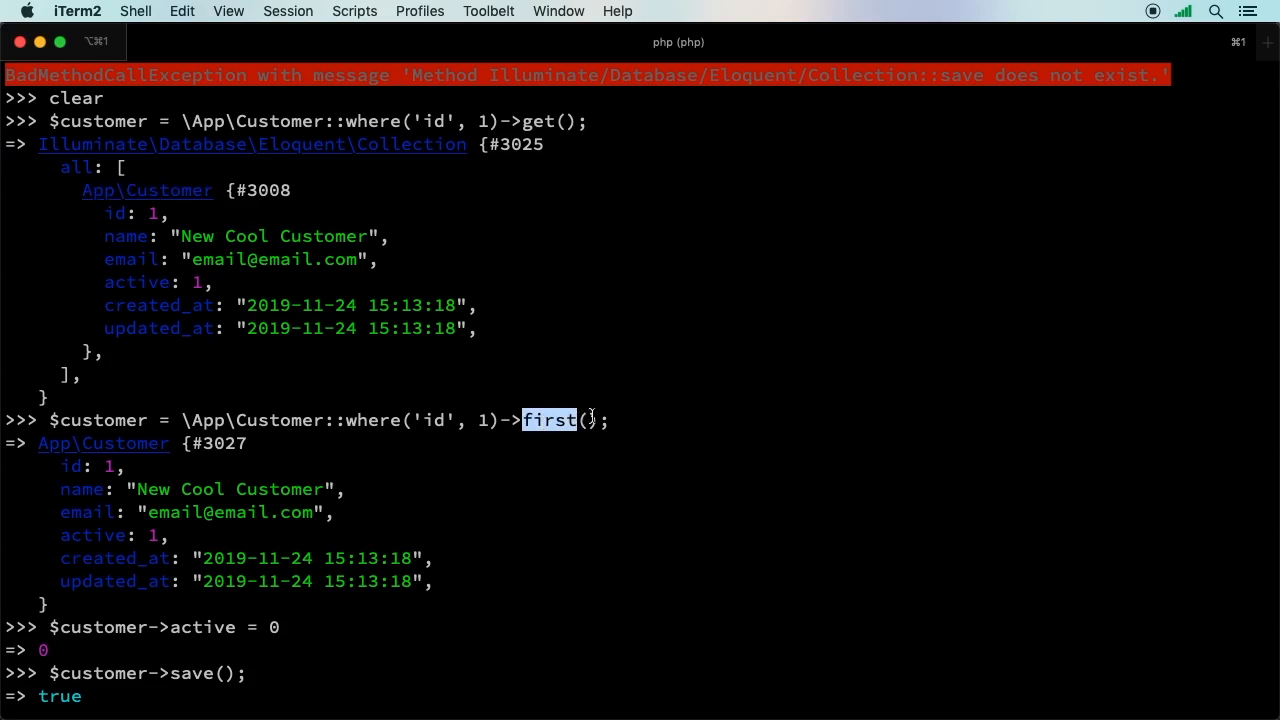
{"action": "mouse_move", "coordinate": [544, 144]}
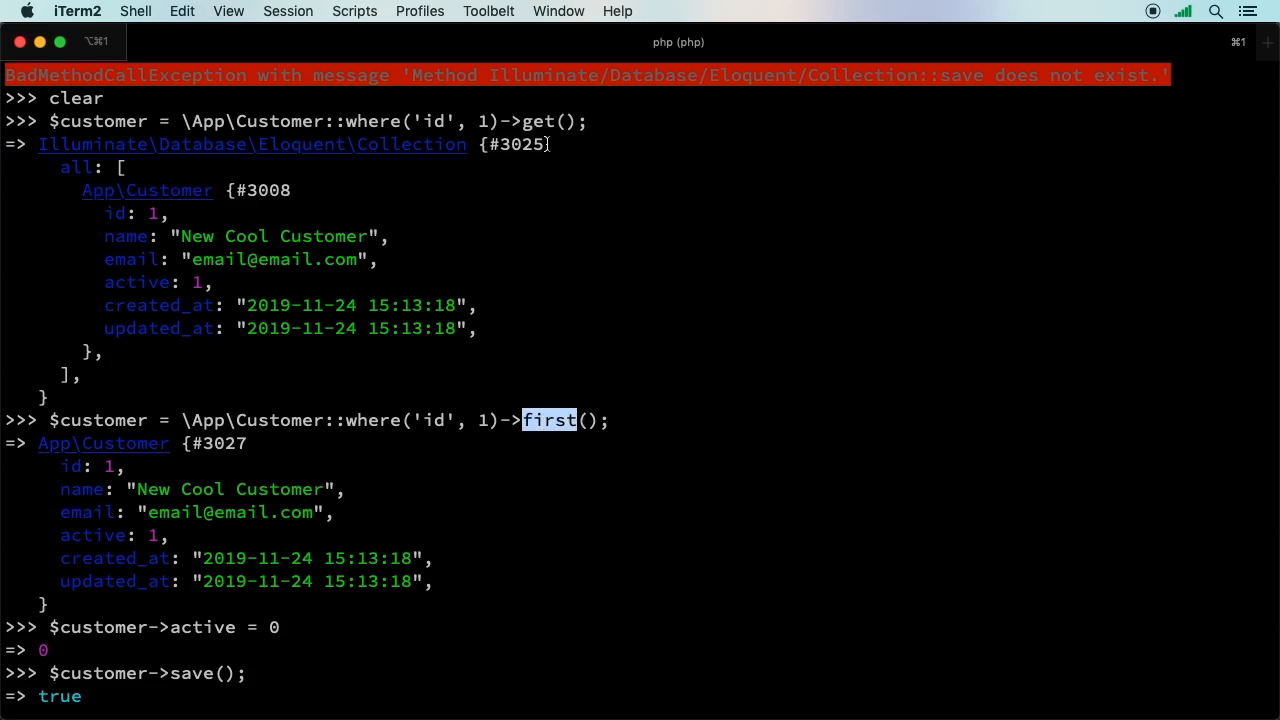
{"action": "mouse_move", "coordinate": [586, 442]}
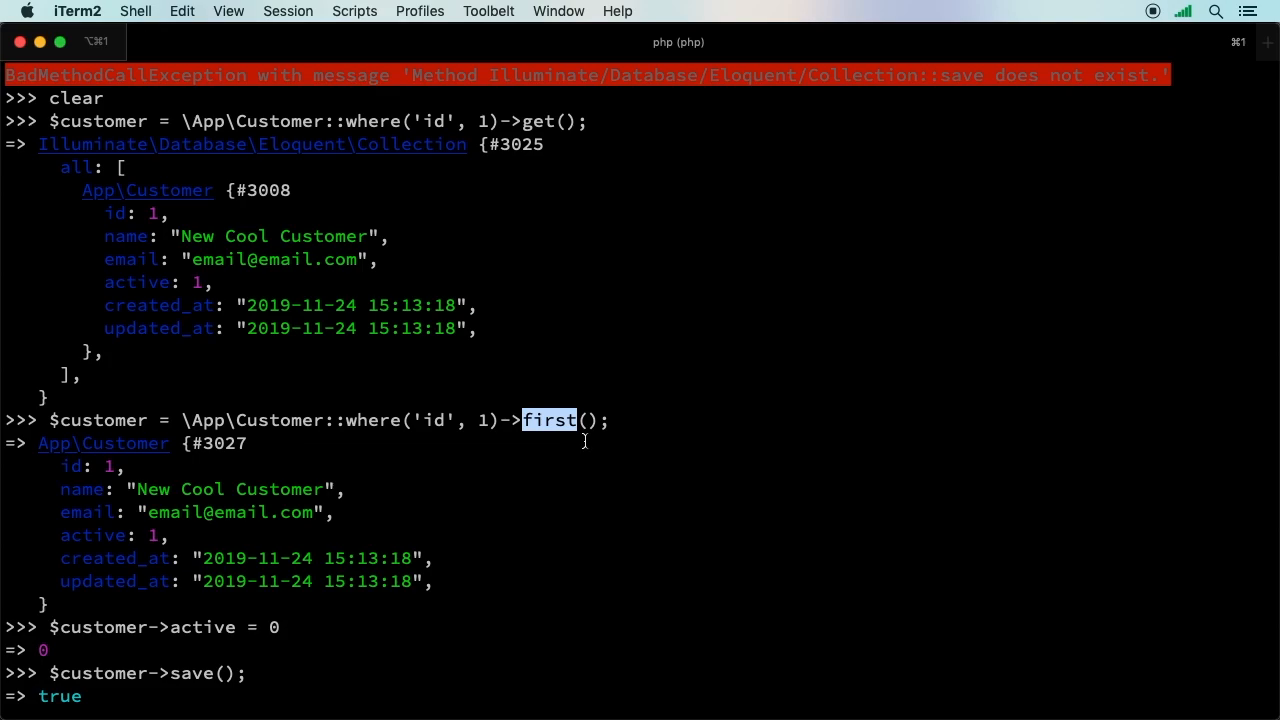